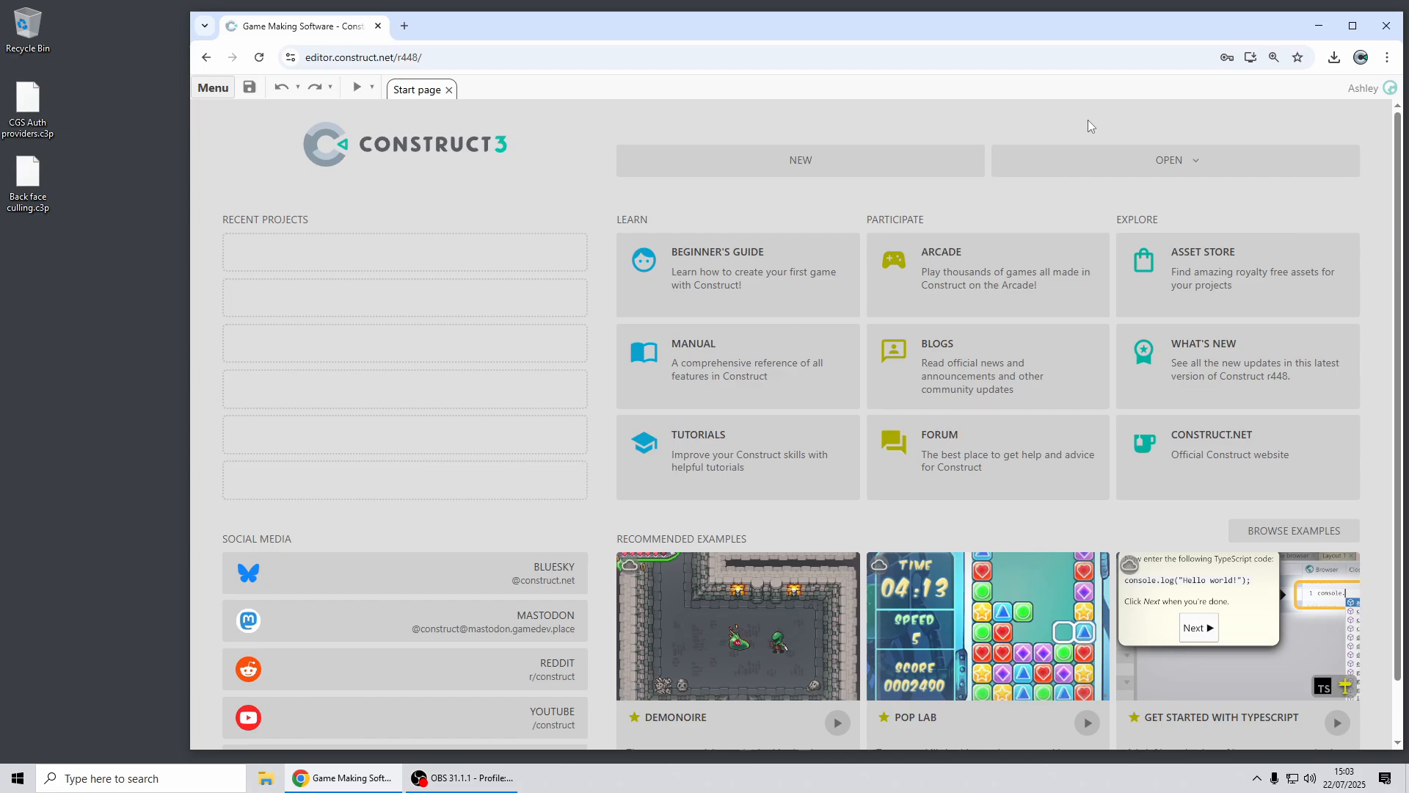
Create a new blank project from the Start page with default preset settings.
left_click(799, 160)
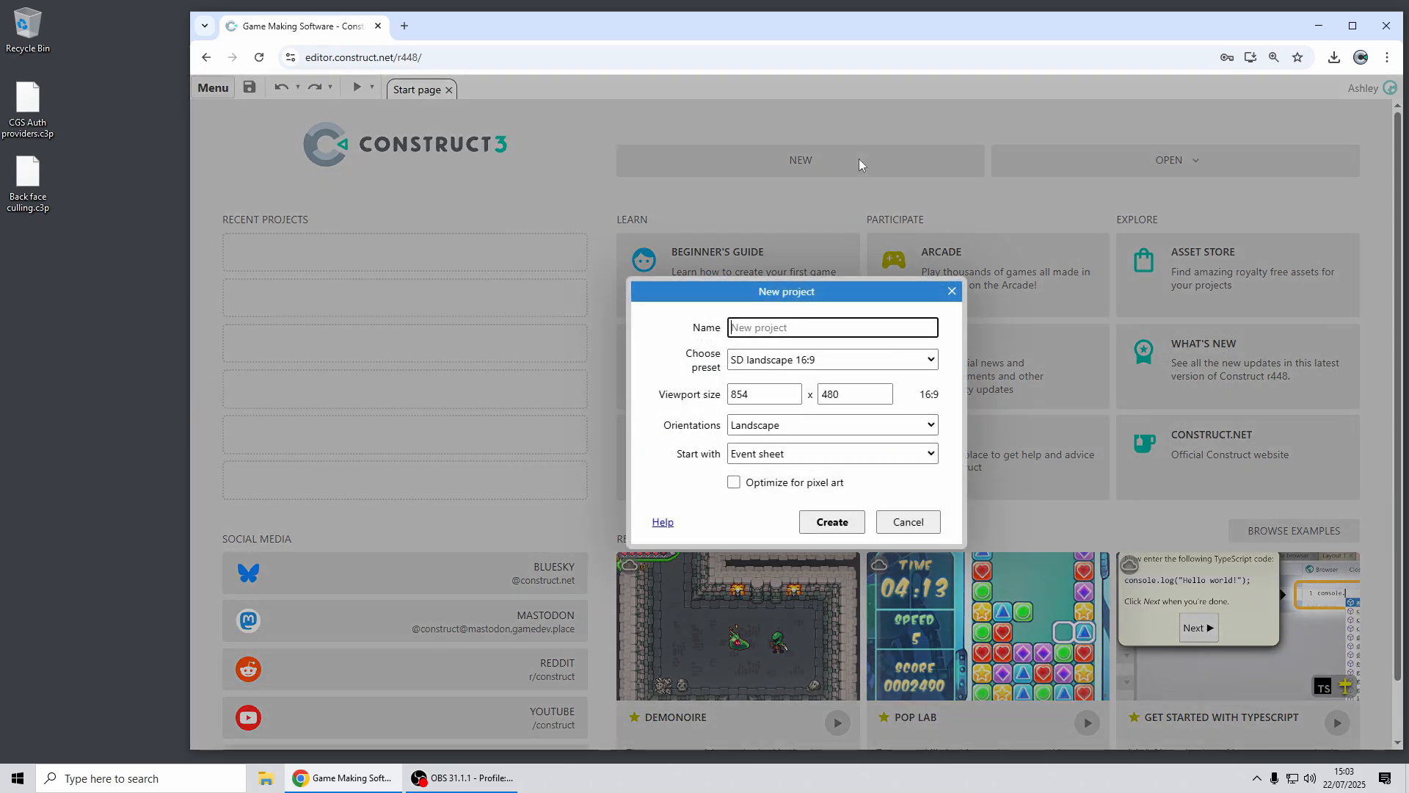
left_click(829, 521)
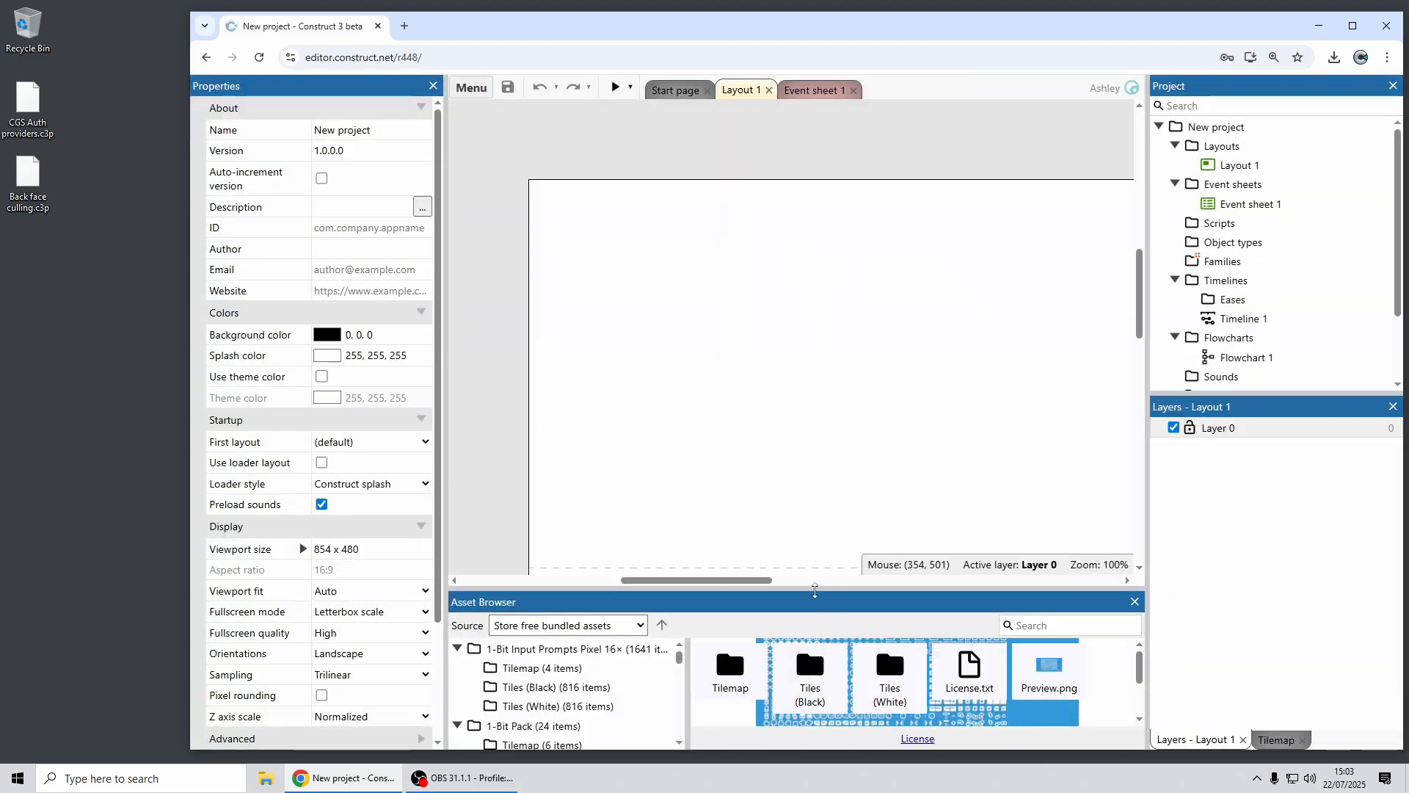
Make the Asset Browser taller and browse the folder tree down to Animal Pack.
left_click_drag(816, 589, 825, 470)
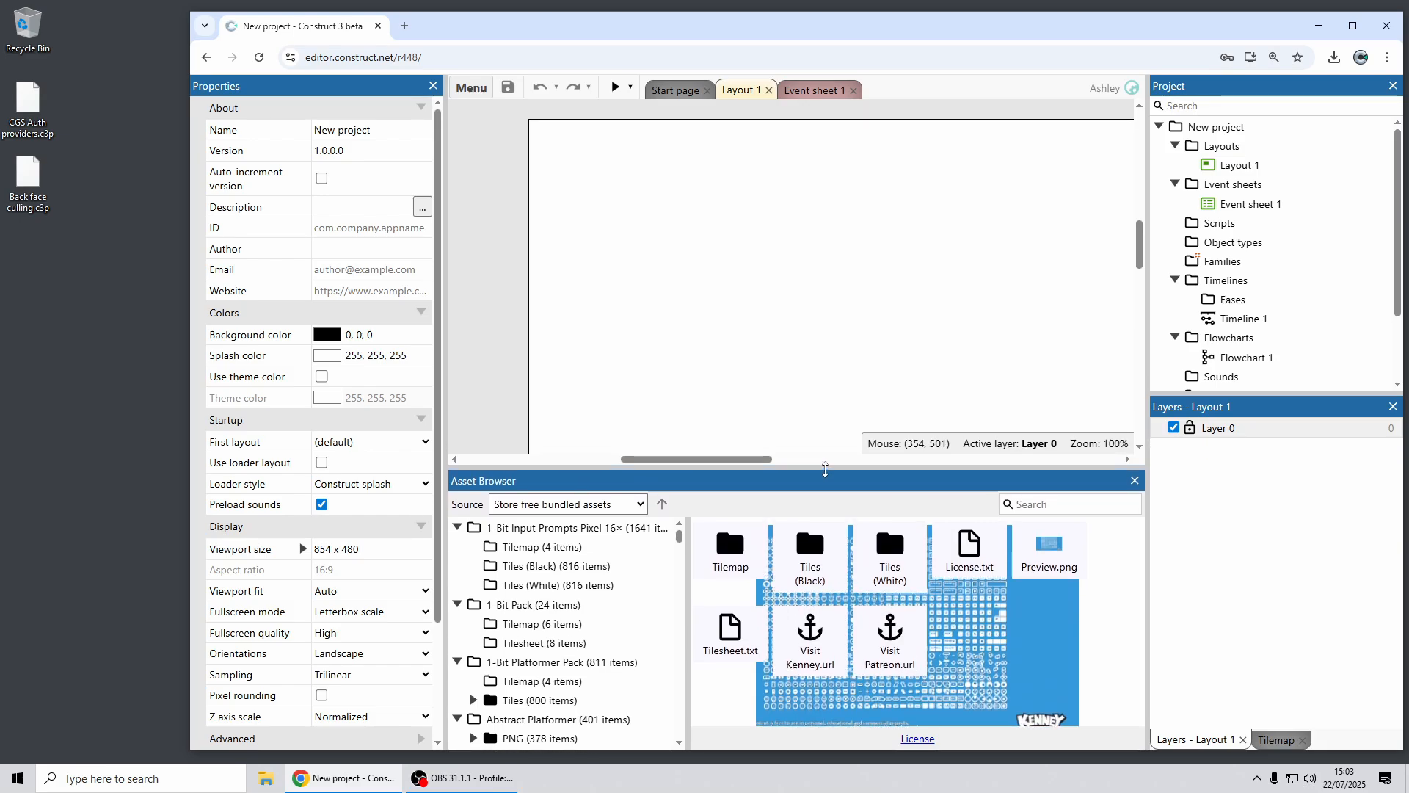
mouse_move(725, 458)
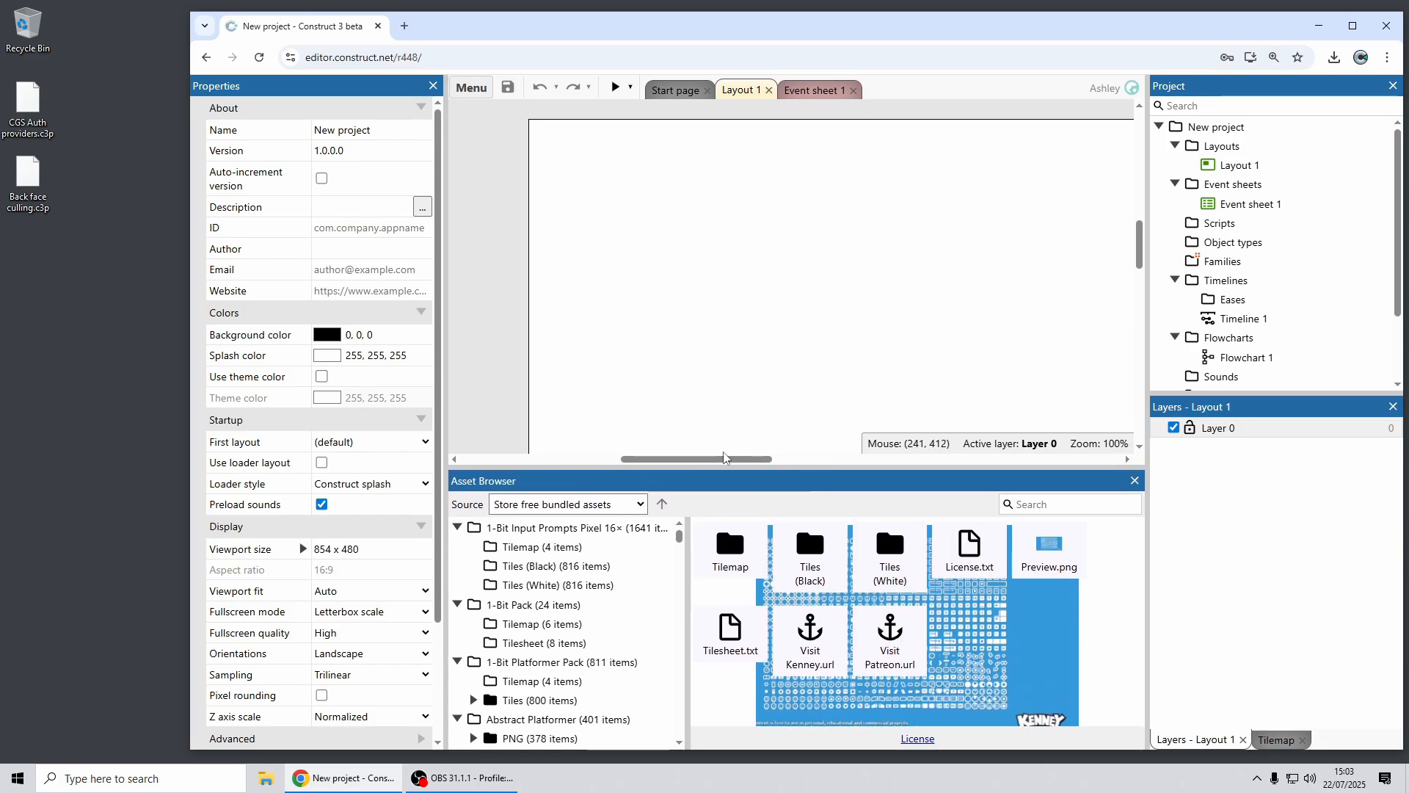
mouse_move(742, 405)
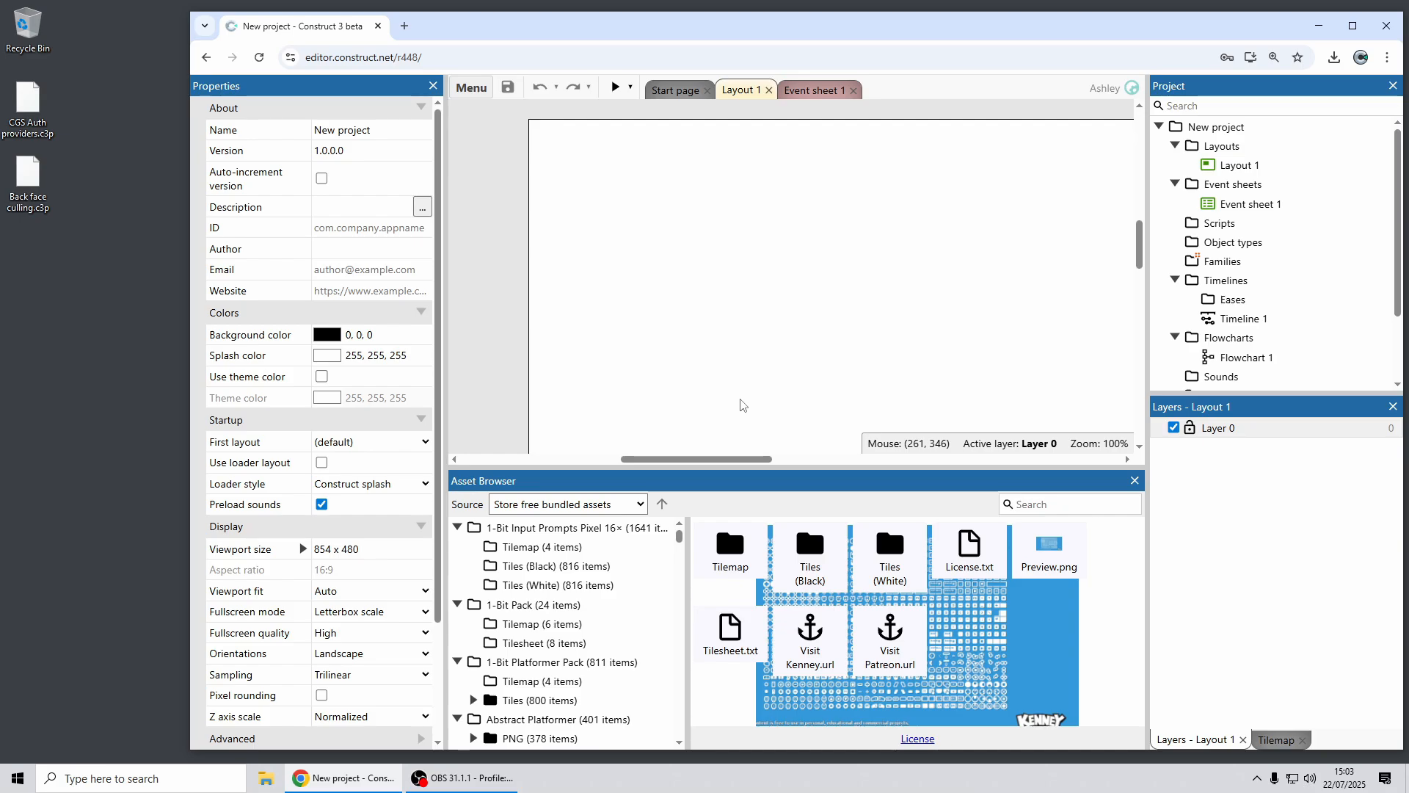
mouse_move(773, 301)
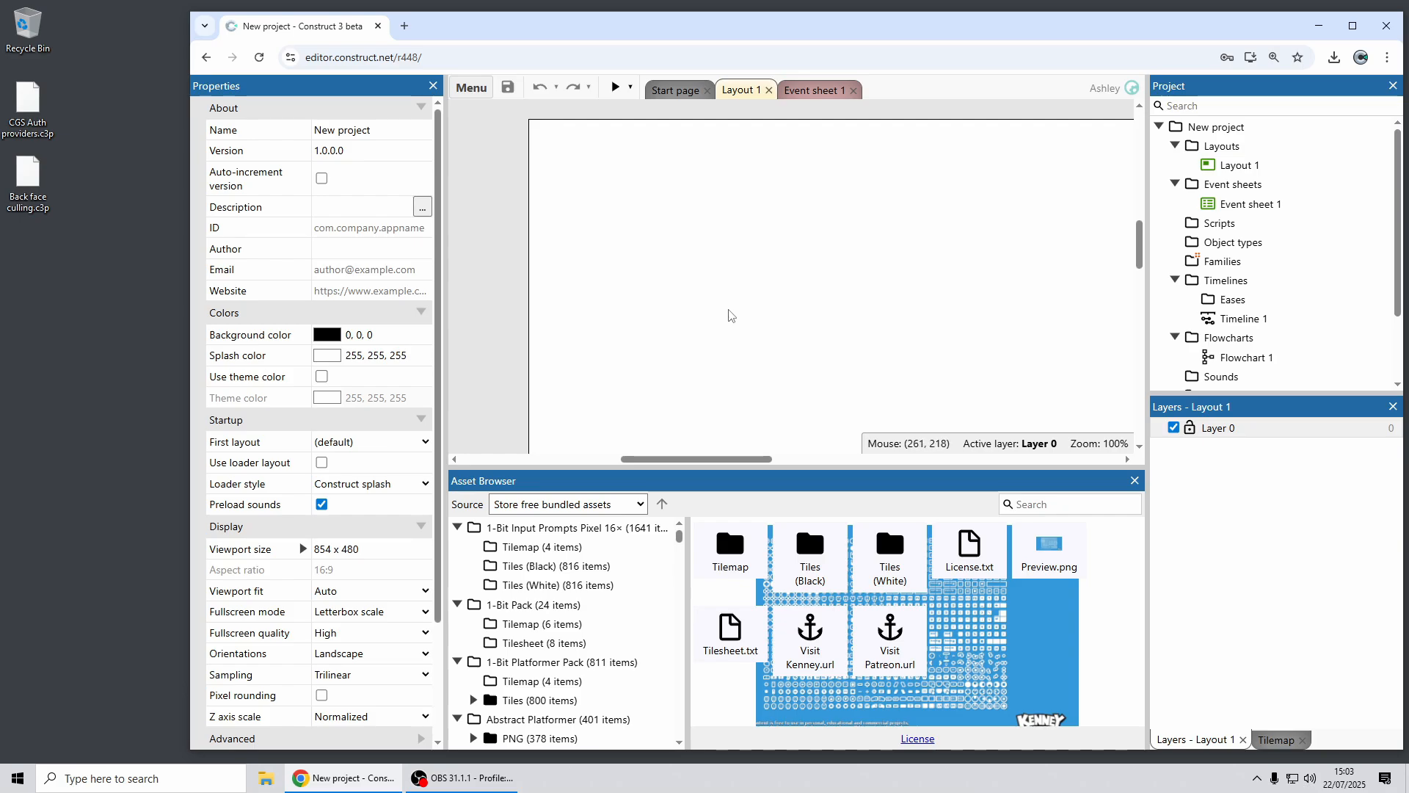
mouse_move(843, 487)
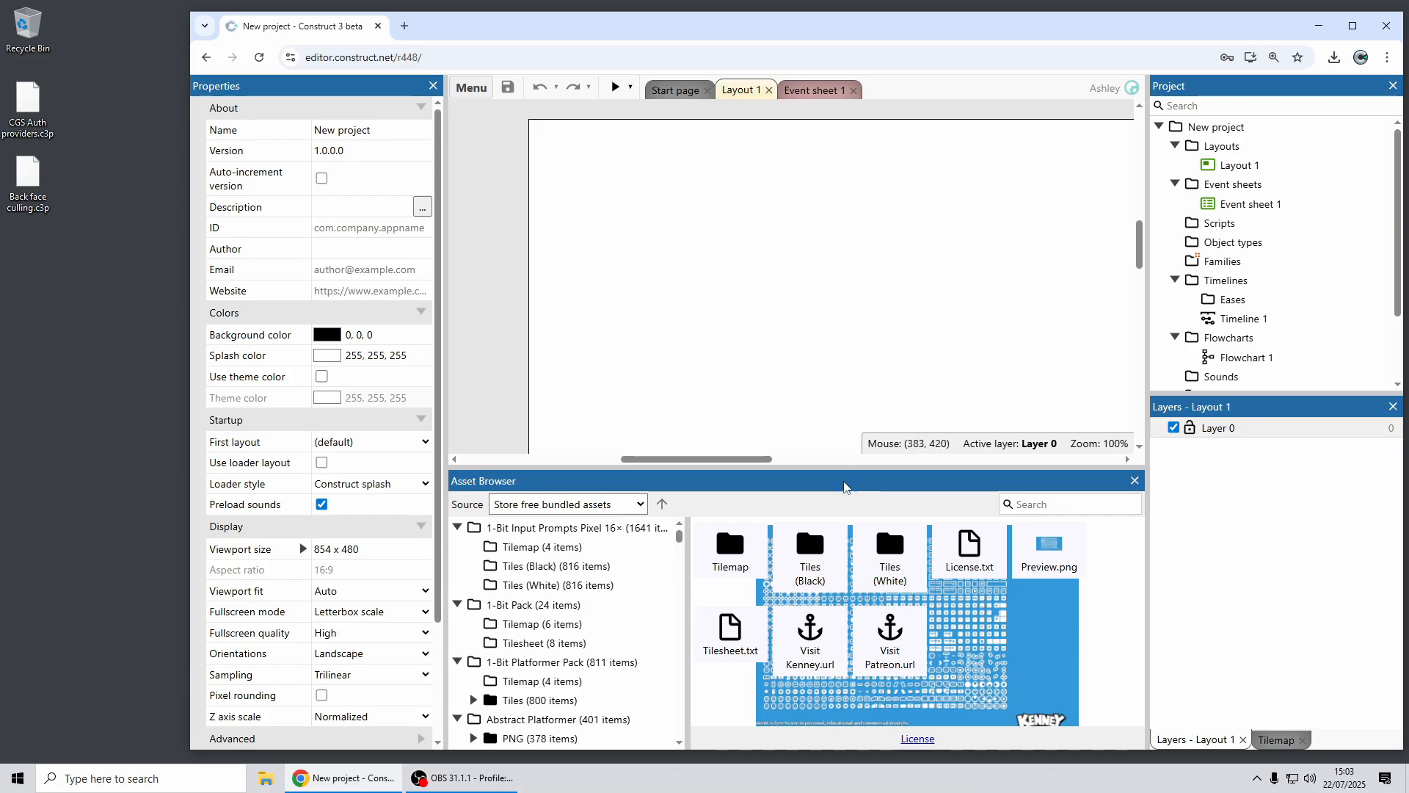
left_click(563, 503)
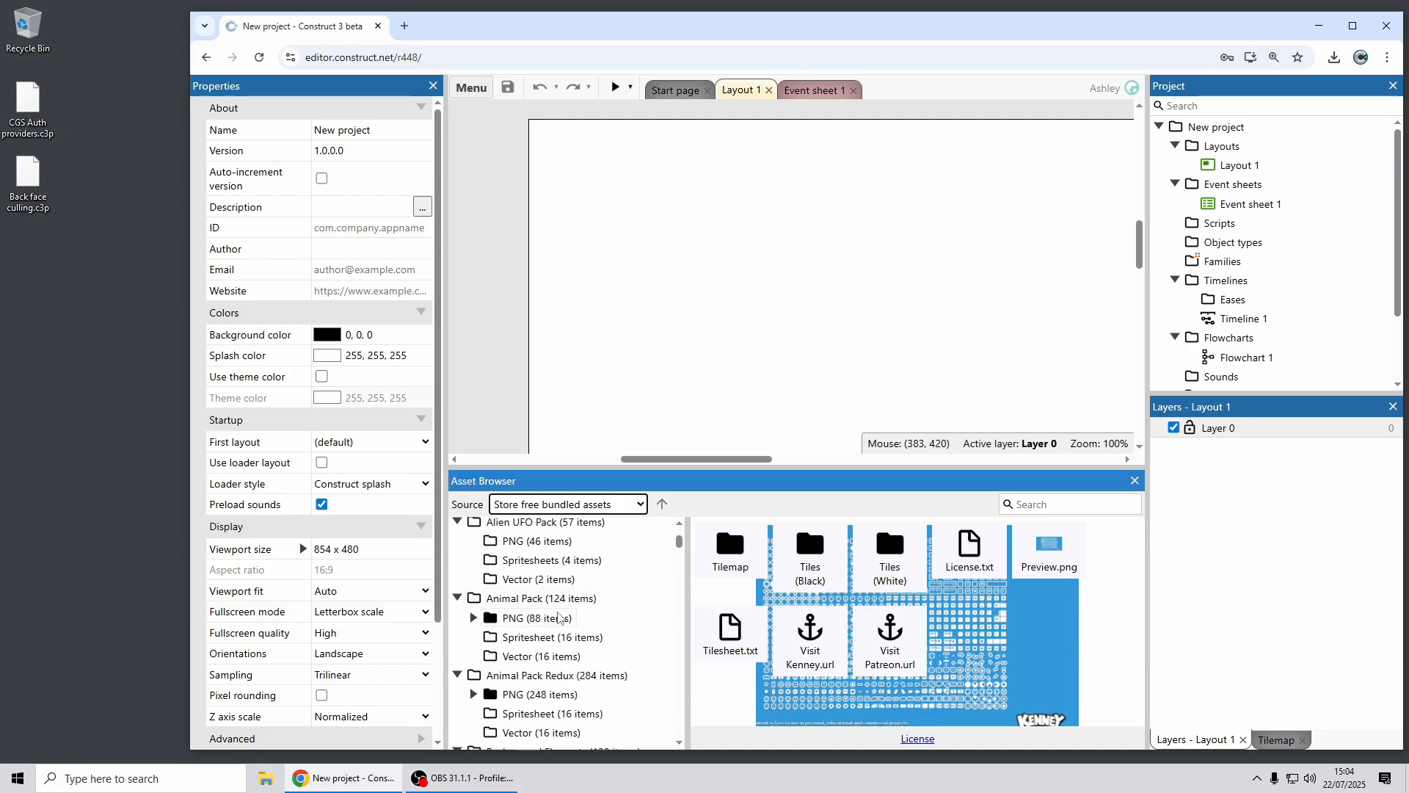
Drag elephant.png from Animal Pack's Round folder onto Layout 1 as a new sprite and view its options.
left_click(546, 597)
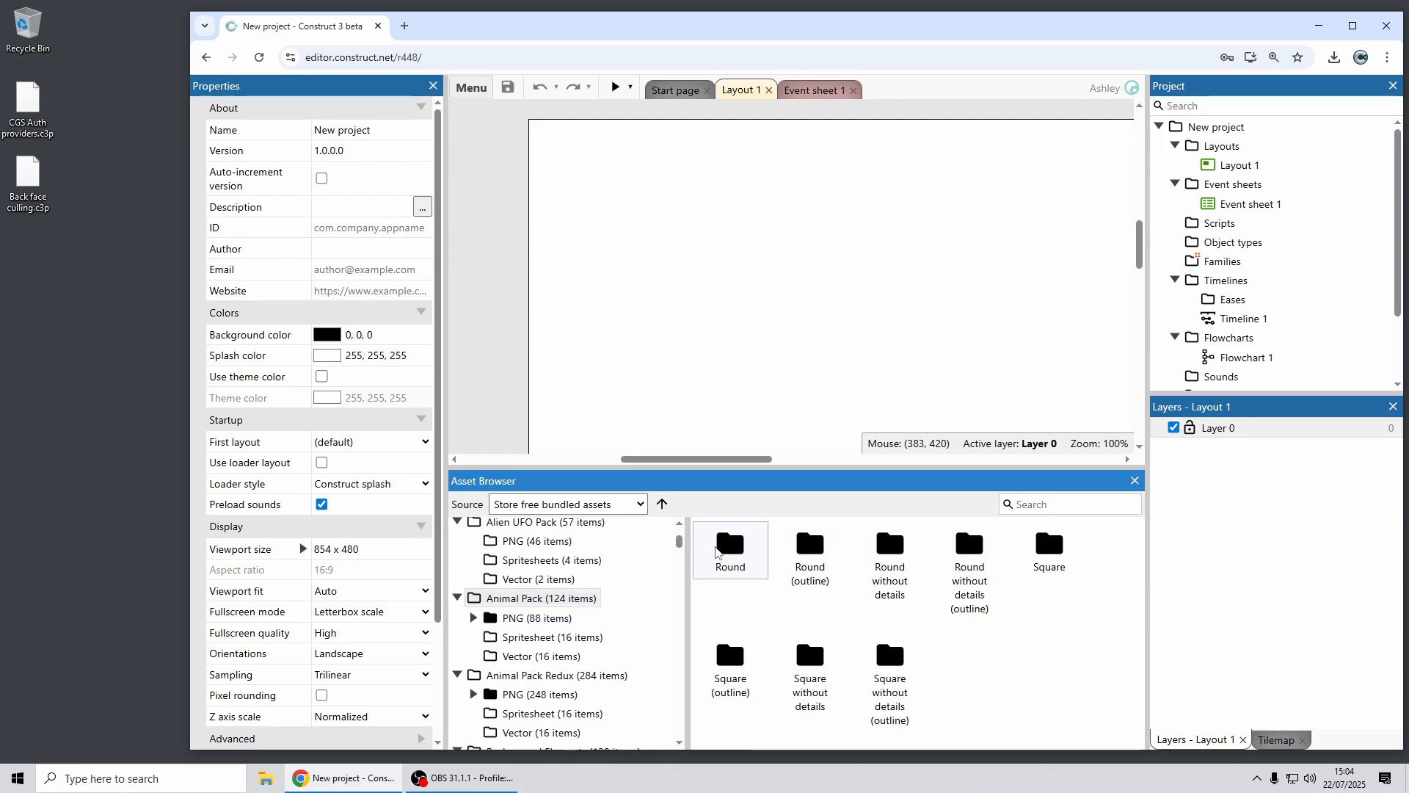
double_click(730, 548)
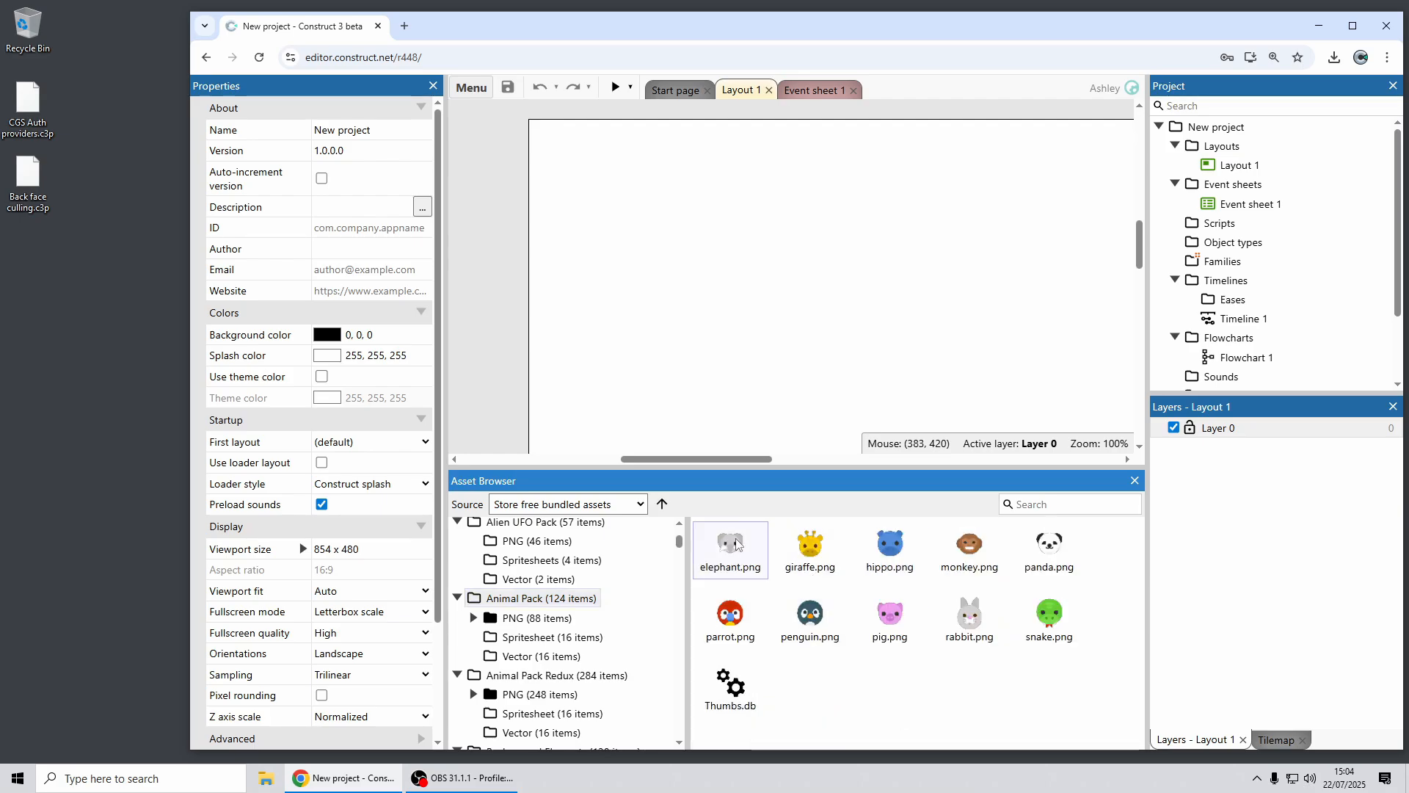
left_click_drag(729, 549, 700, 263)
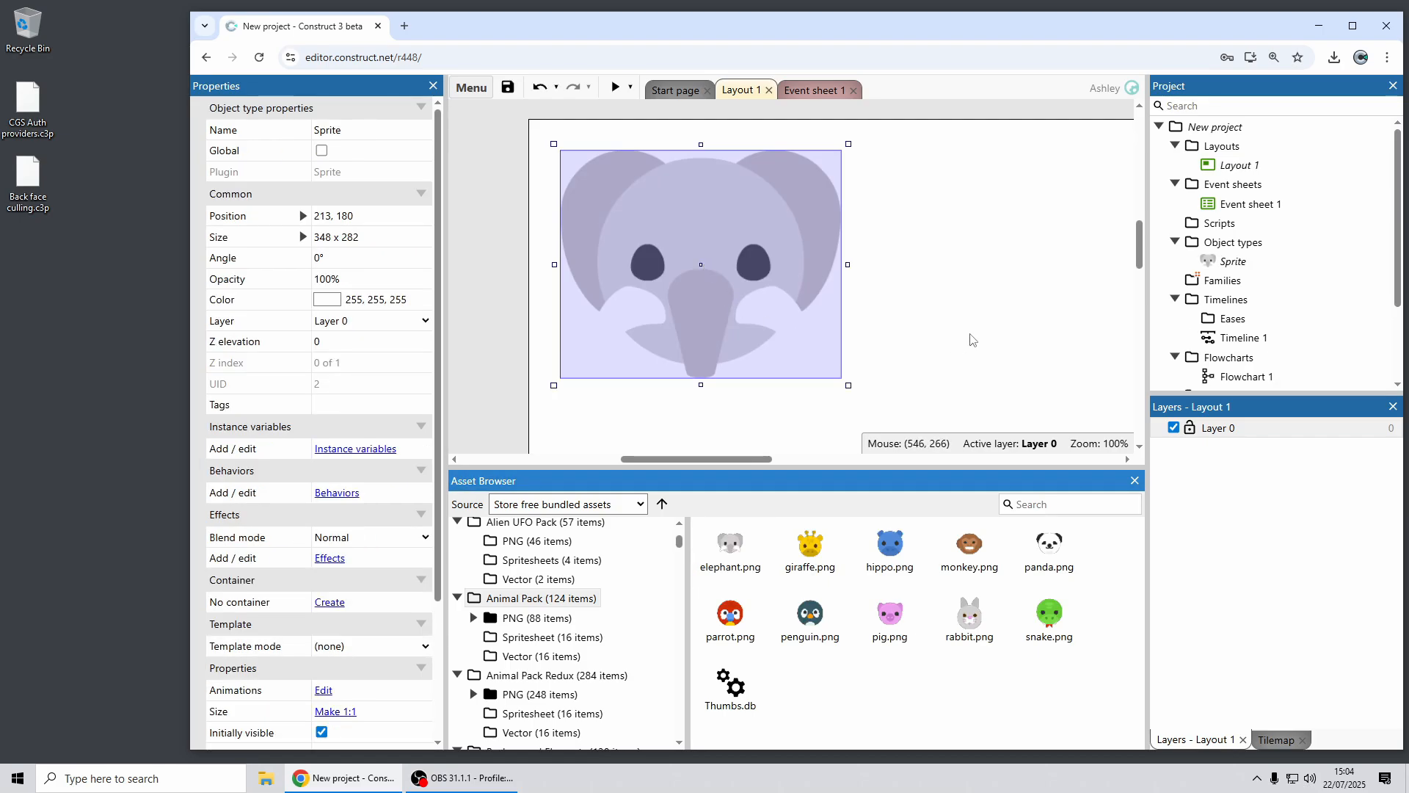
left_click(730, 549)
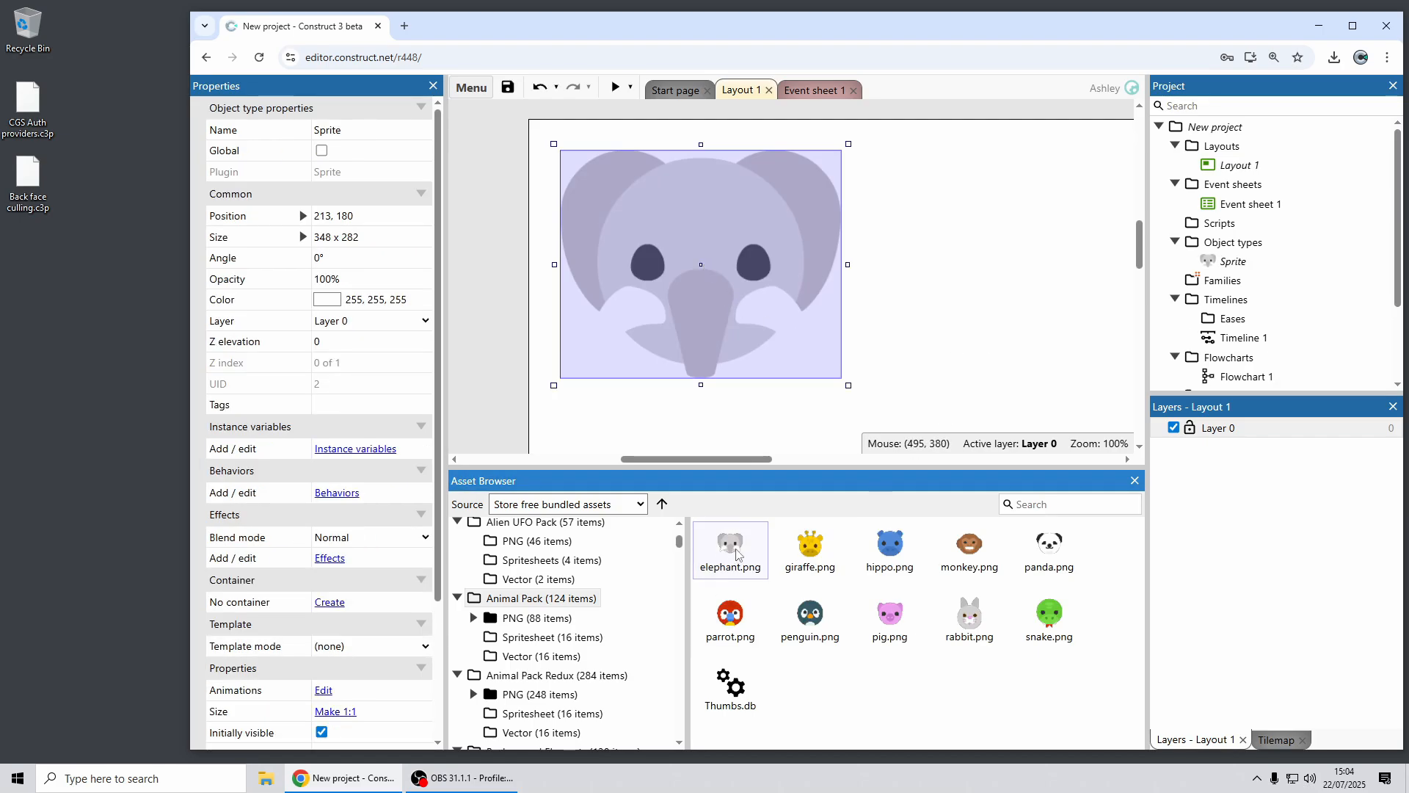
right_click(730, 549)
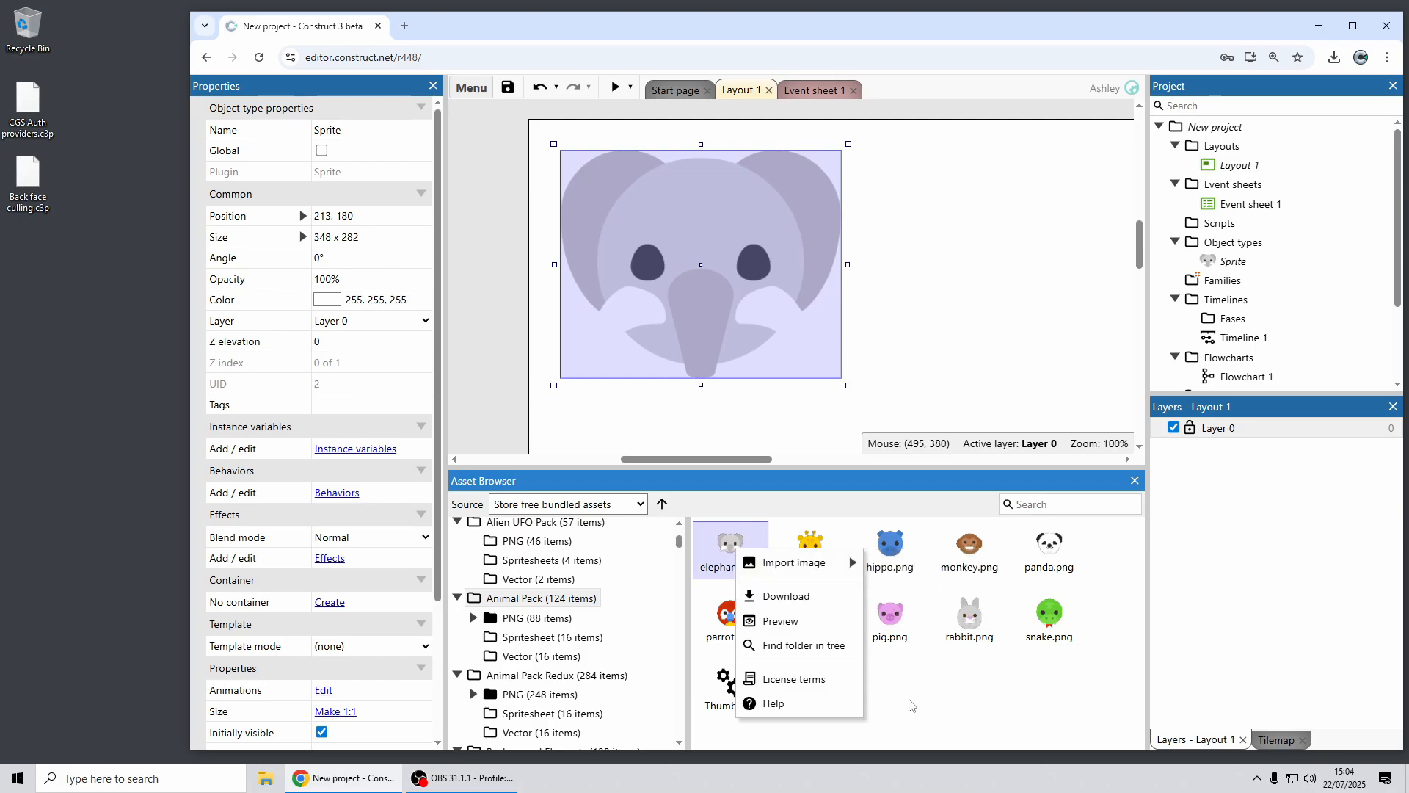
mouse_move(970, 706)
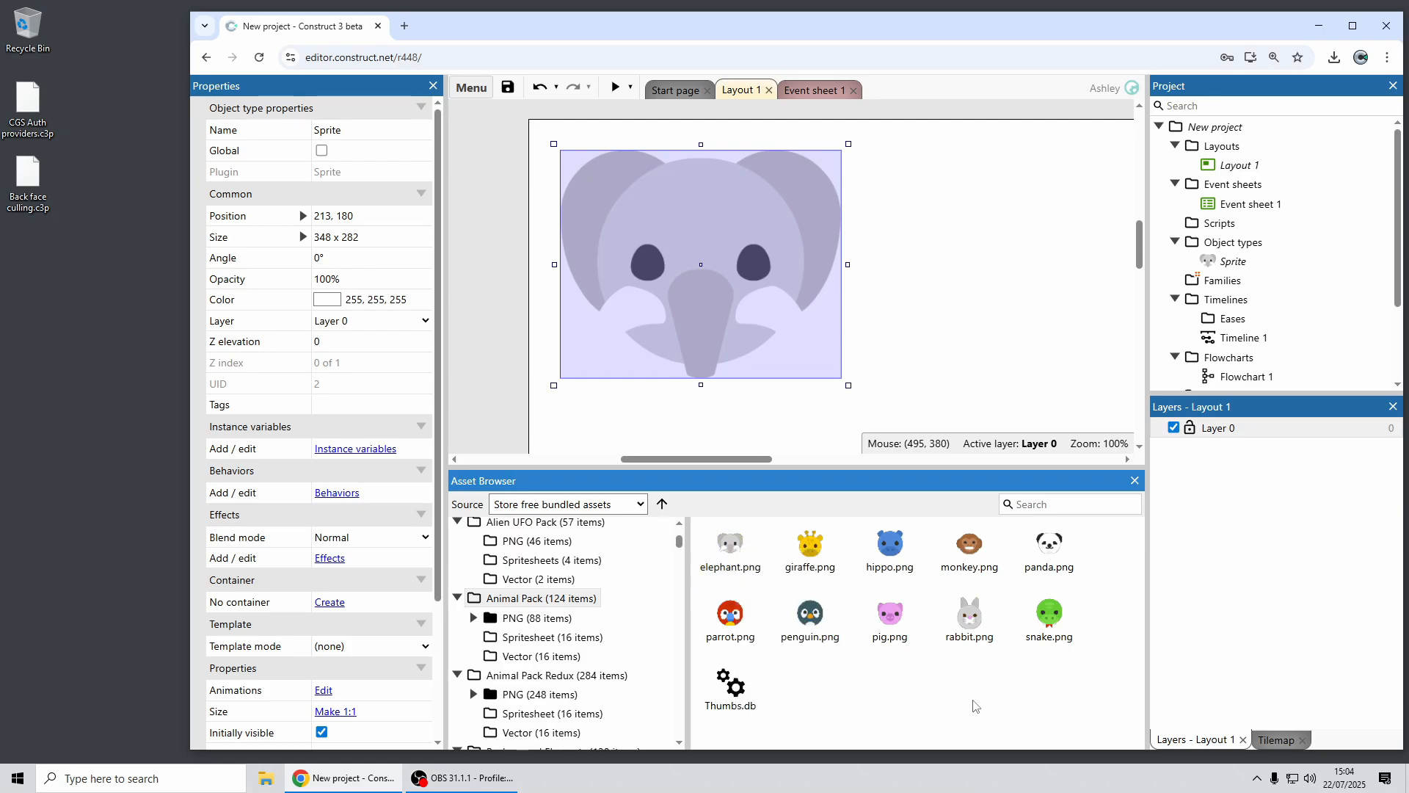
mouse_move(641, 452)
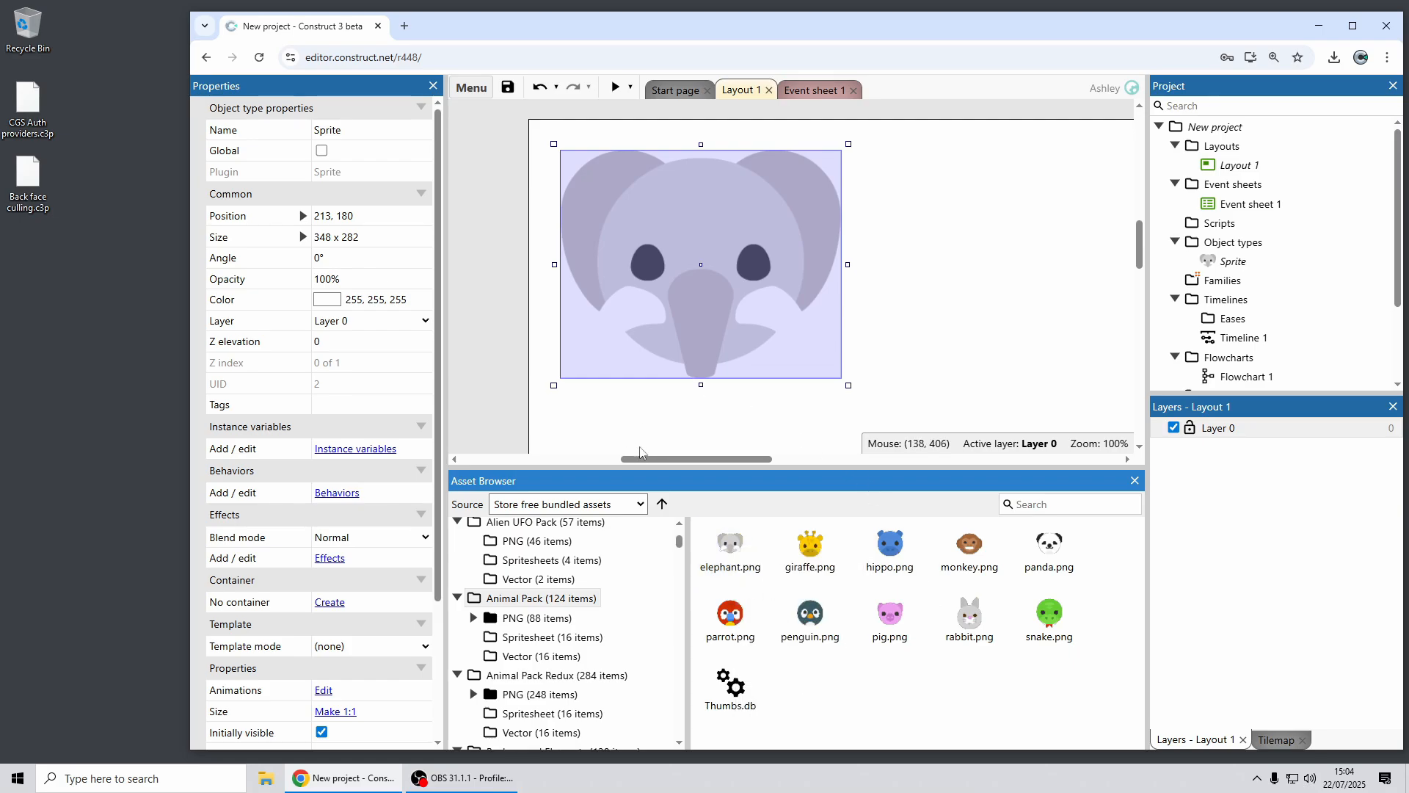
Undock the Asset Browser into a floating window and list its free, premium, purchased and local sources.
left_click(470, 87)
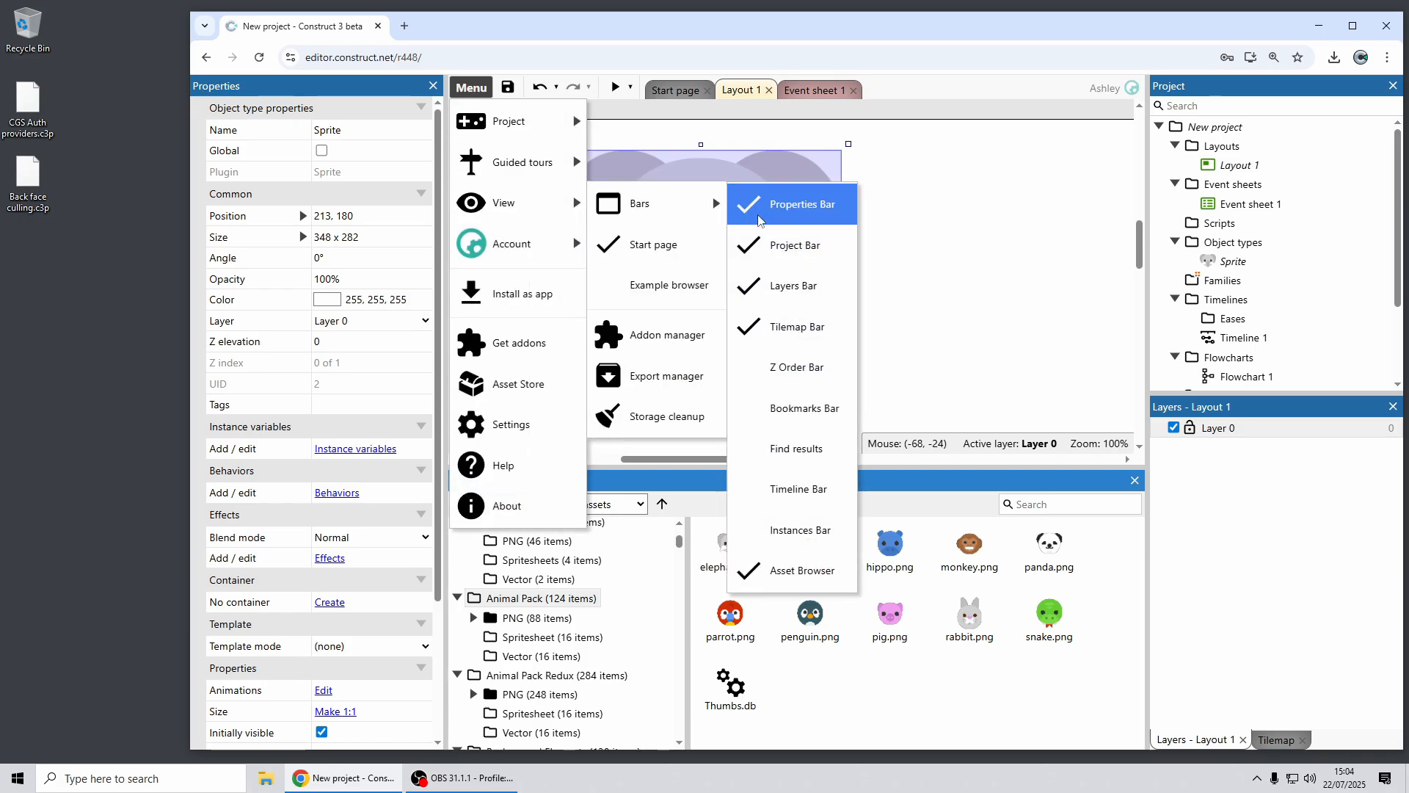
mouse_move(798, 569)
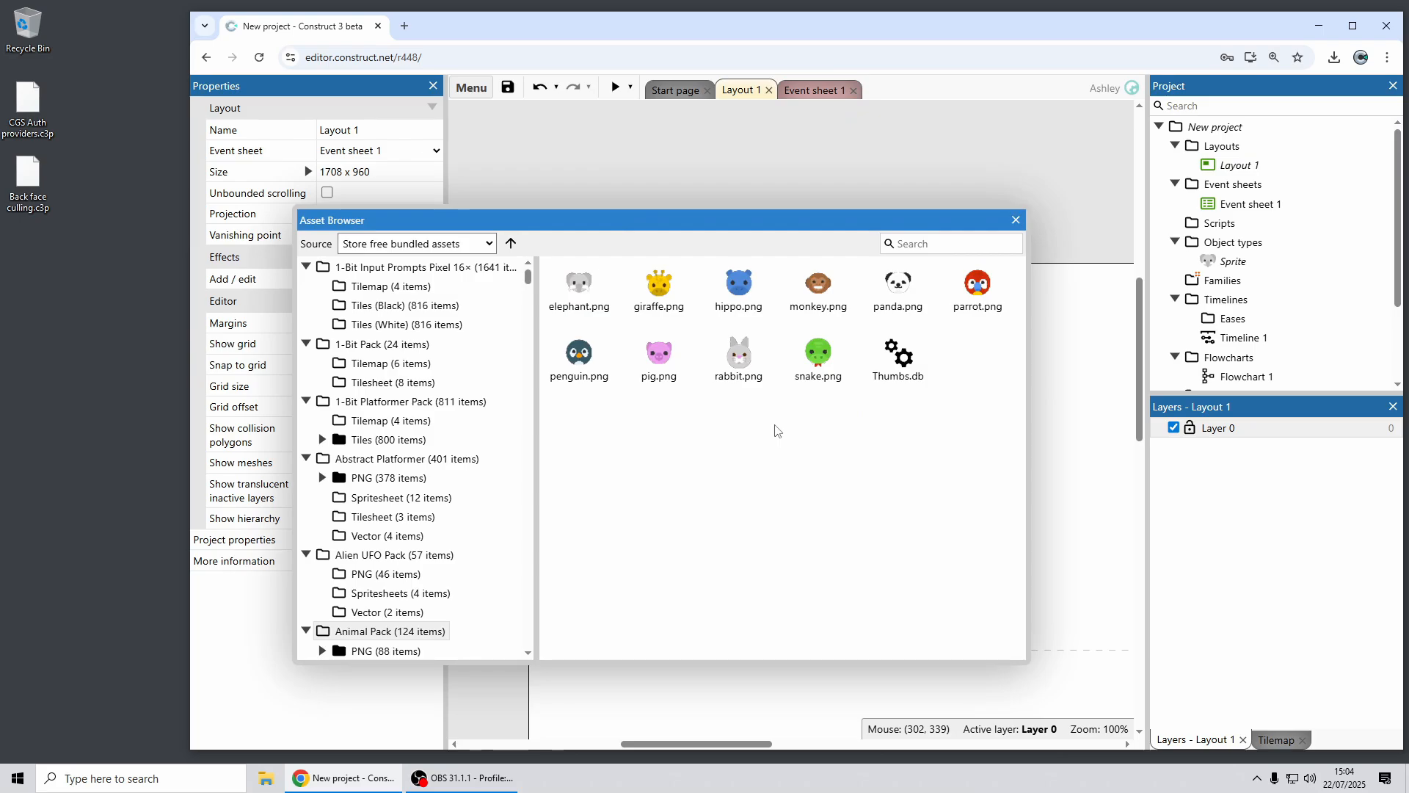
mouse_move(735, 405)
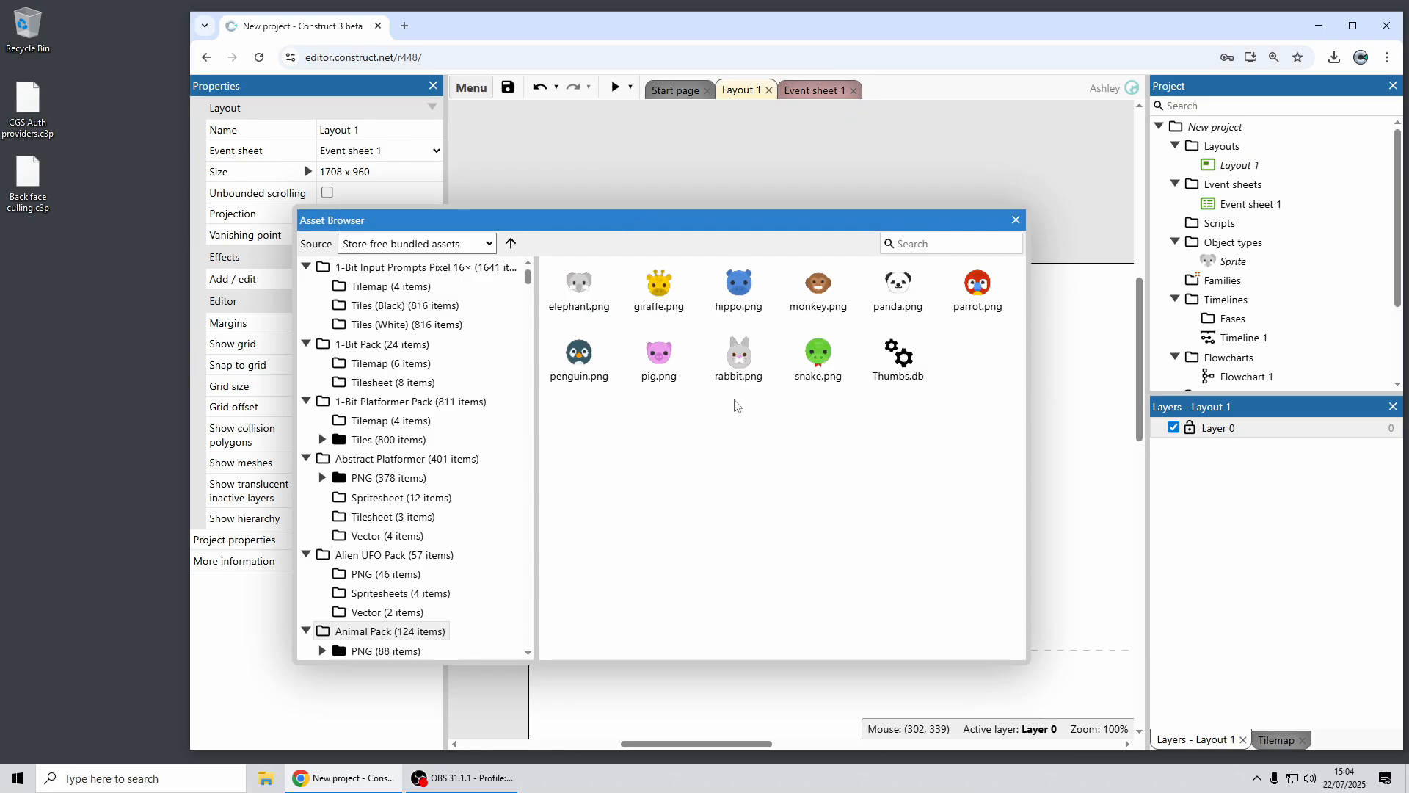
left_click(578, 353)
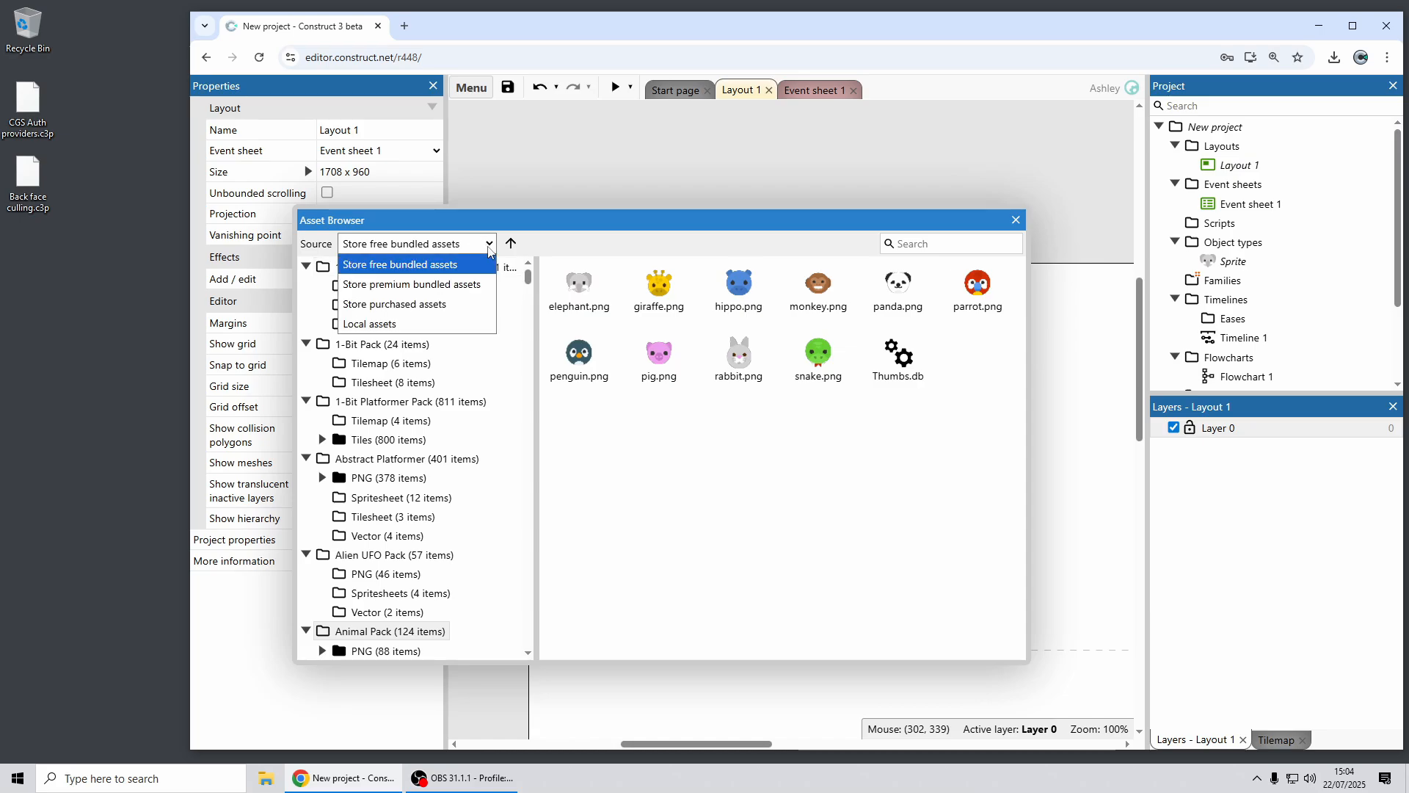
left_click(399, 263)
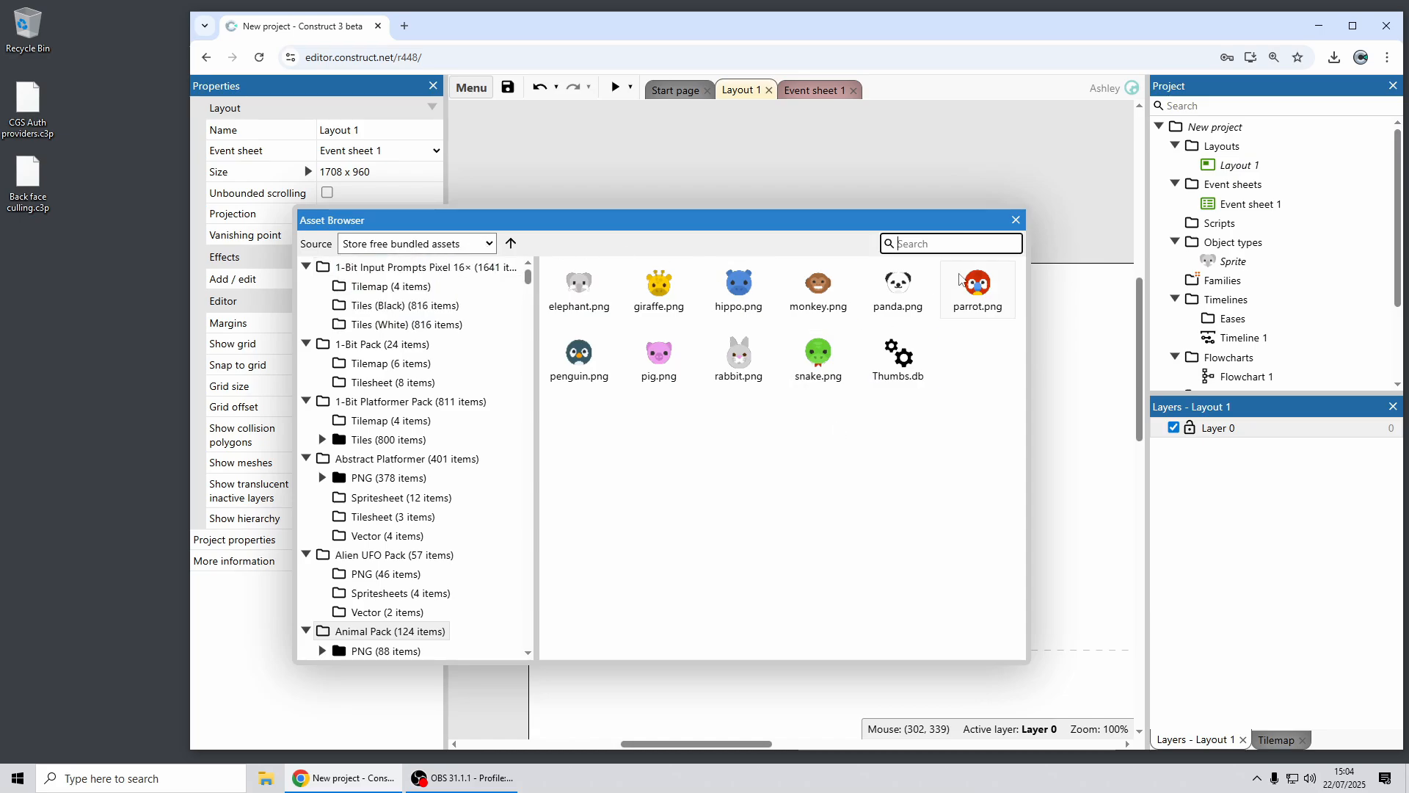
type("ice")
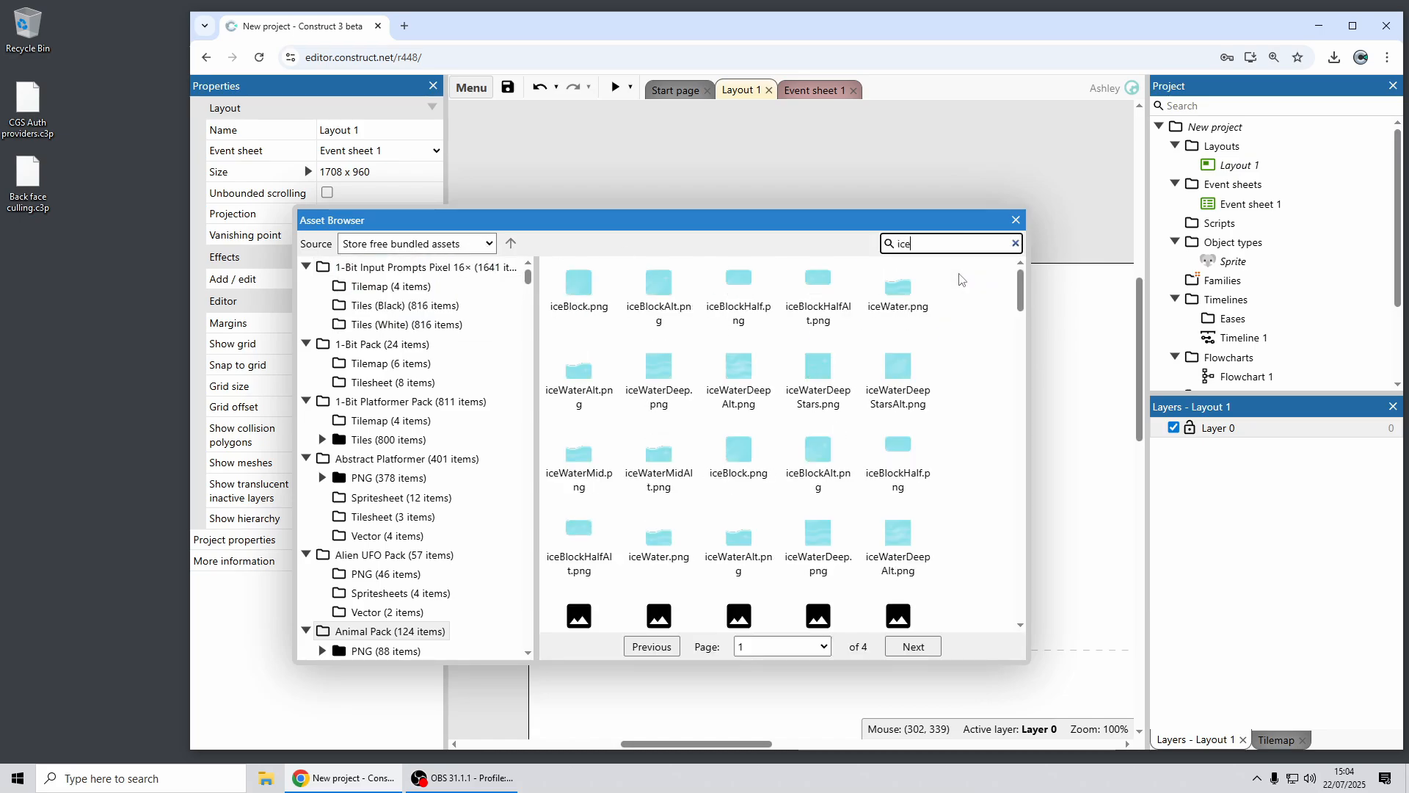
mouse_move(962, 391)
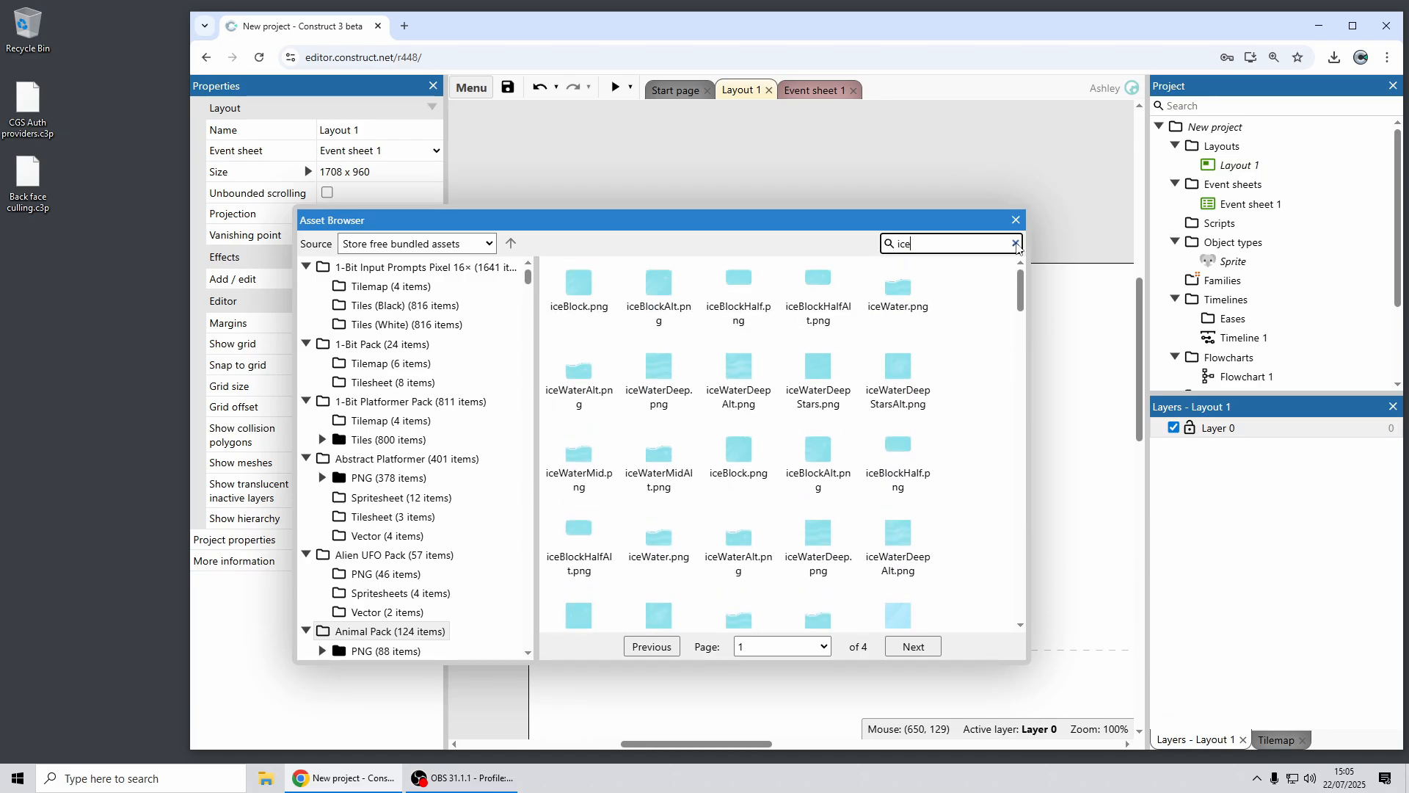
left_click(1015, 243)
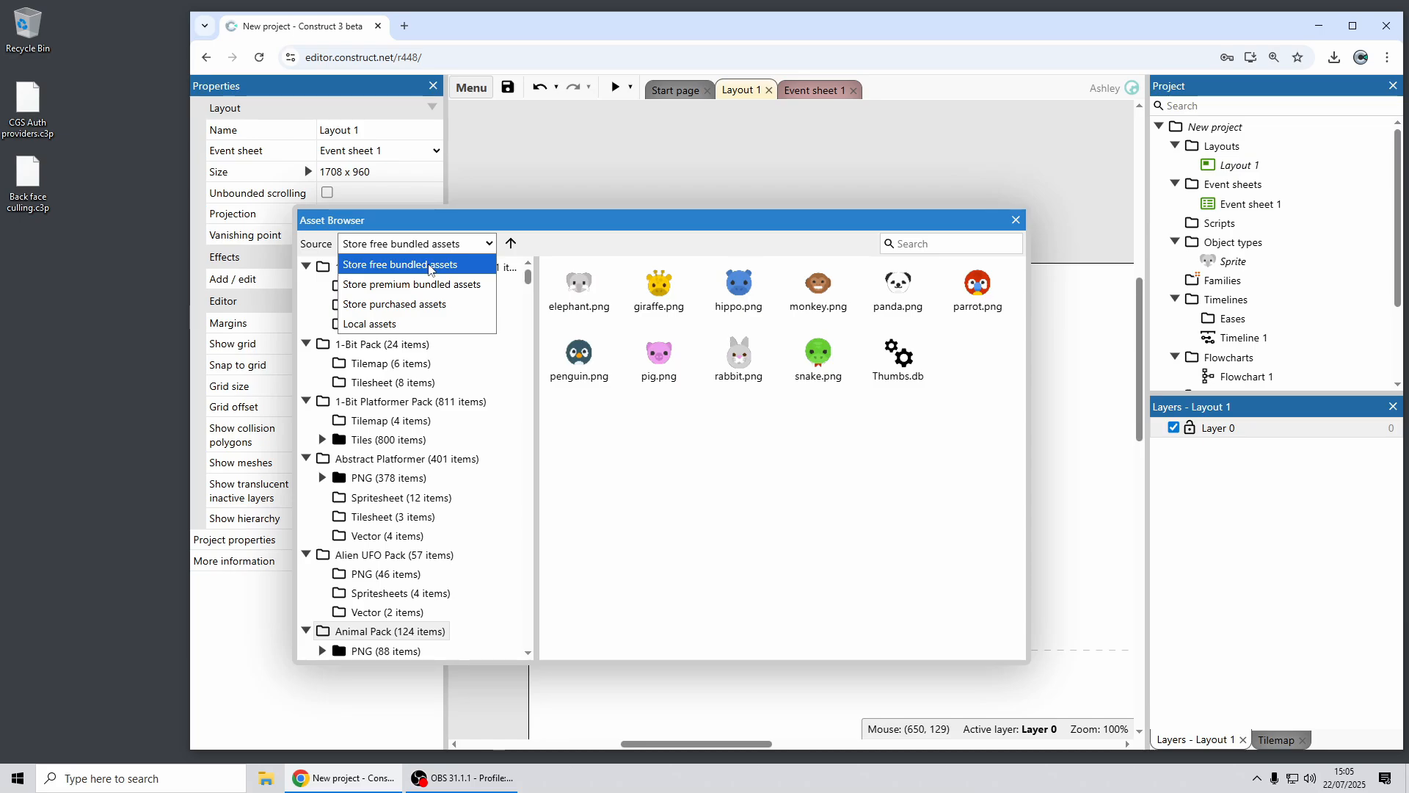
mouse_move(411, 284)
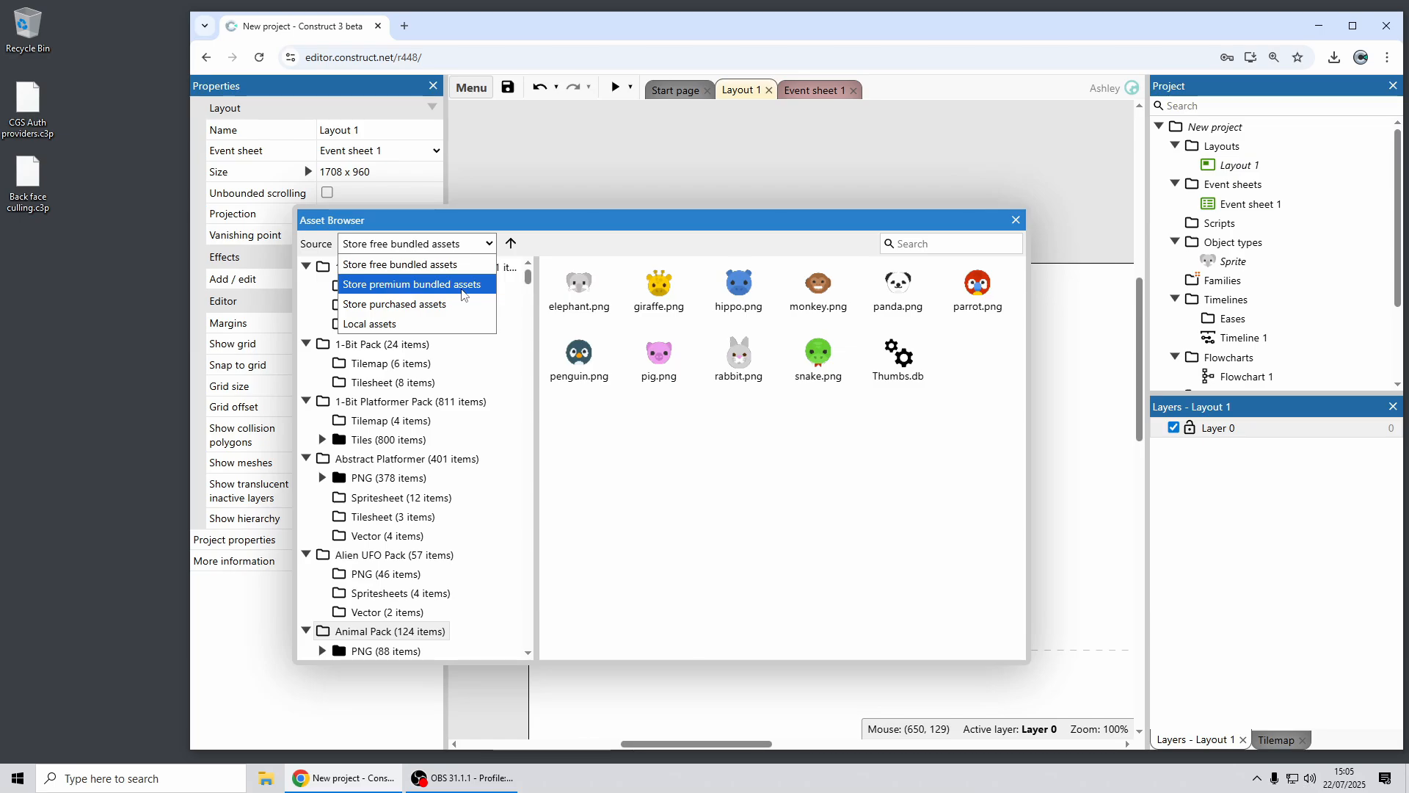
mouse_move(393, 304)
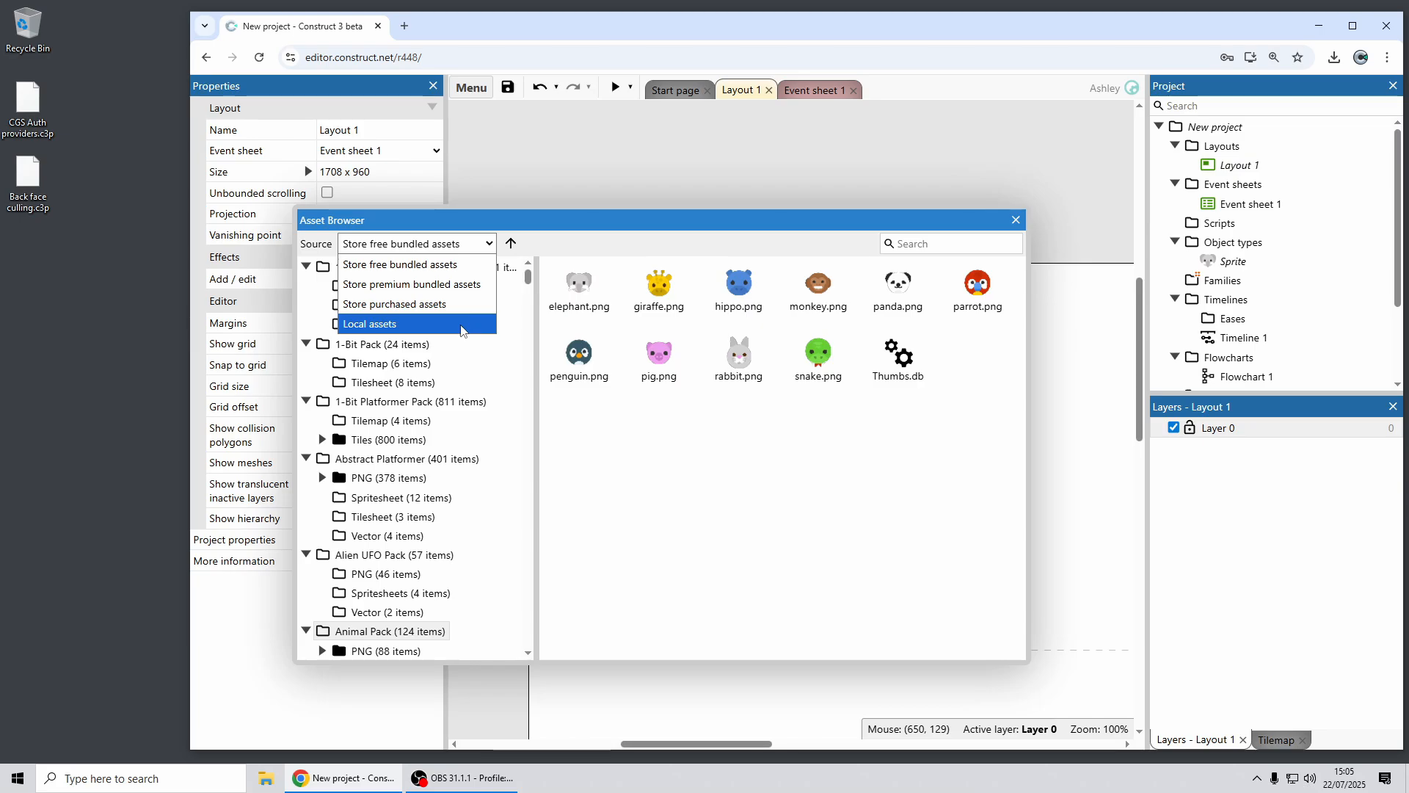
left_click(370, 322)
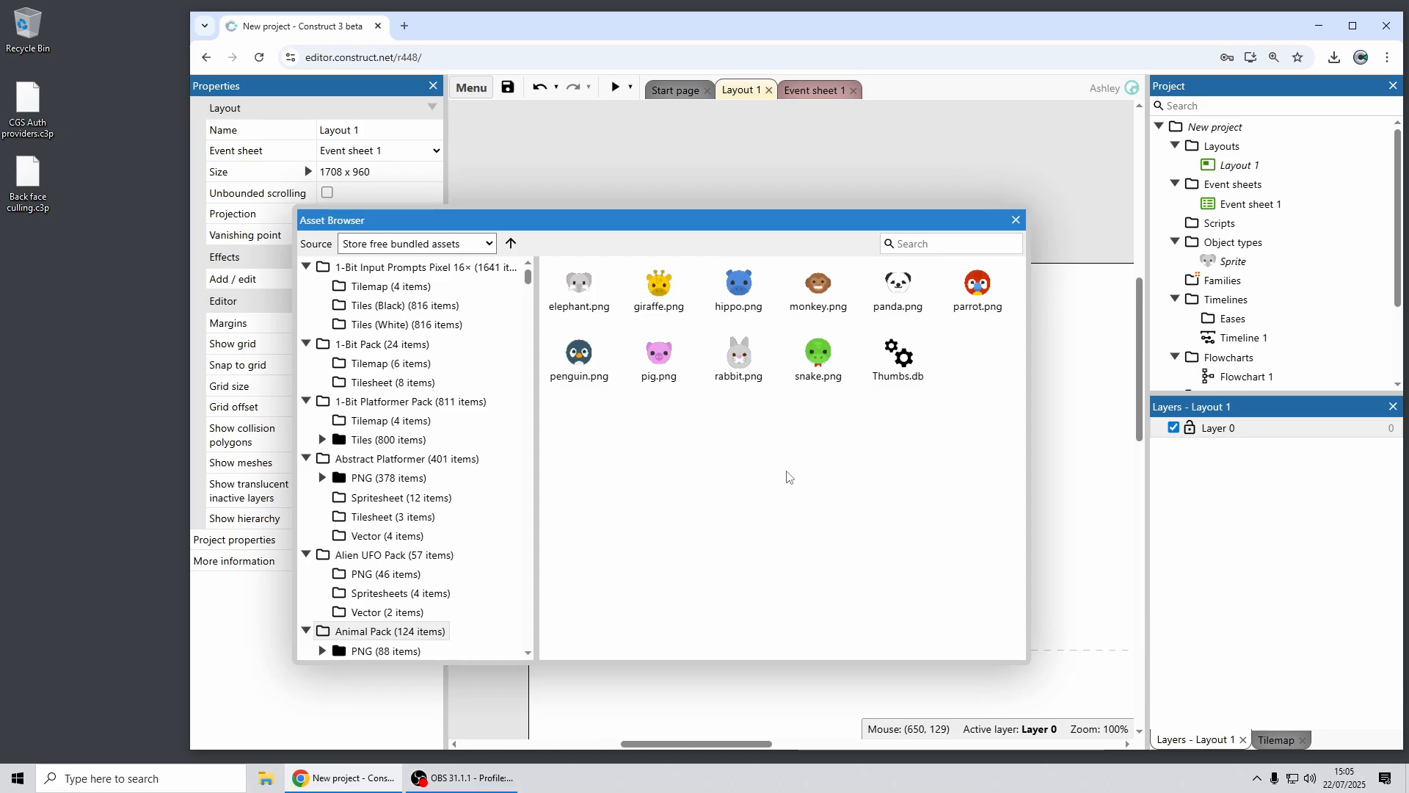
mouse_move(803, 474)
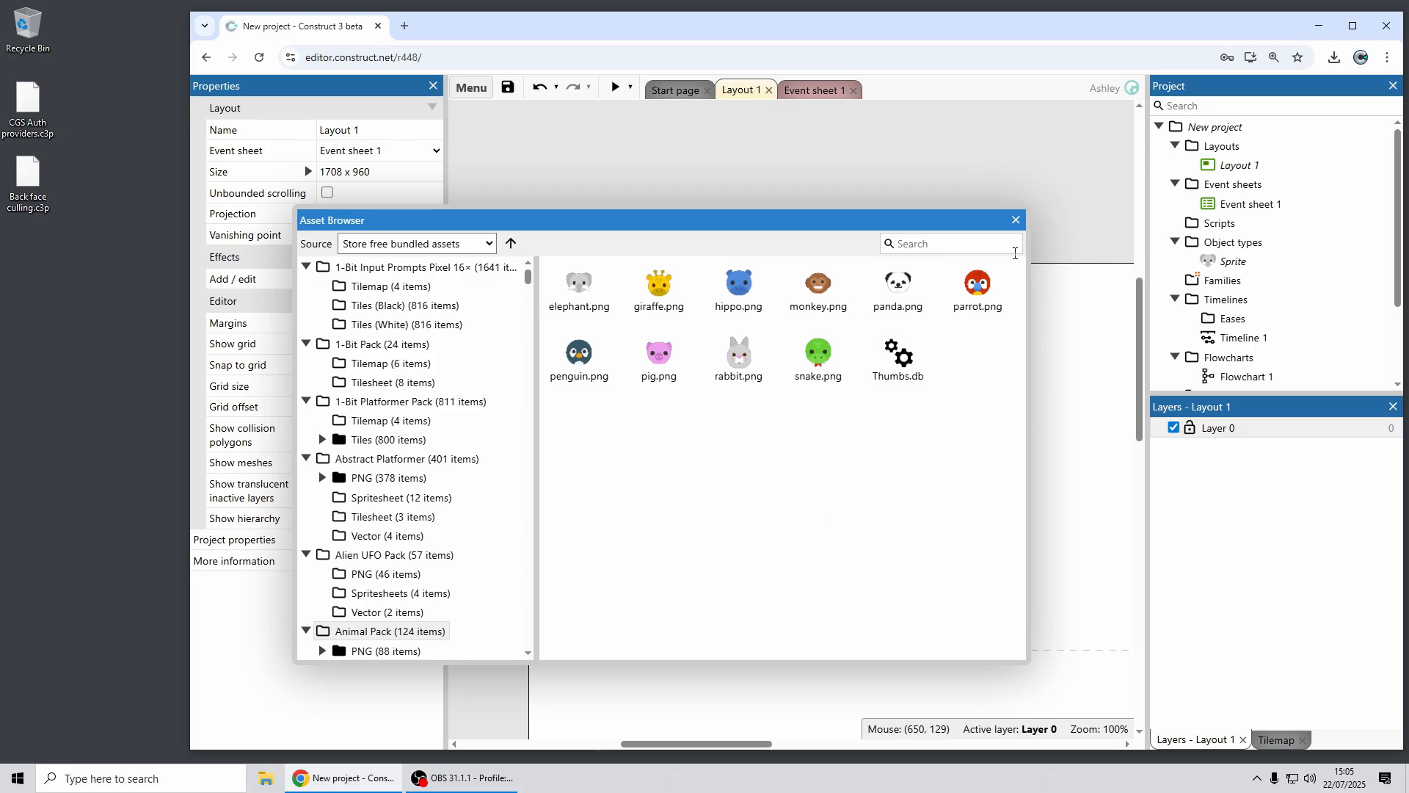
Start a new object type and choose the Construct Game Services plugin under Web.
left_click(1014, 218)
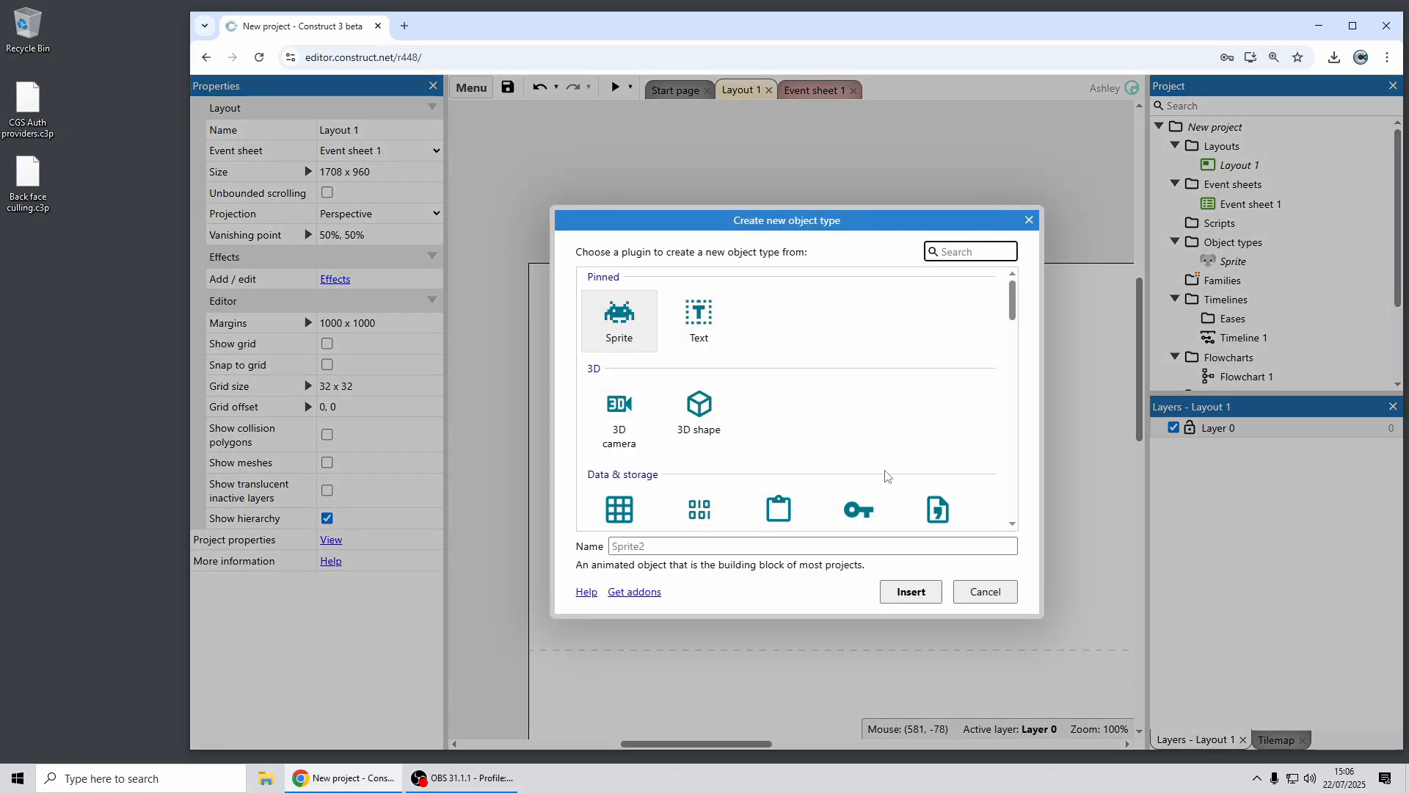
scroll("down", 3)
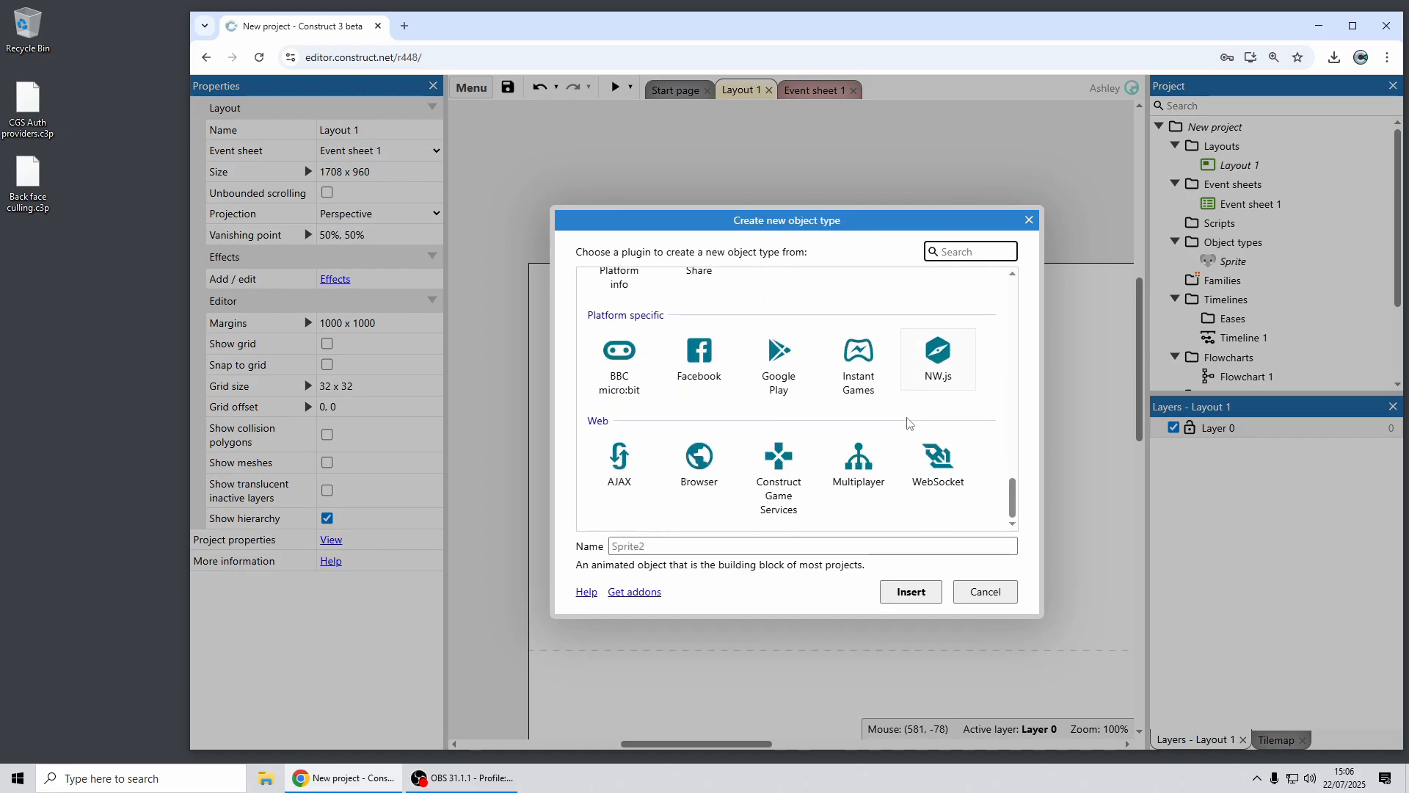
left_click(778, 477)
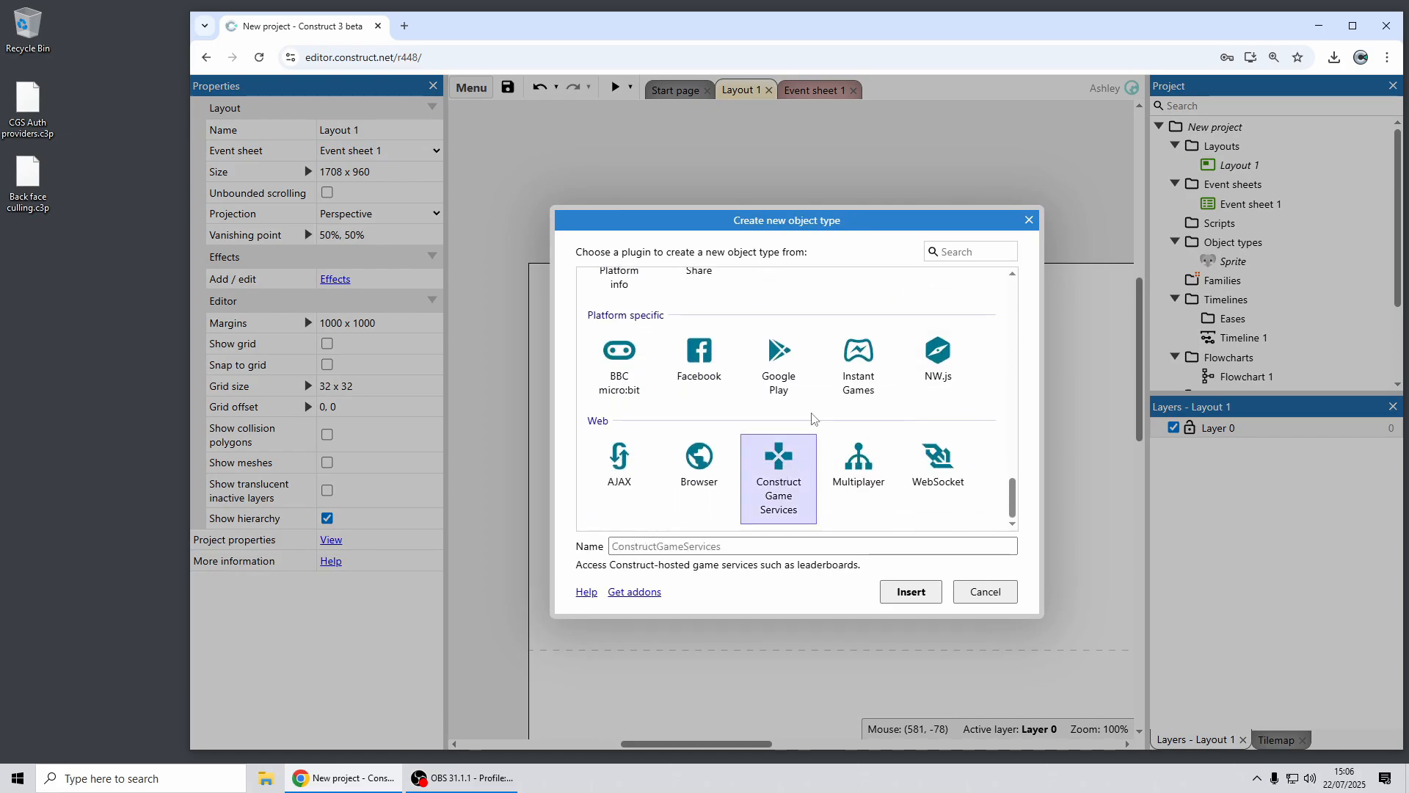
mouse_move(819, 406)
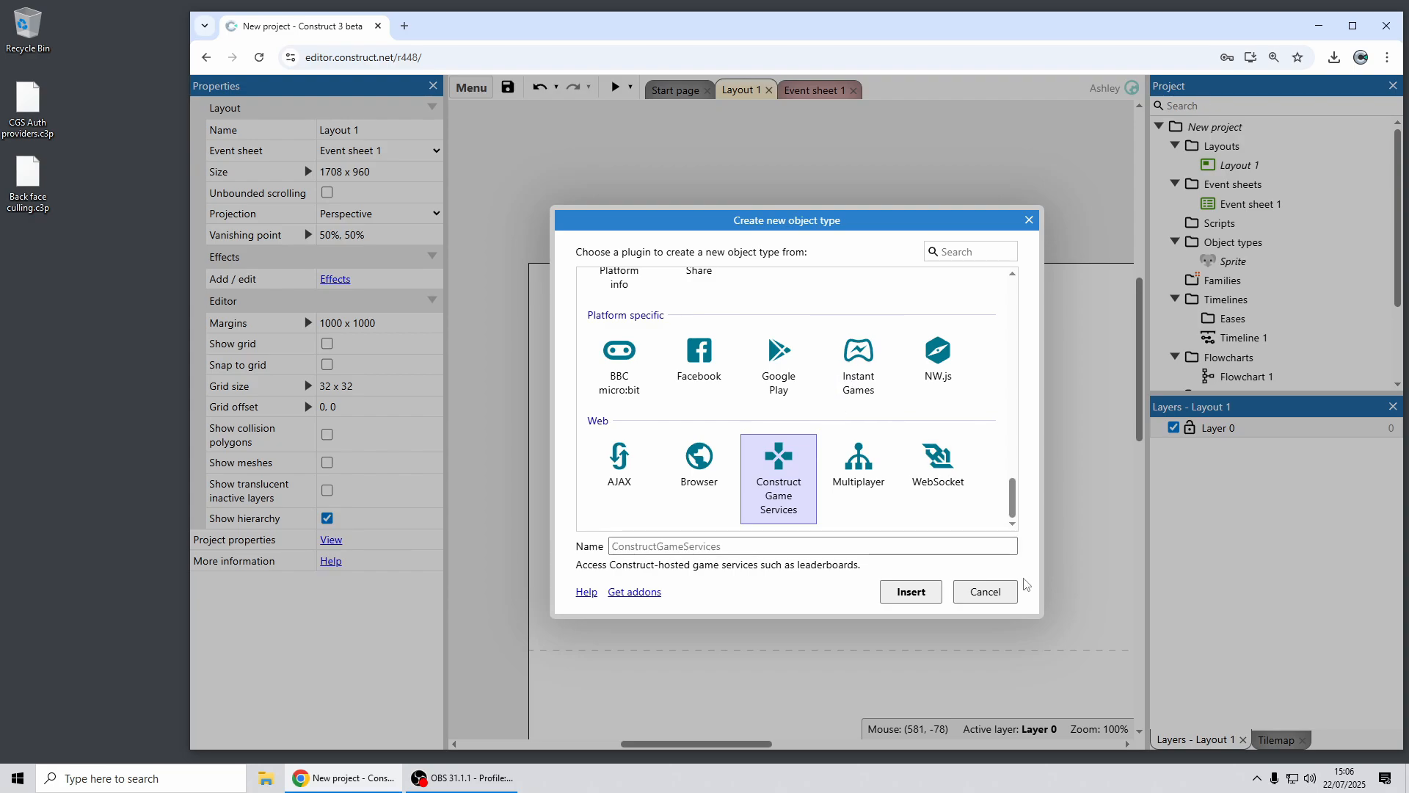
mouse_move(984, 427)
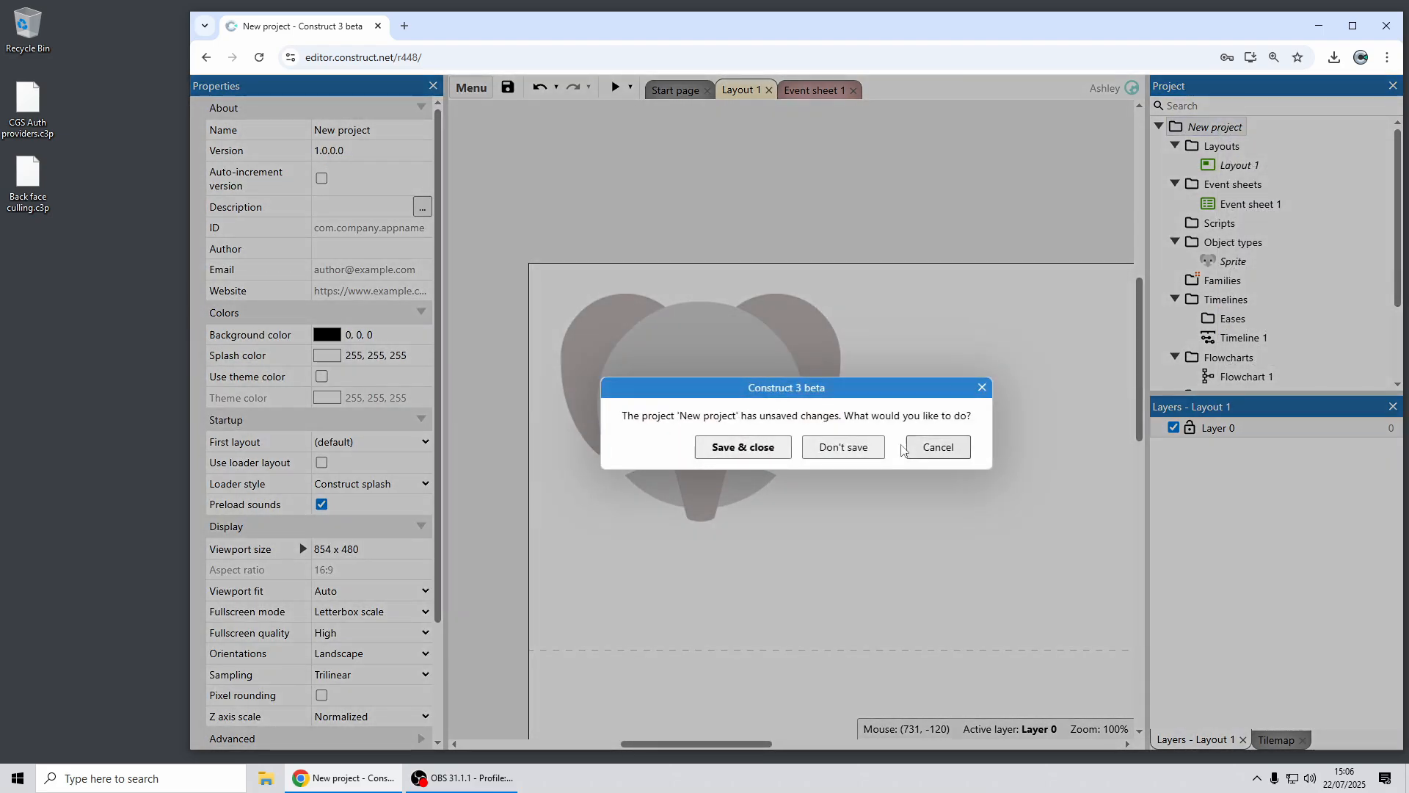
Discard the unsaved project and load CGS Auth providers.c3p, starting its preview.
left_click(841, 446)
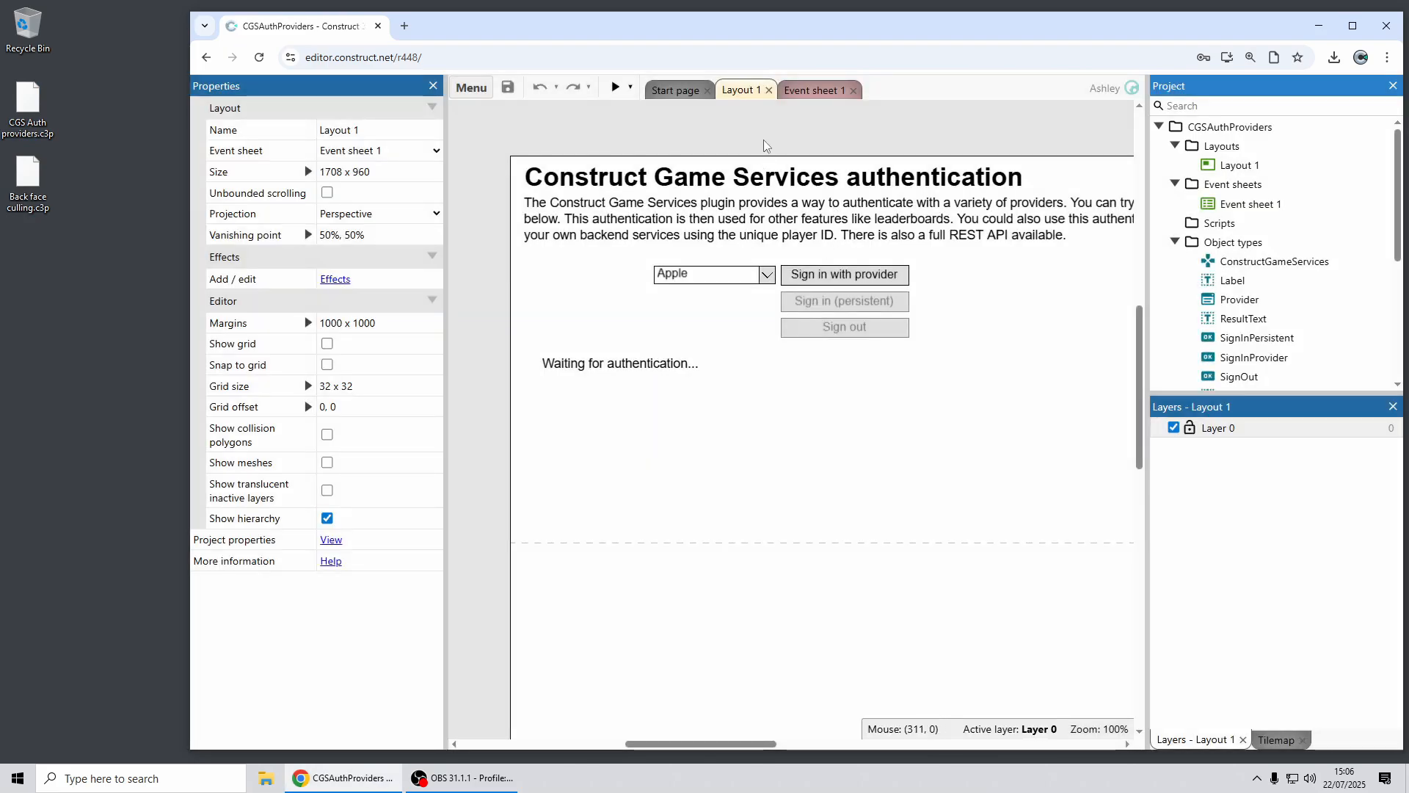
mouse_move(763, 135)
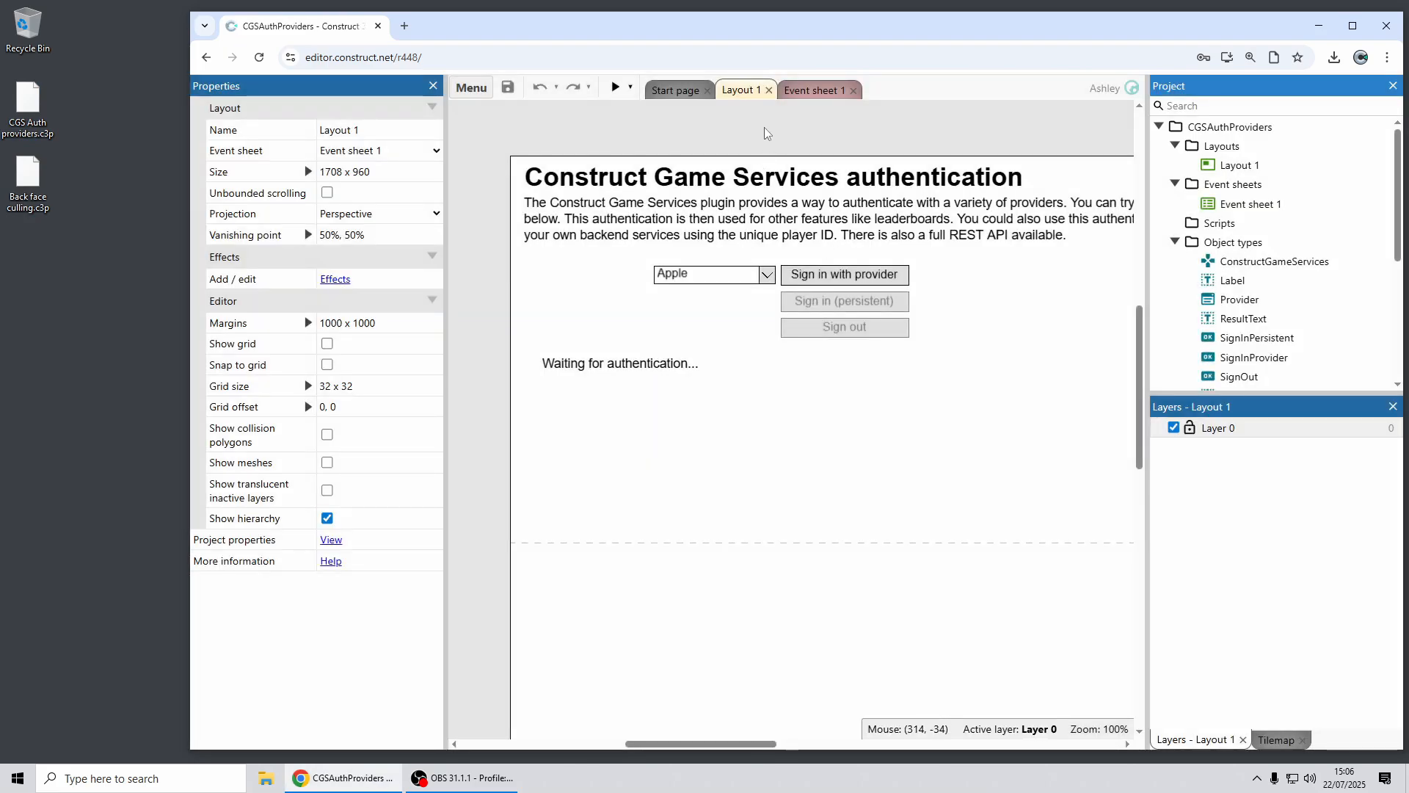
left_click(614, 87)
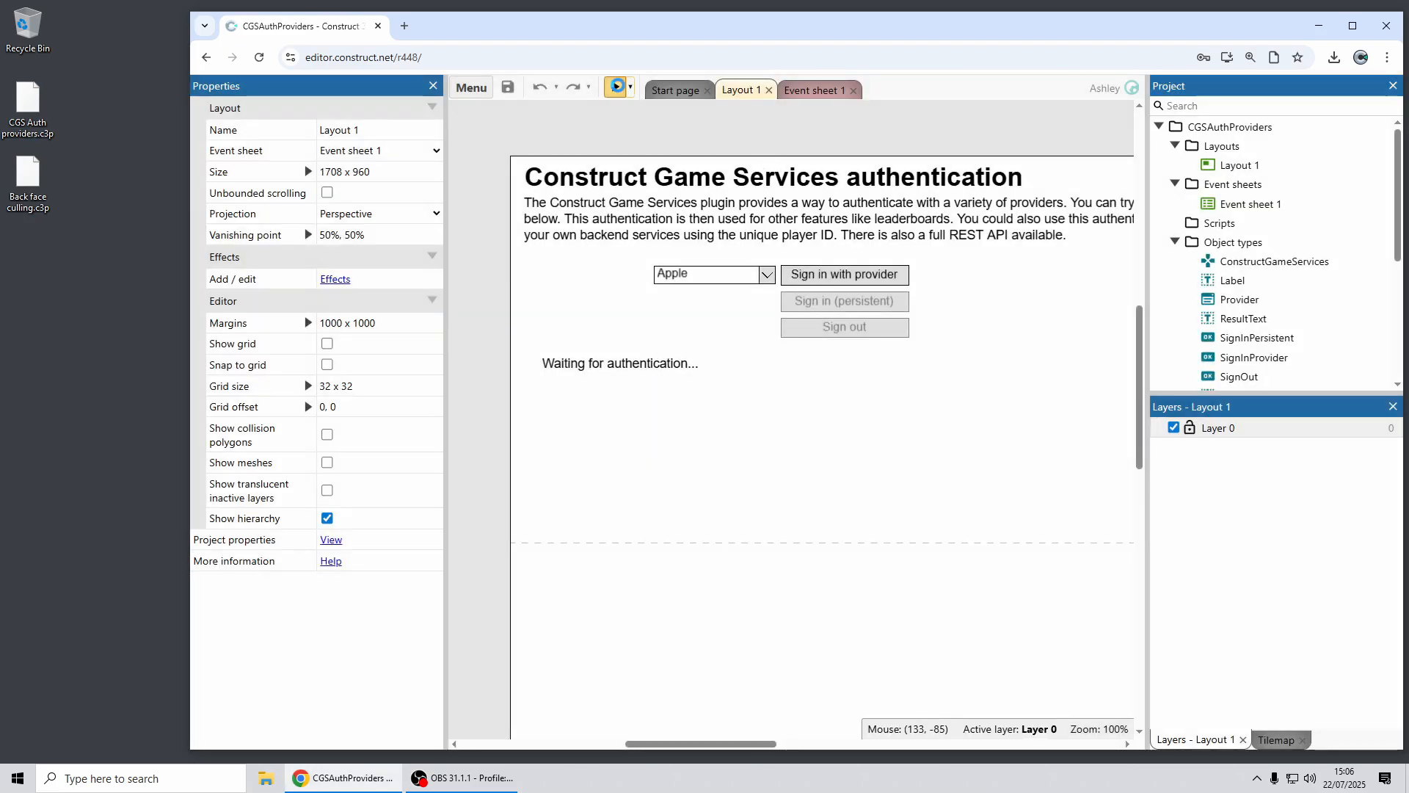
In the preview choose Microsoft as provider and attempt Sign in with provider, which errors.
left_click(615, 86)
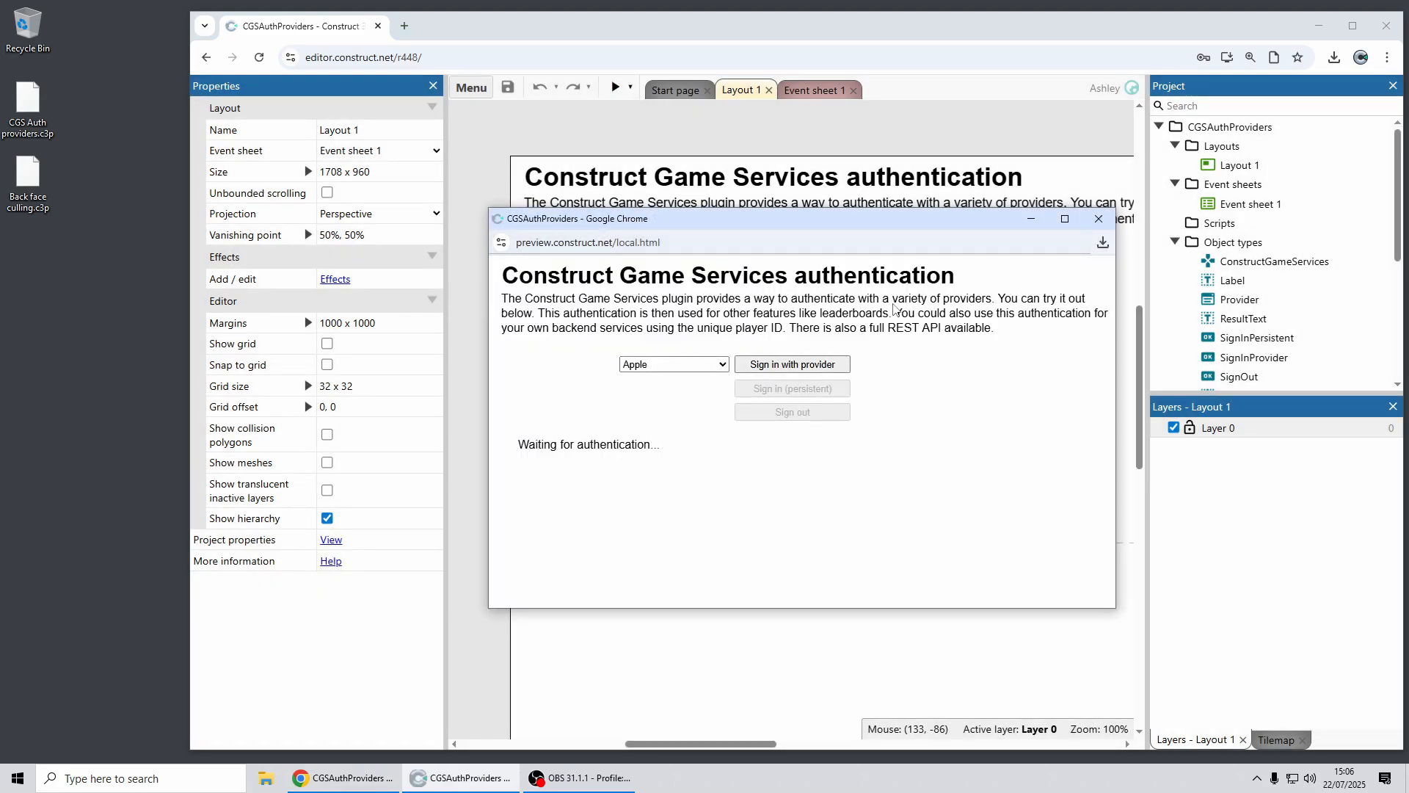
left_click(672, 364)
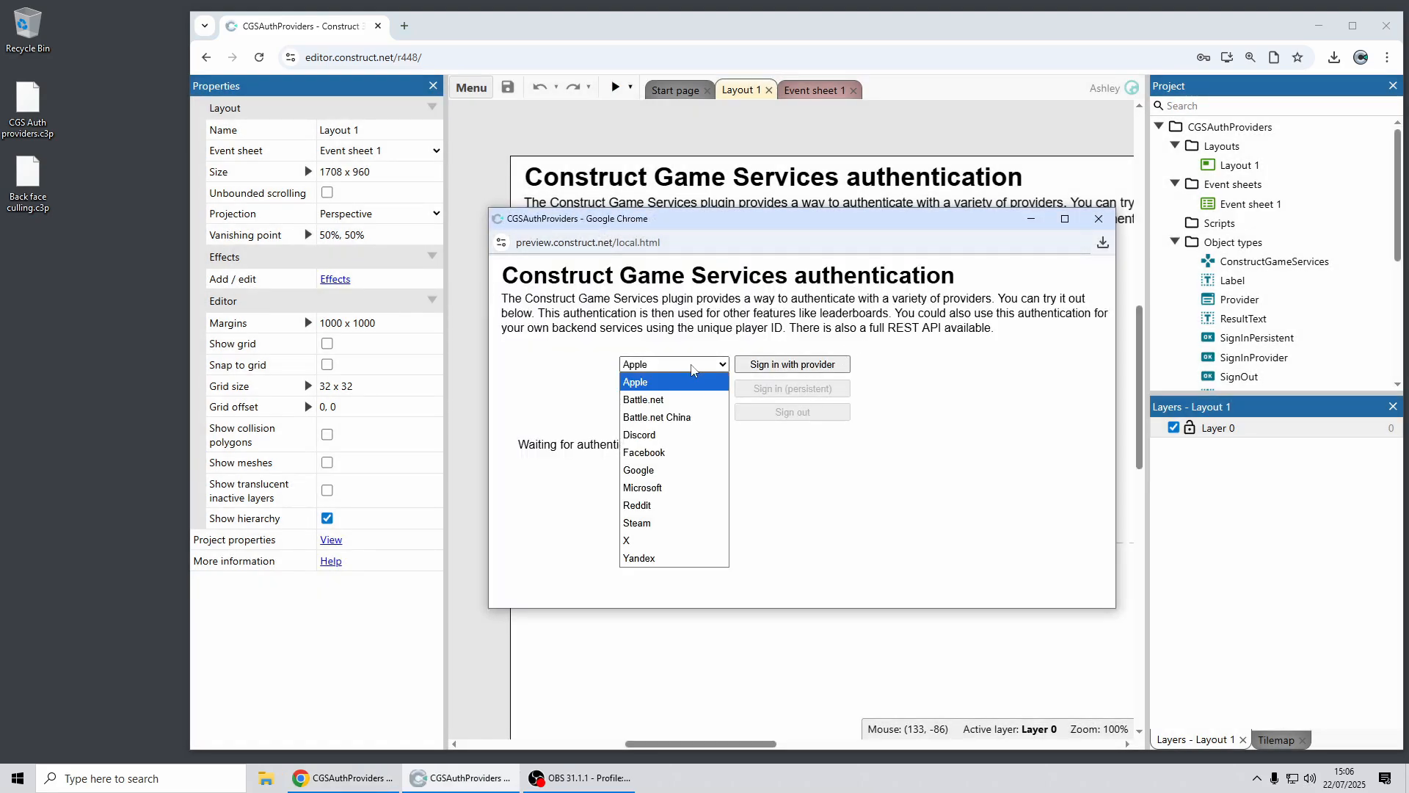
mouse_move(670, 468)
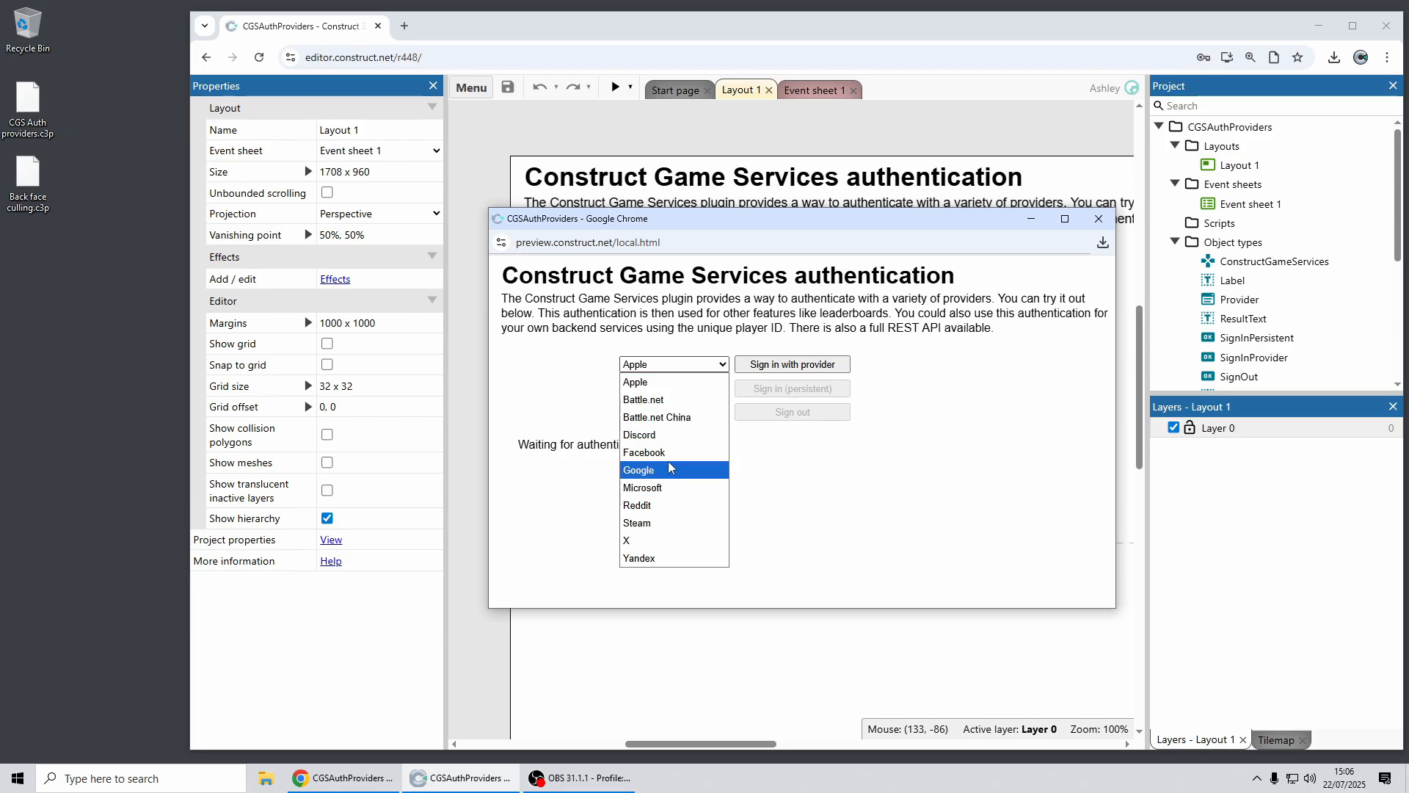
mouse_move(671, 487)
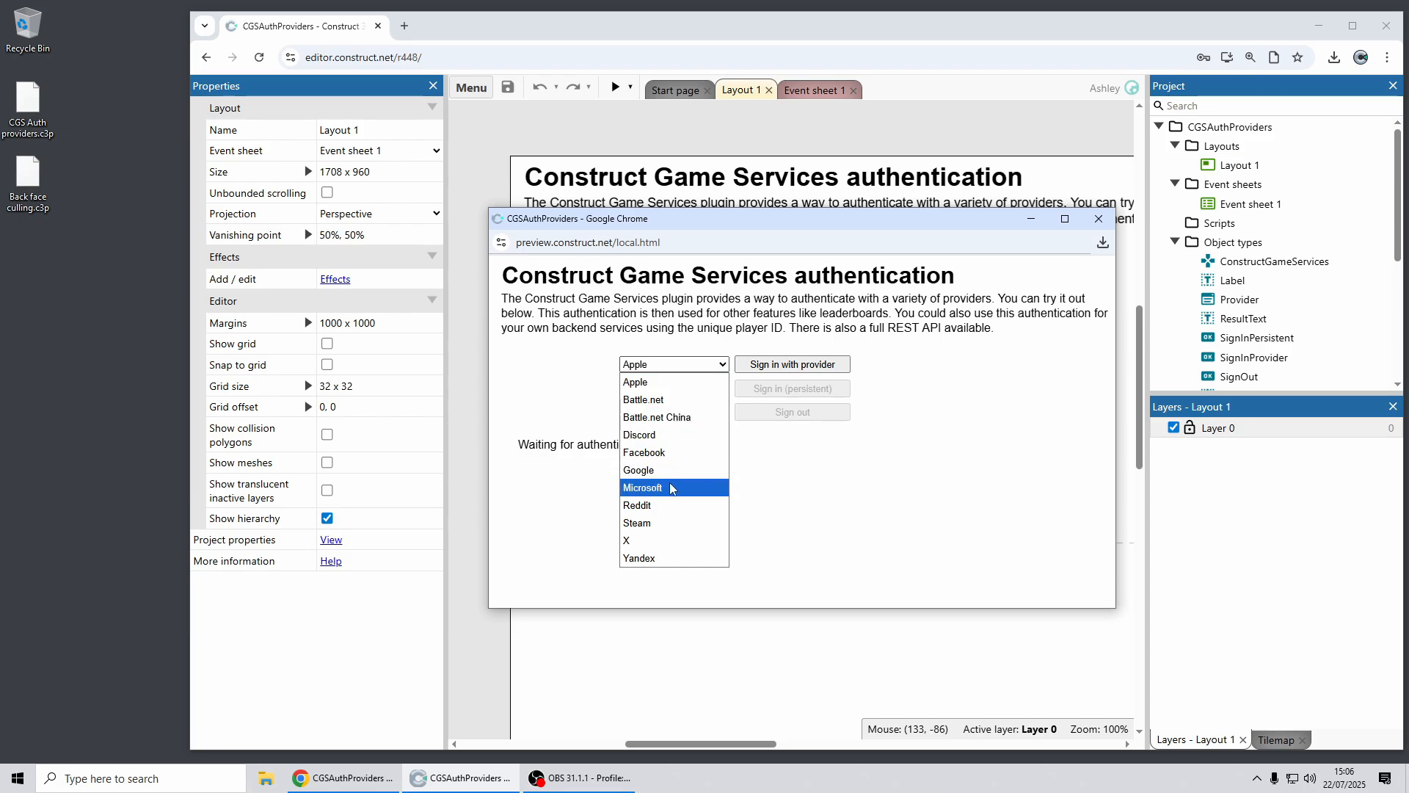
mouse_move(694, 494)
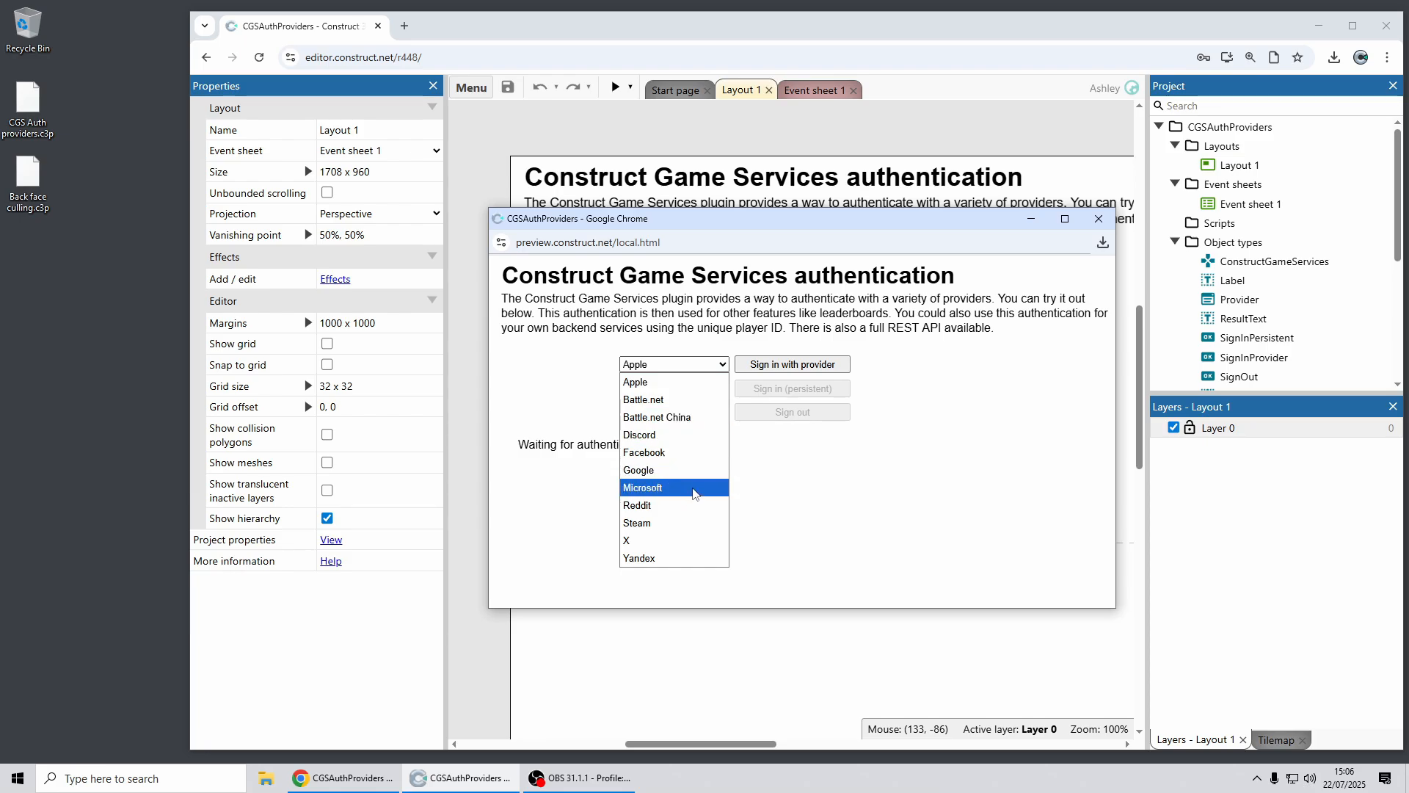
left_click(642, 487)
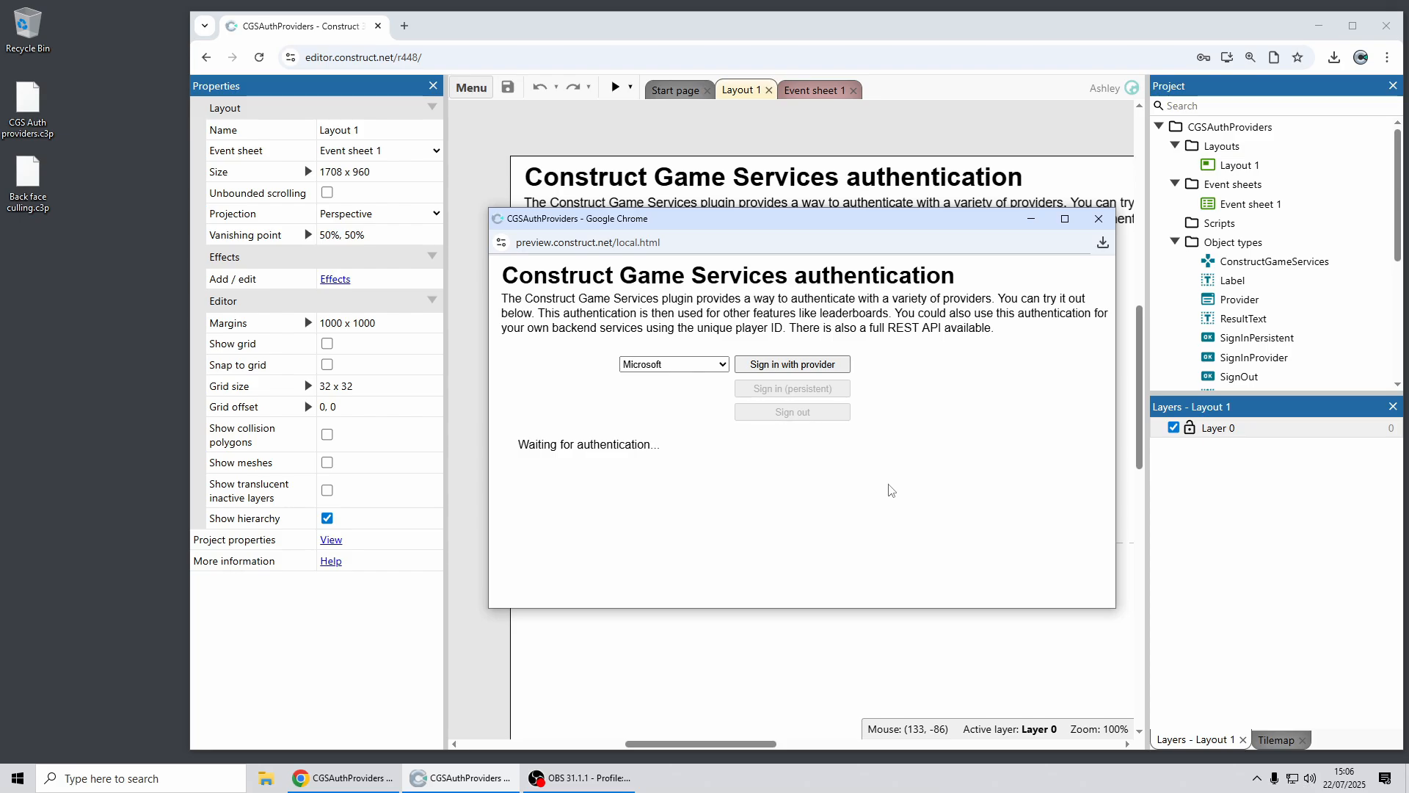
mouse_move(678, 396)
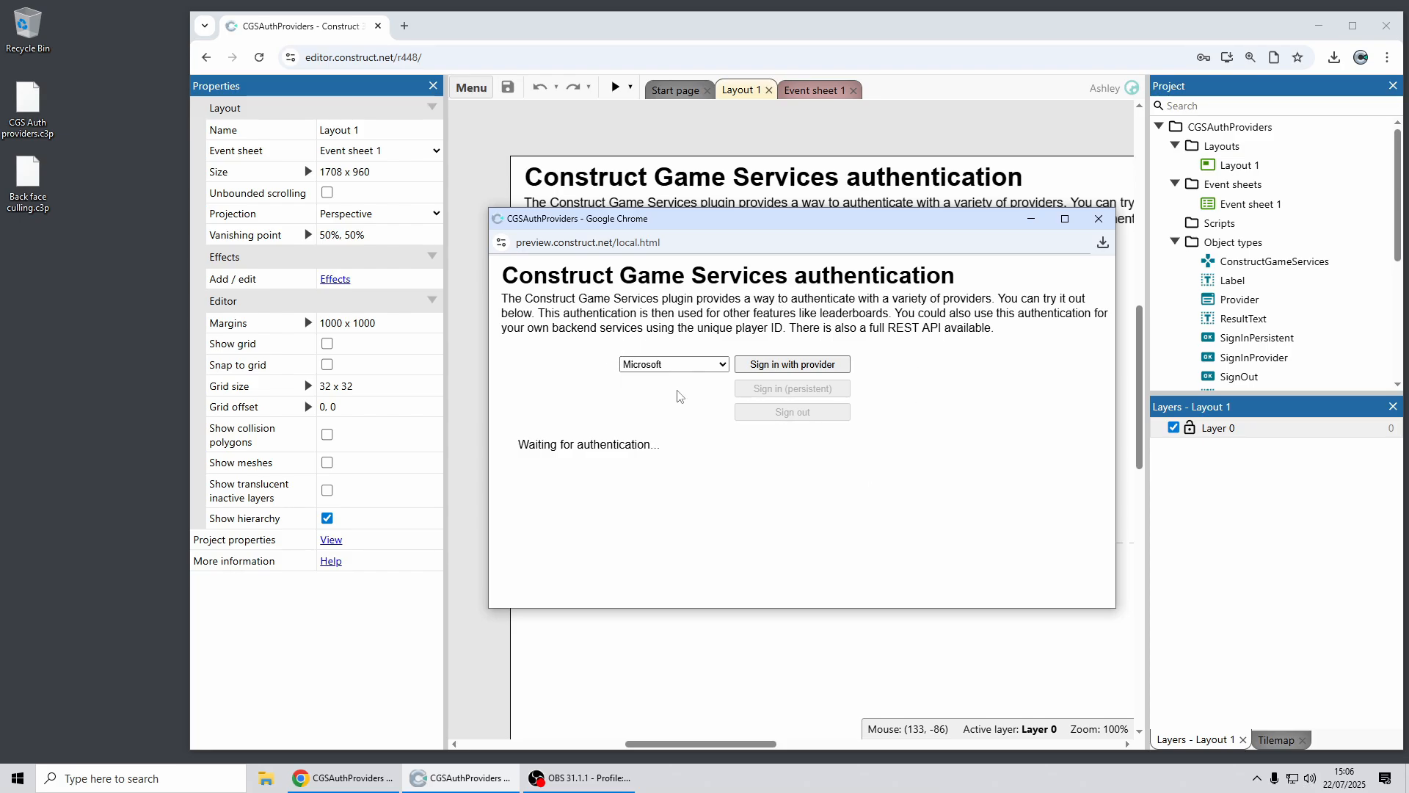
mouse_move(691, 386)
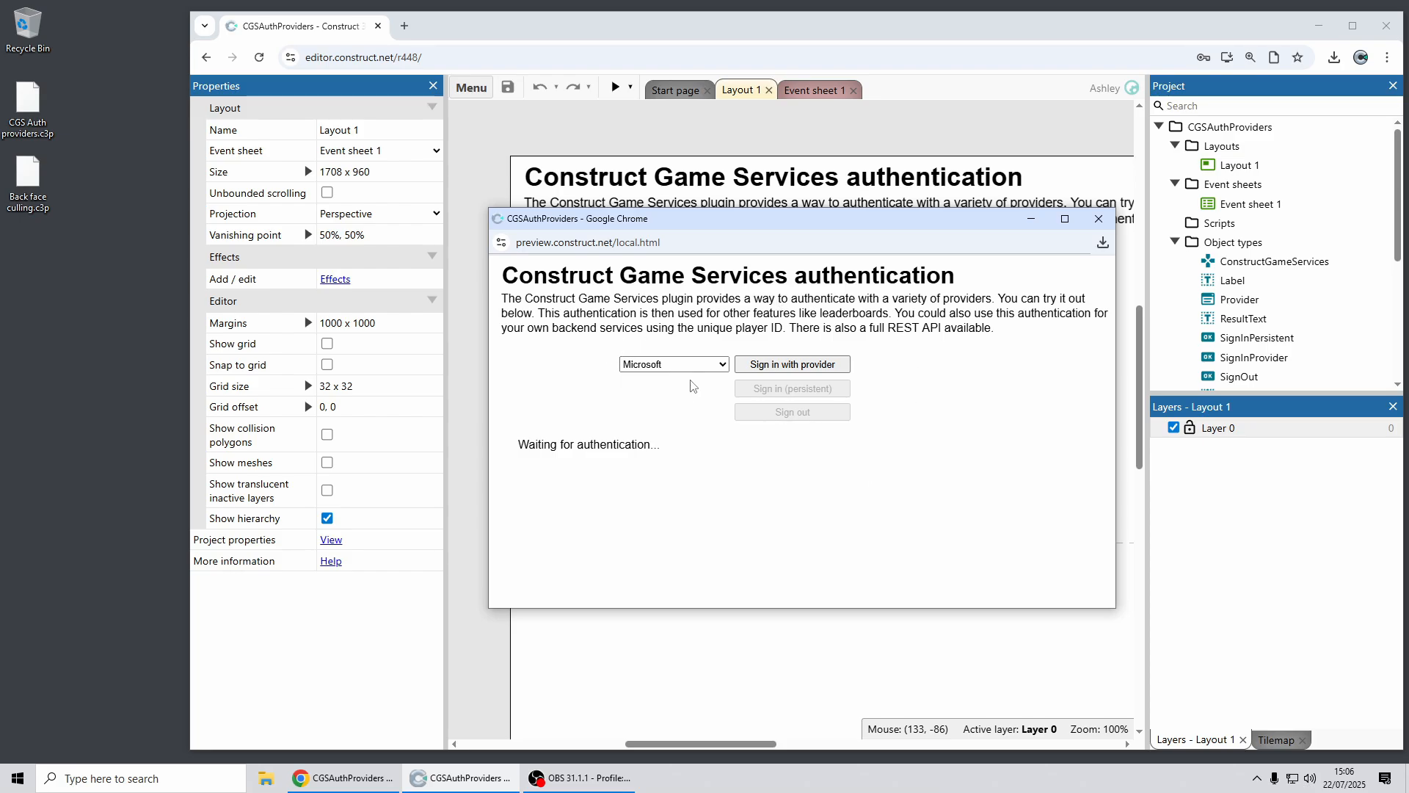
left_click(791, 364)
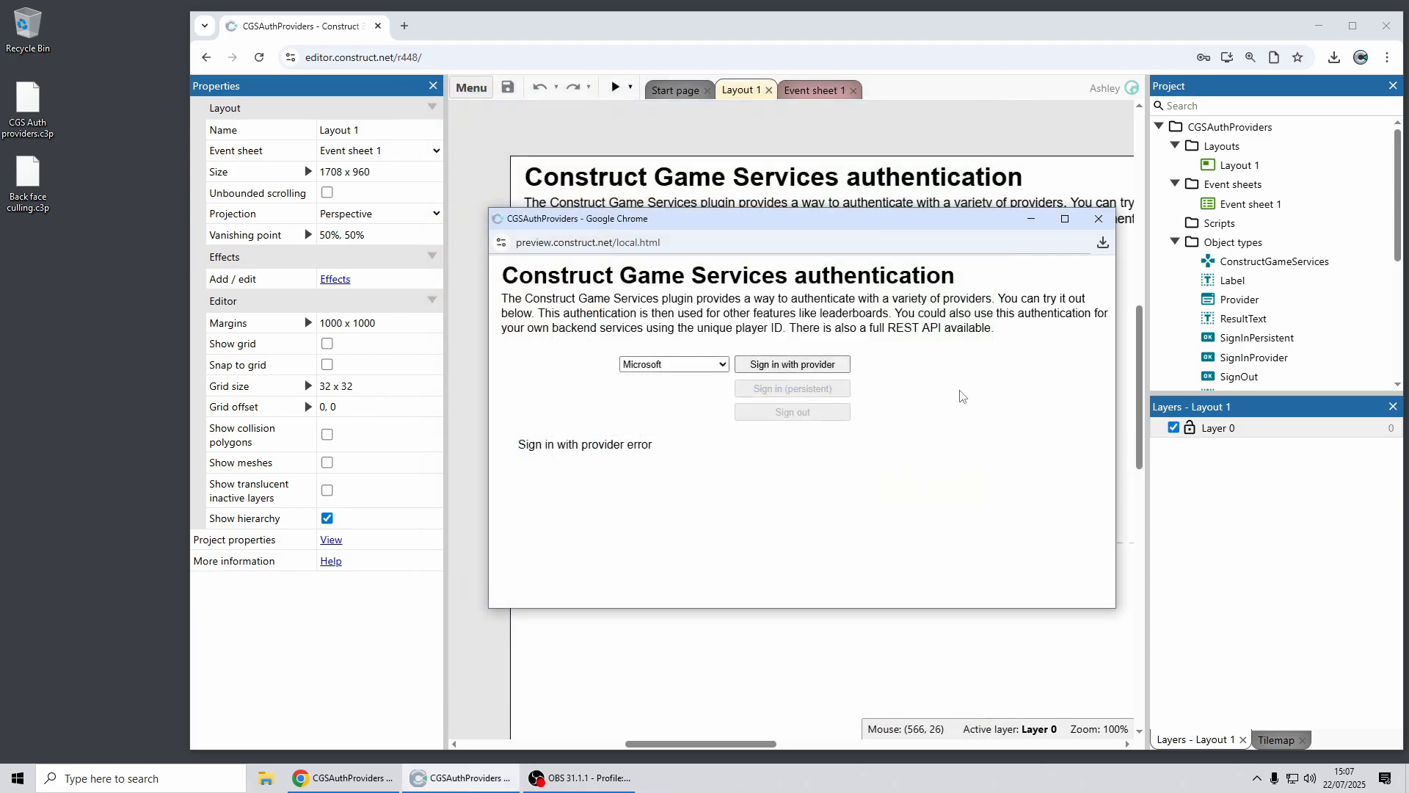
mouse_move(667, 524)
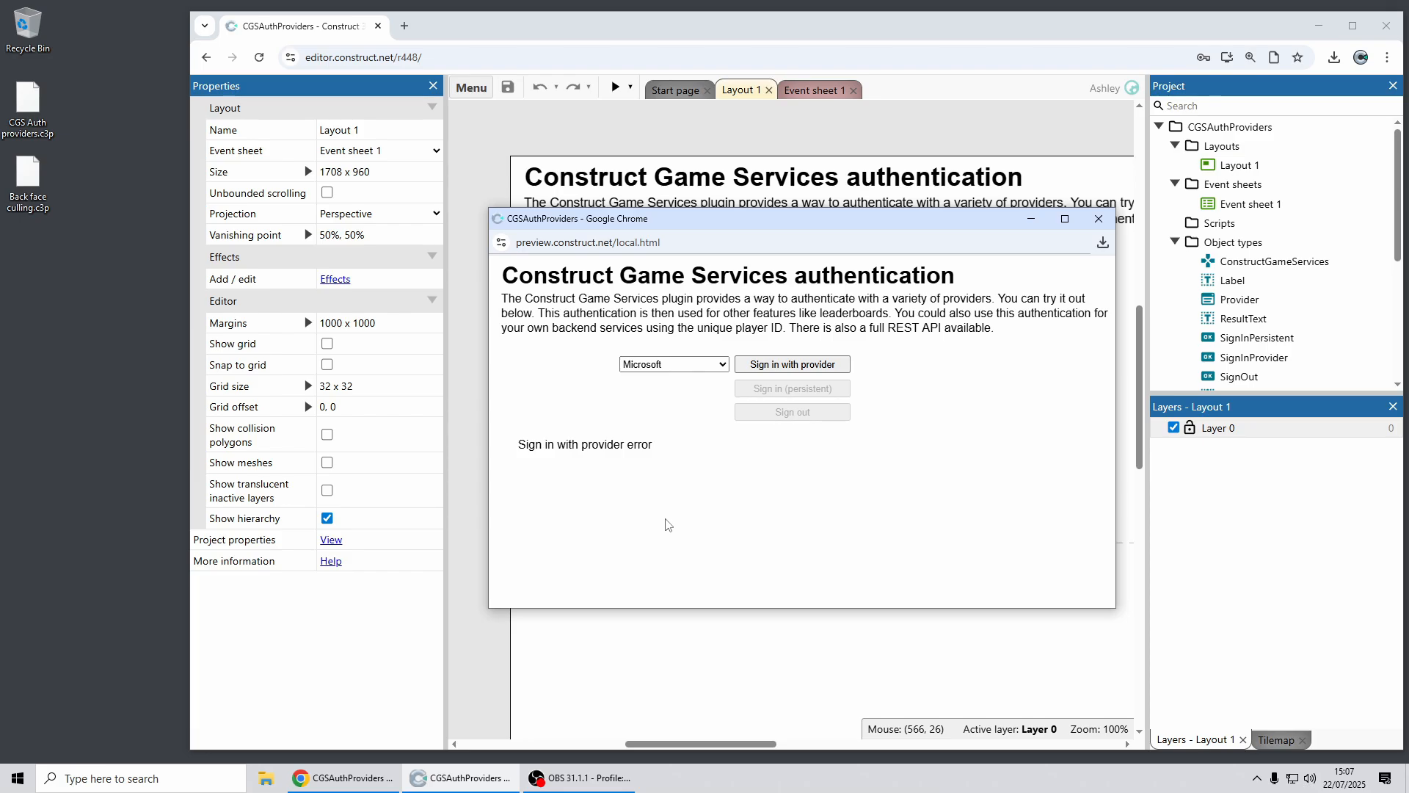
mouse_move(1001, 378)
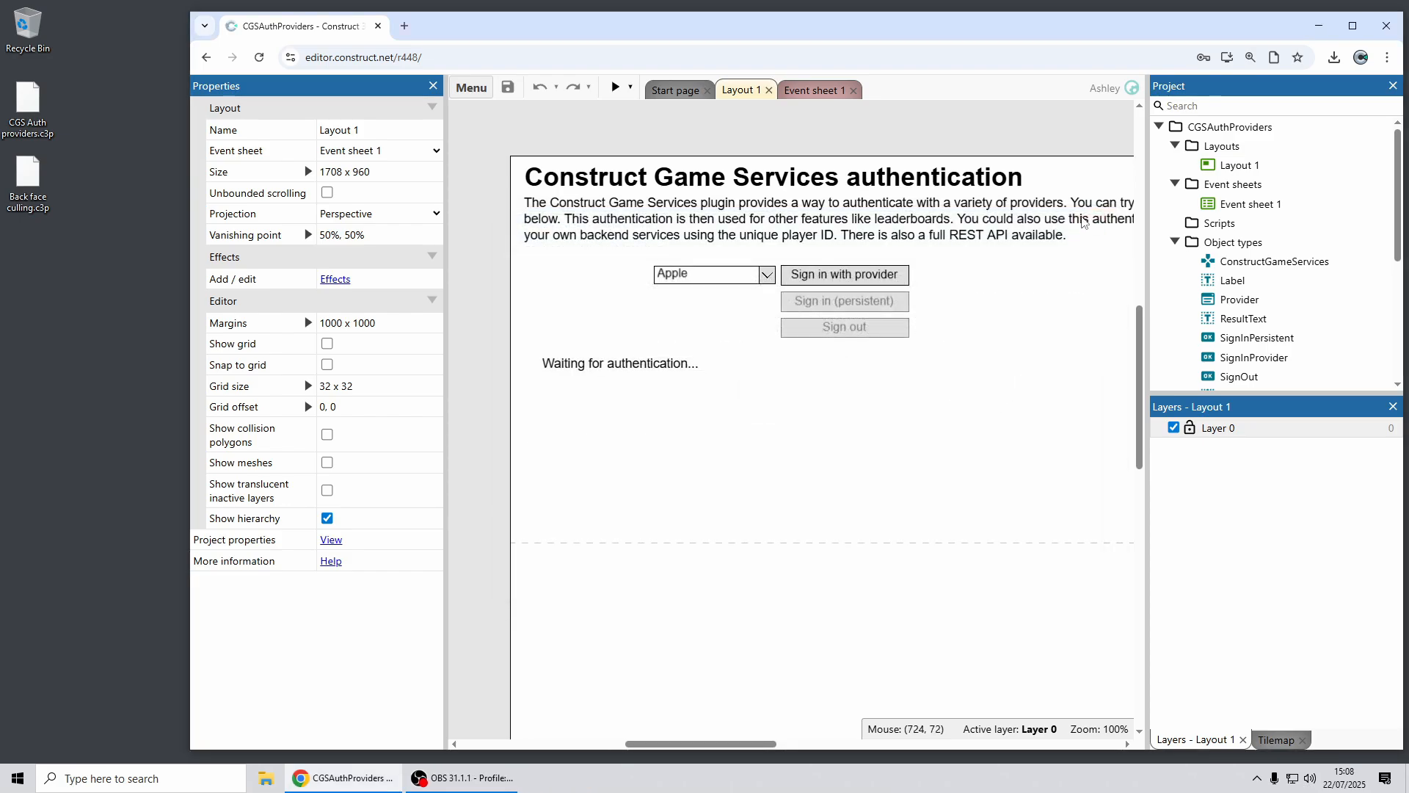
Close the authentication project from the Project Bar to make way for Back face culling.c3p.
right_click(1223, 126)
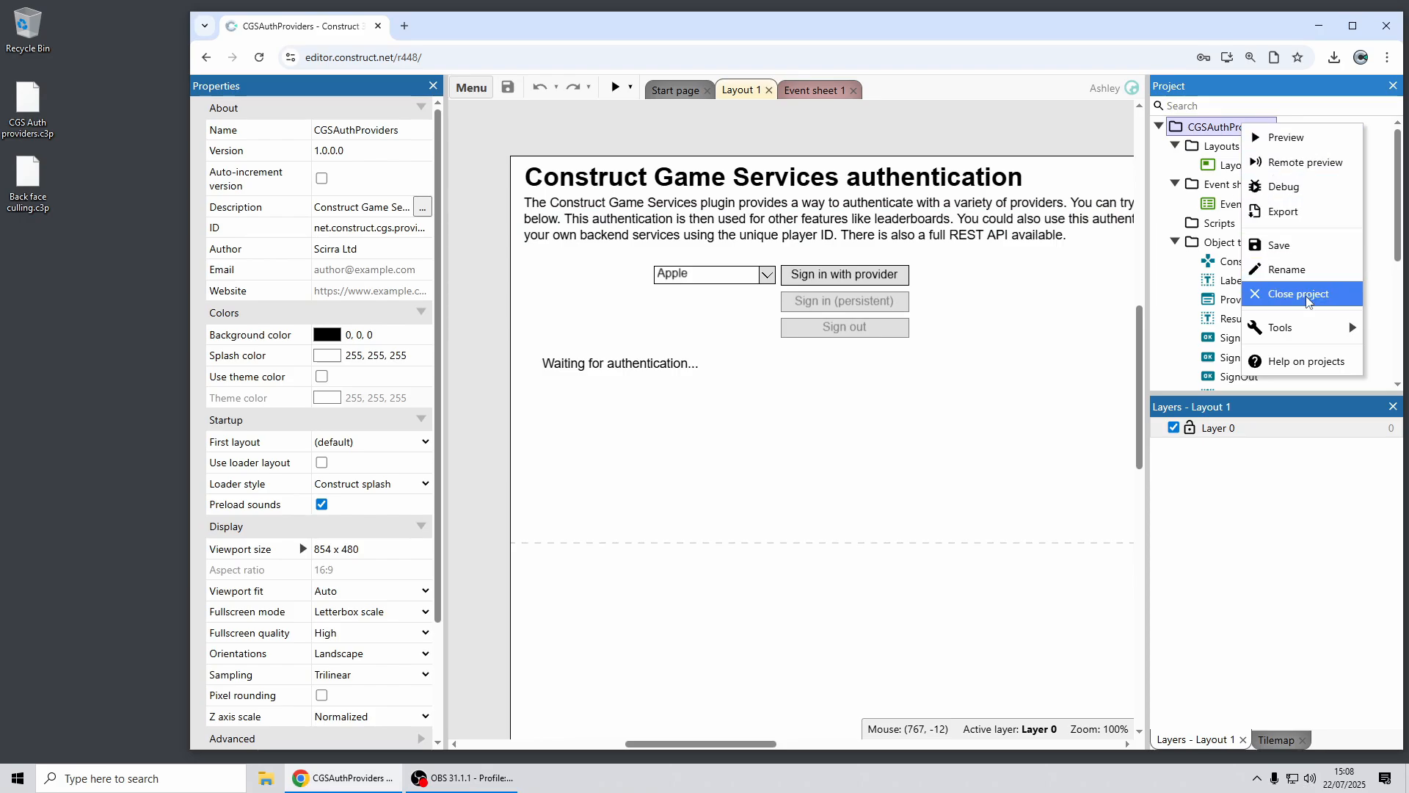
left_click(1295, 293)
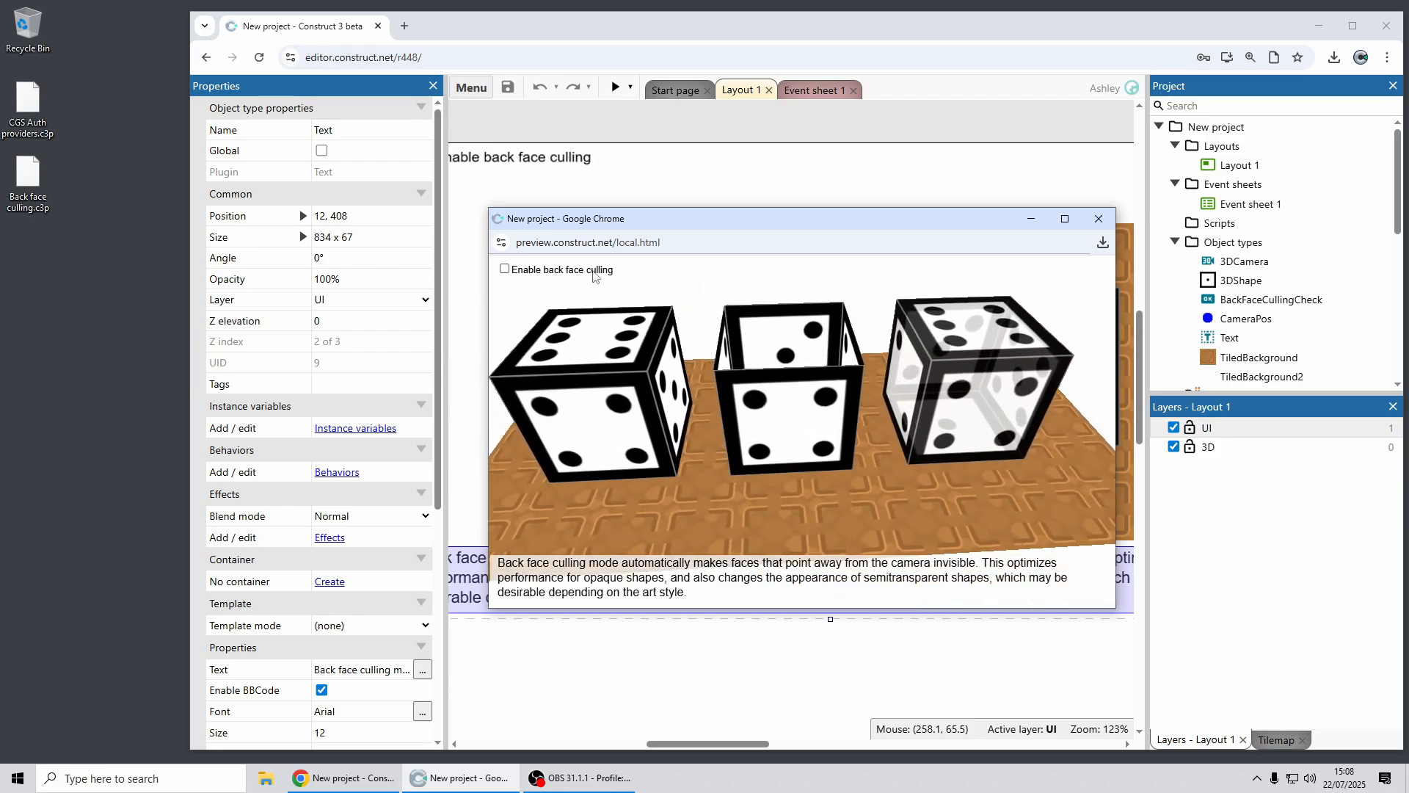
Enable back face culling on the dice preview, then switch it off again.
left_click(504, 269)
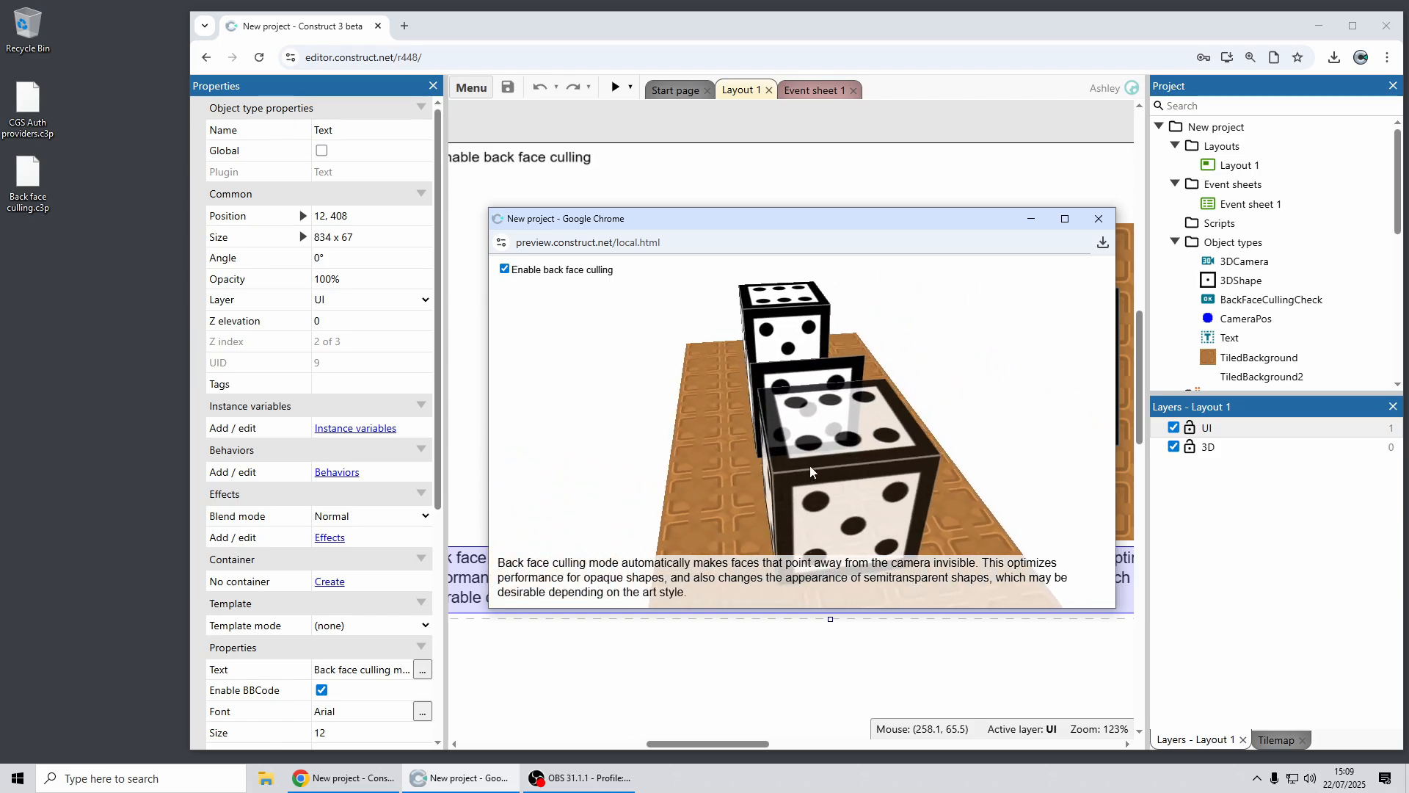
left_click(503, 268)
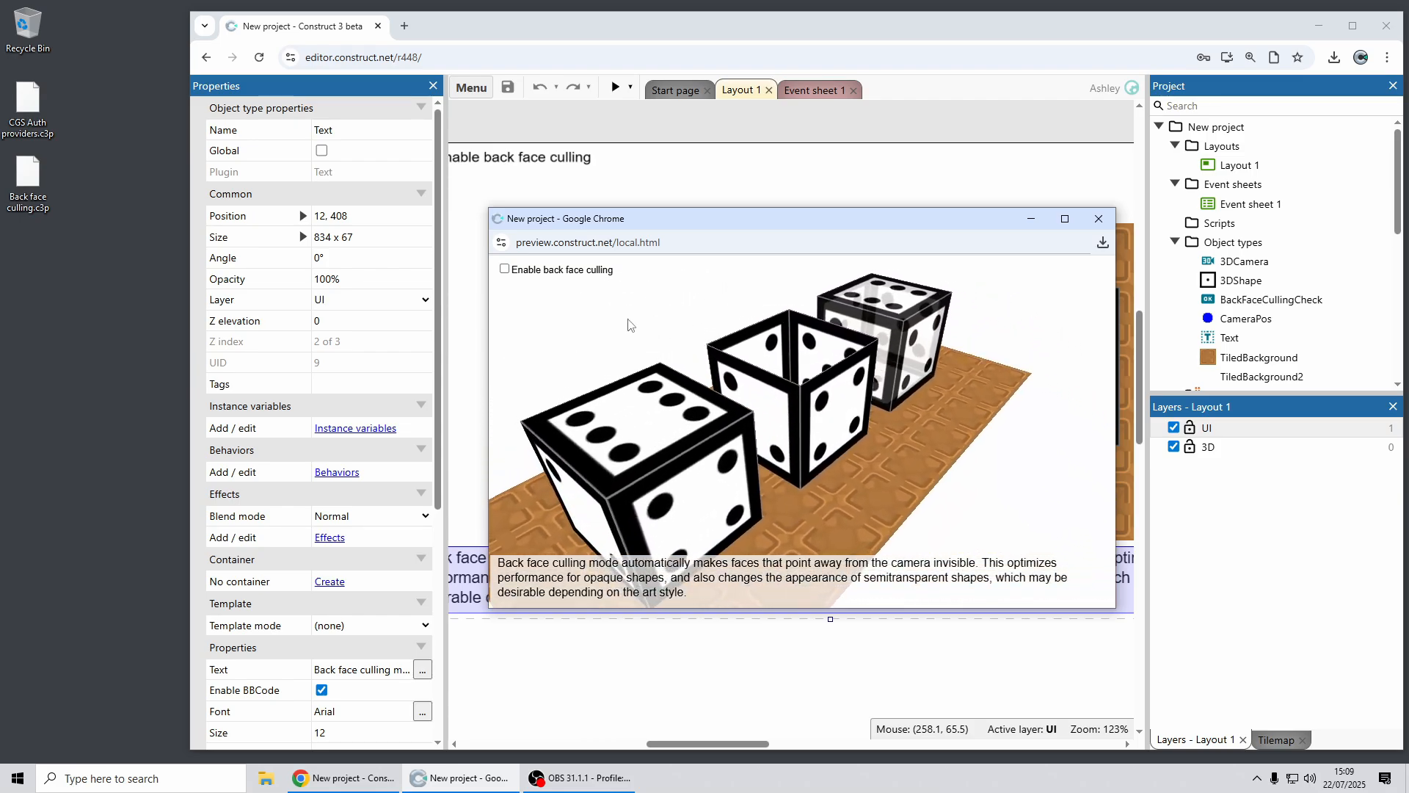
Toggle back face culling on and off once more to compare the semitransparent dice.
left_click(503, 268)
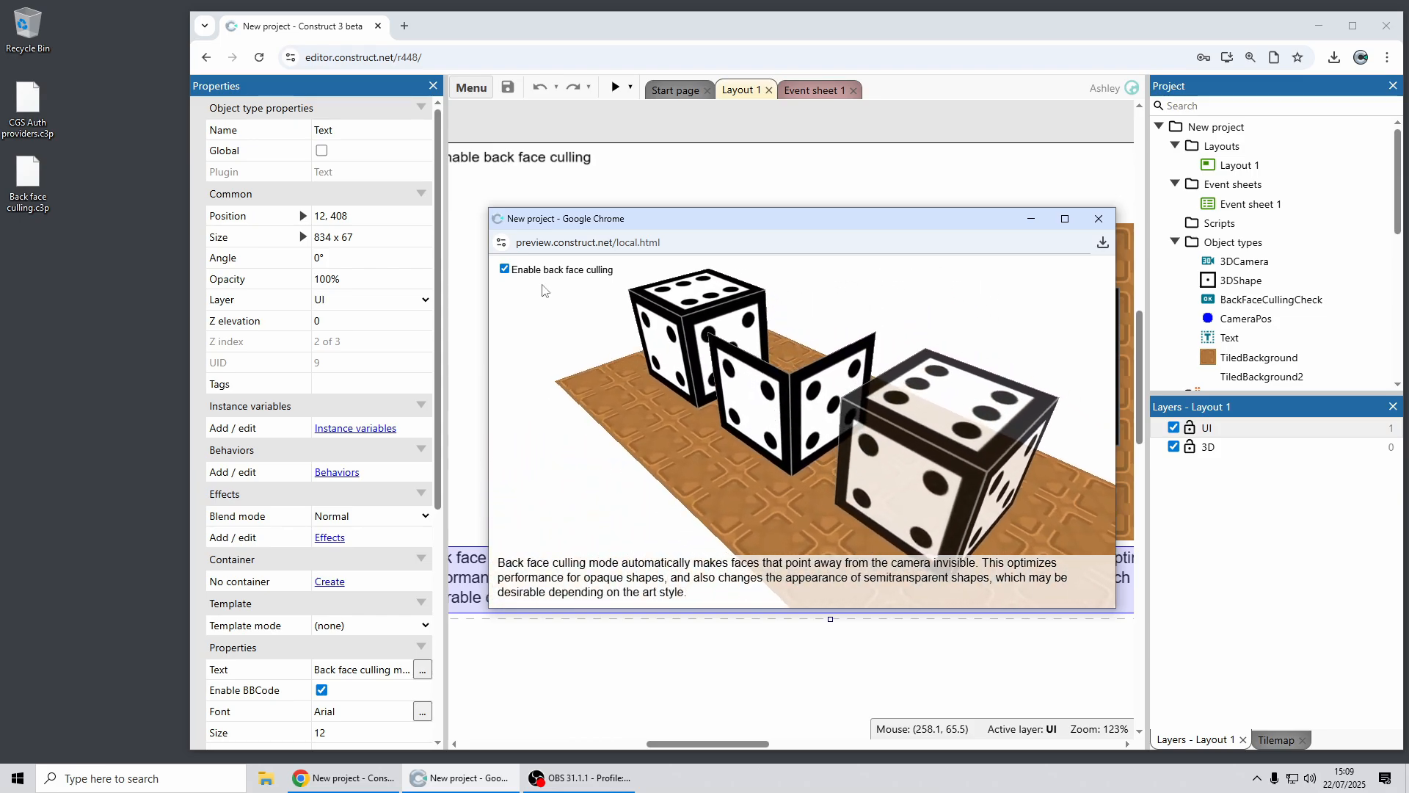
left_click(503, 269)
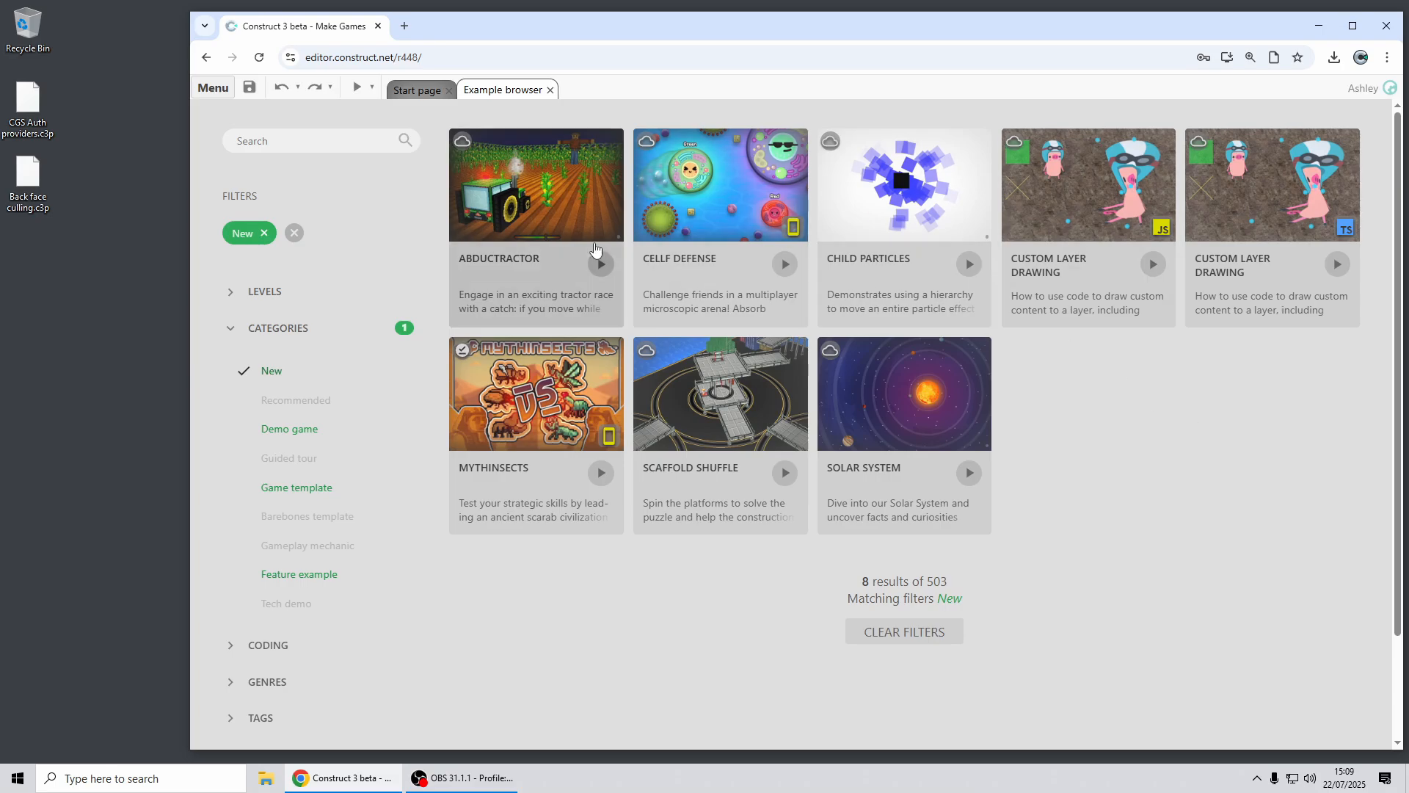
mouse_move(559, 203)
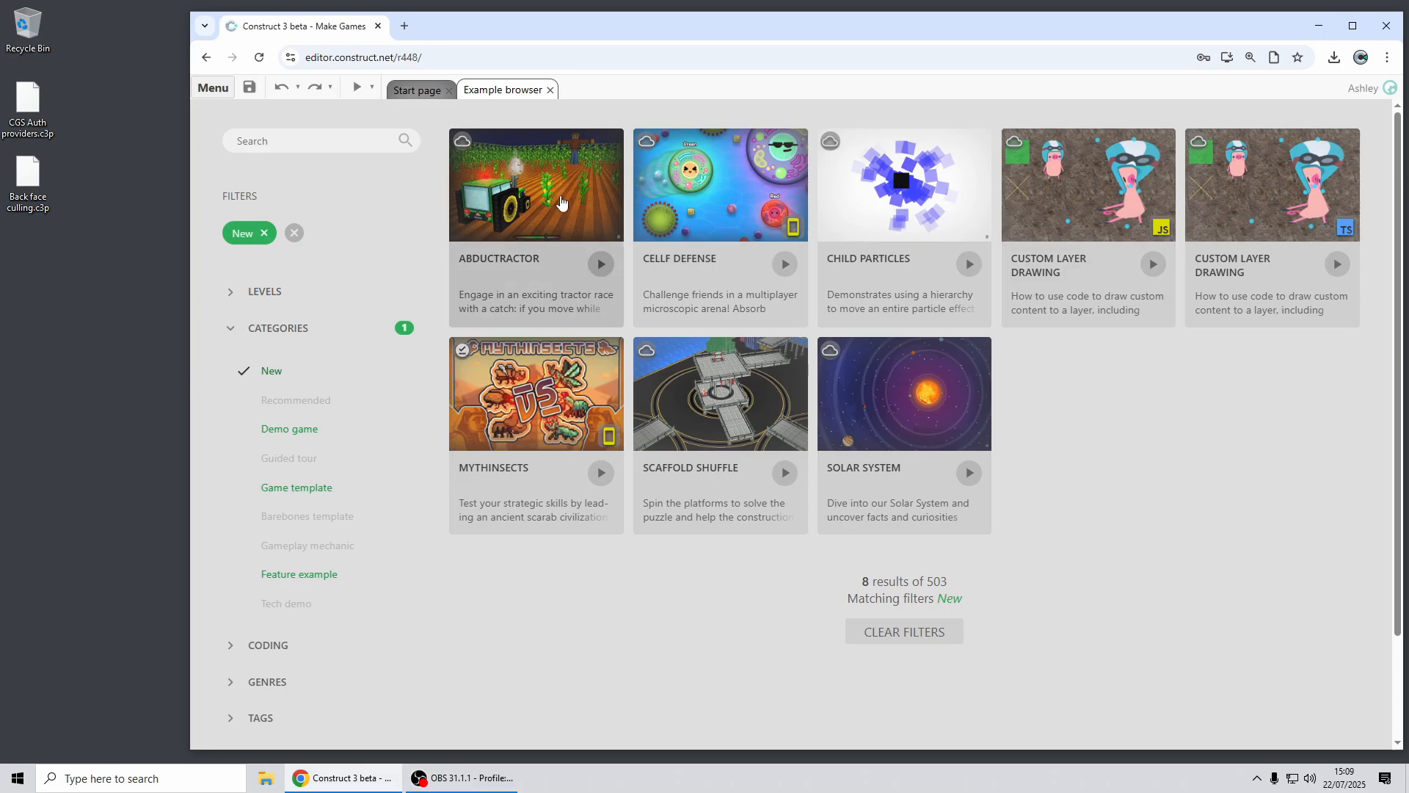
mouse_move(1111, 226)
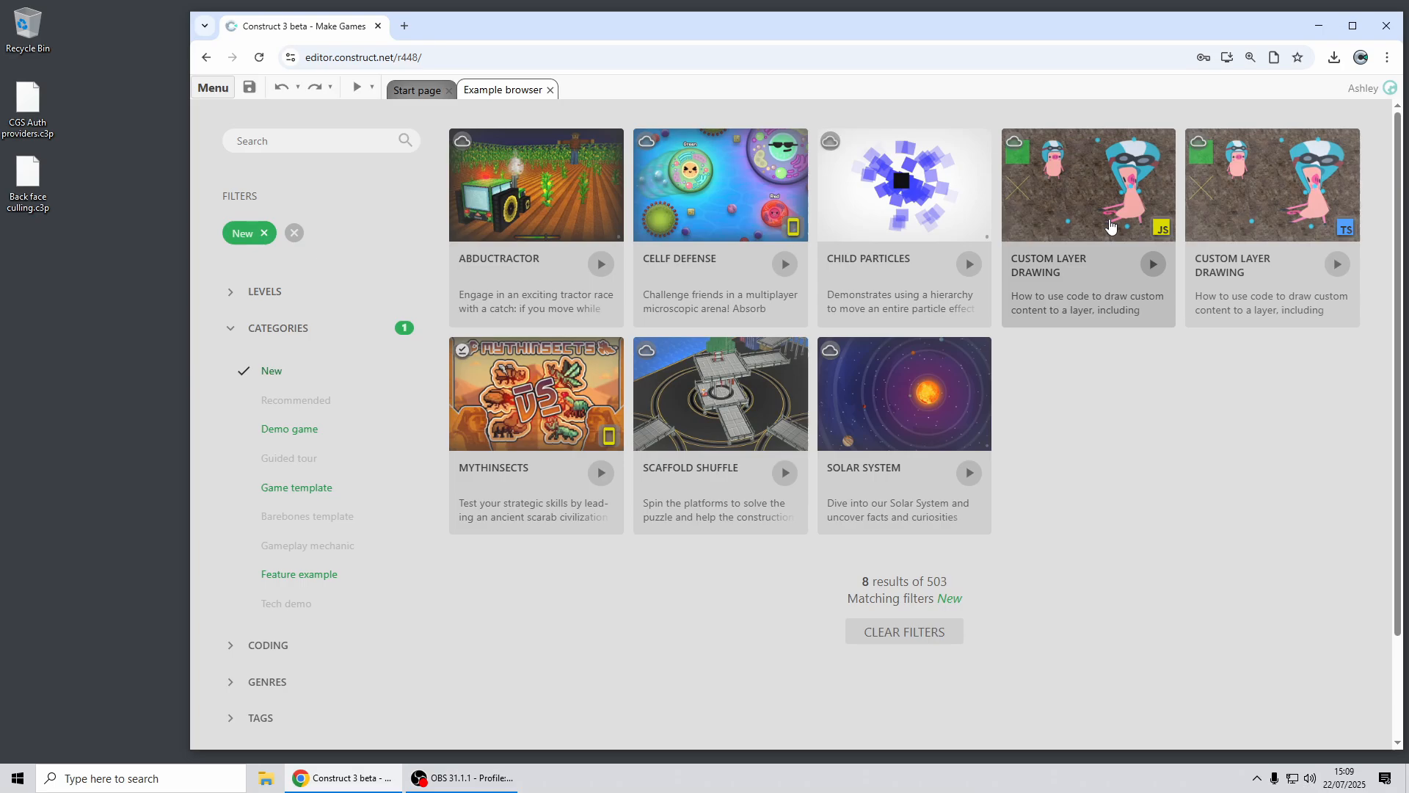
mouse_move(1285, 230)
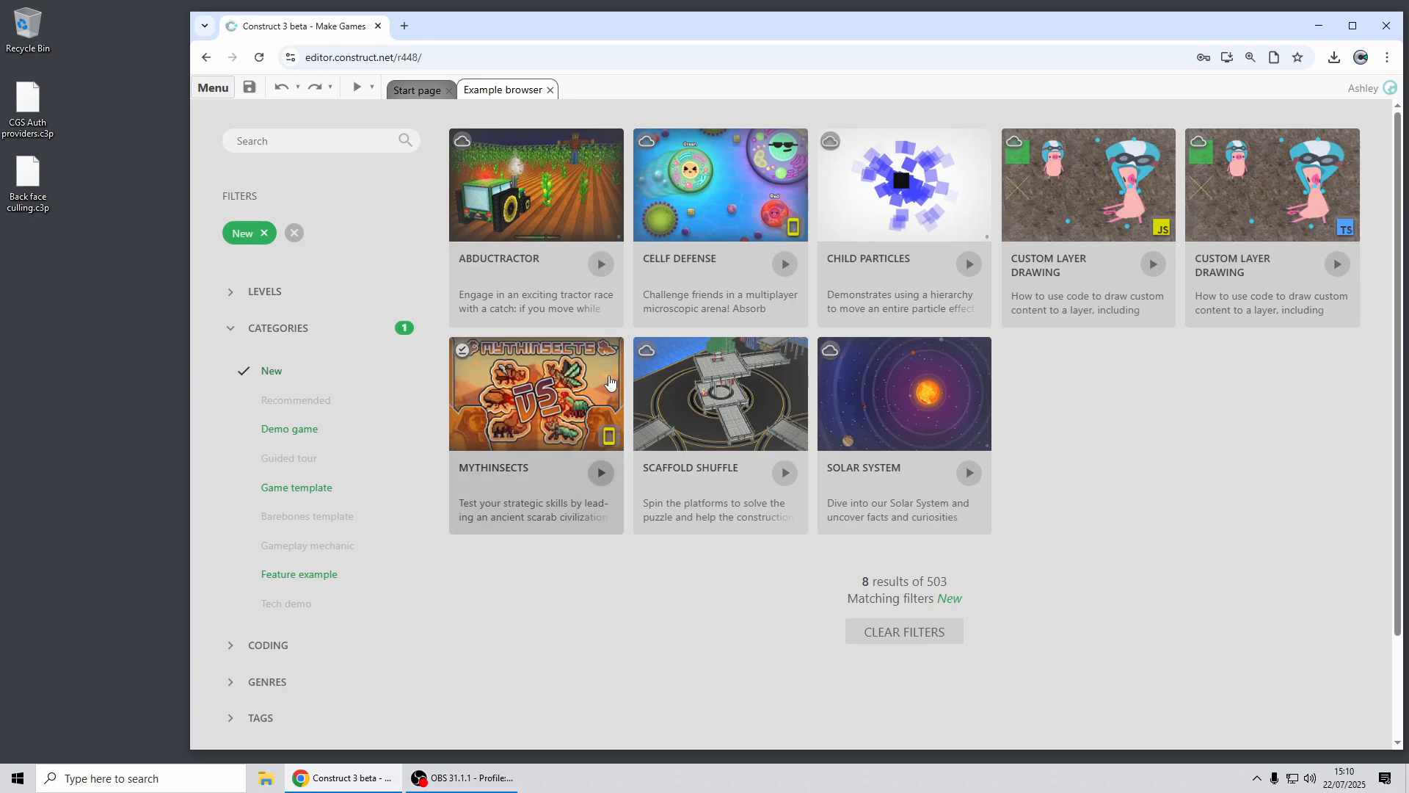
mouse_move(538, 410)
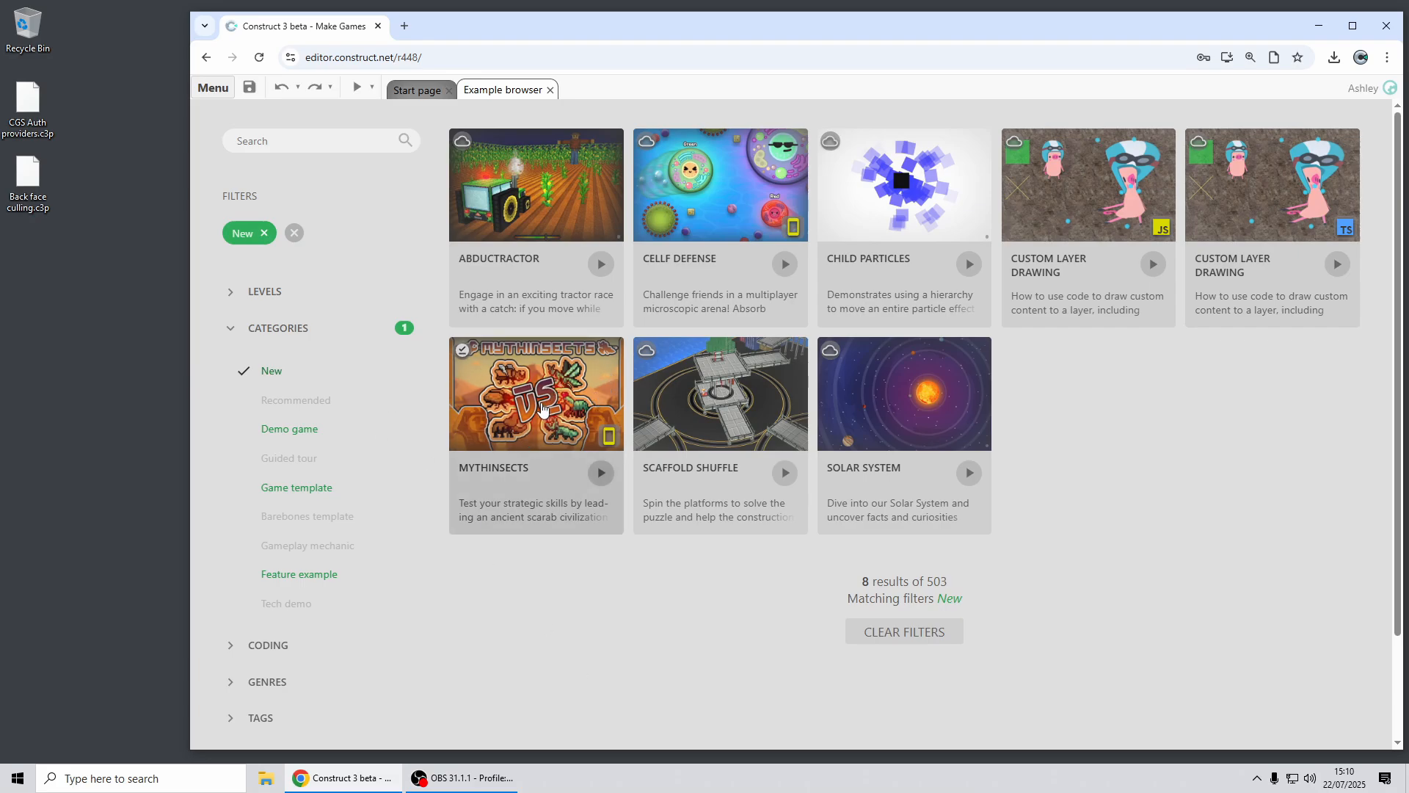
Preview the Mythinsects example to its title screen, then close the preview.
left_click(534, 393)
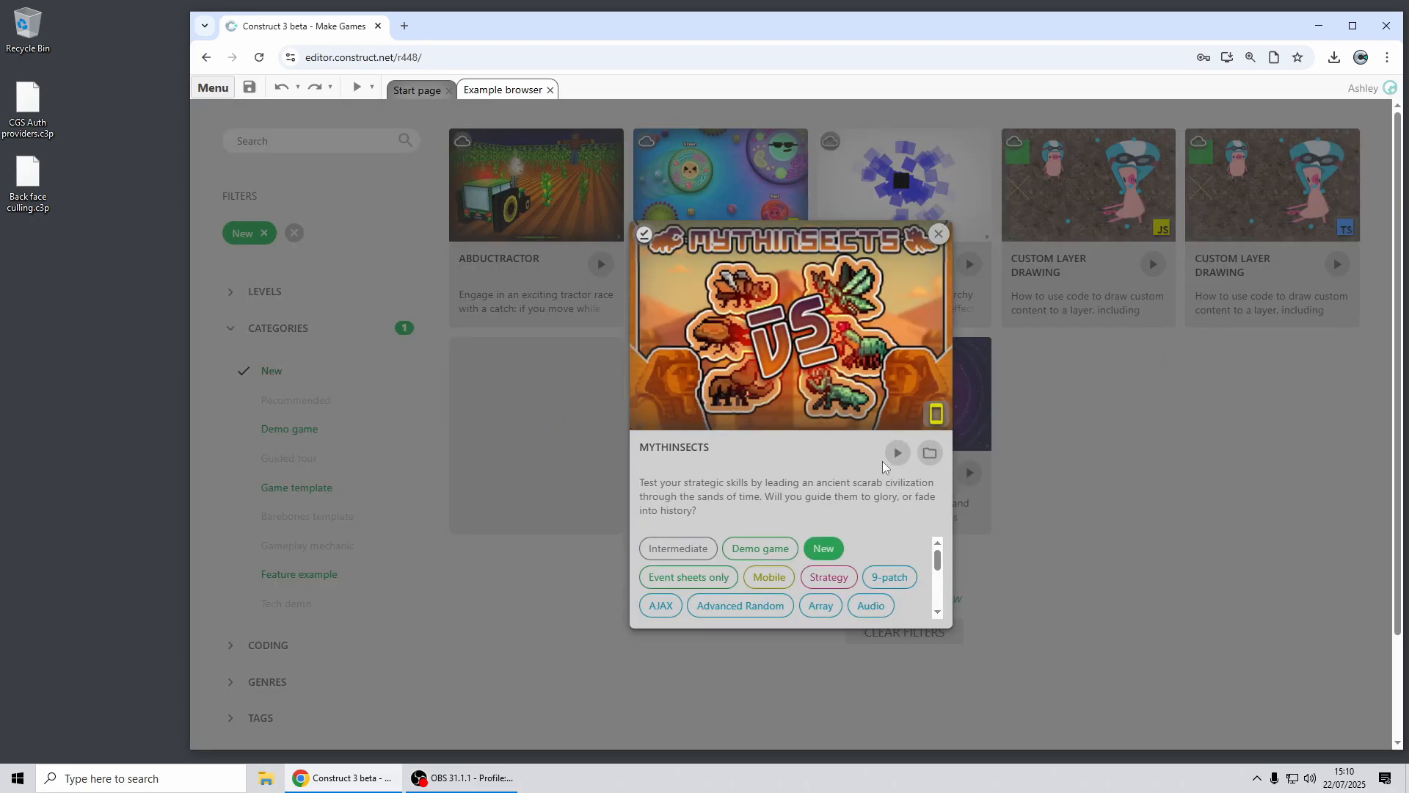
left_click(930, 452)
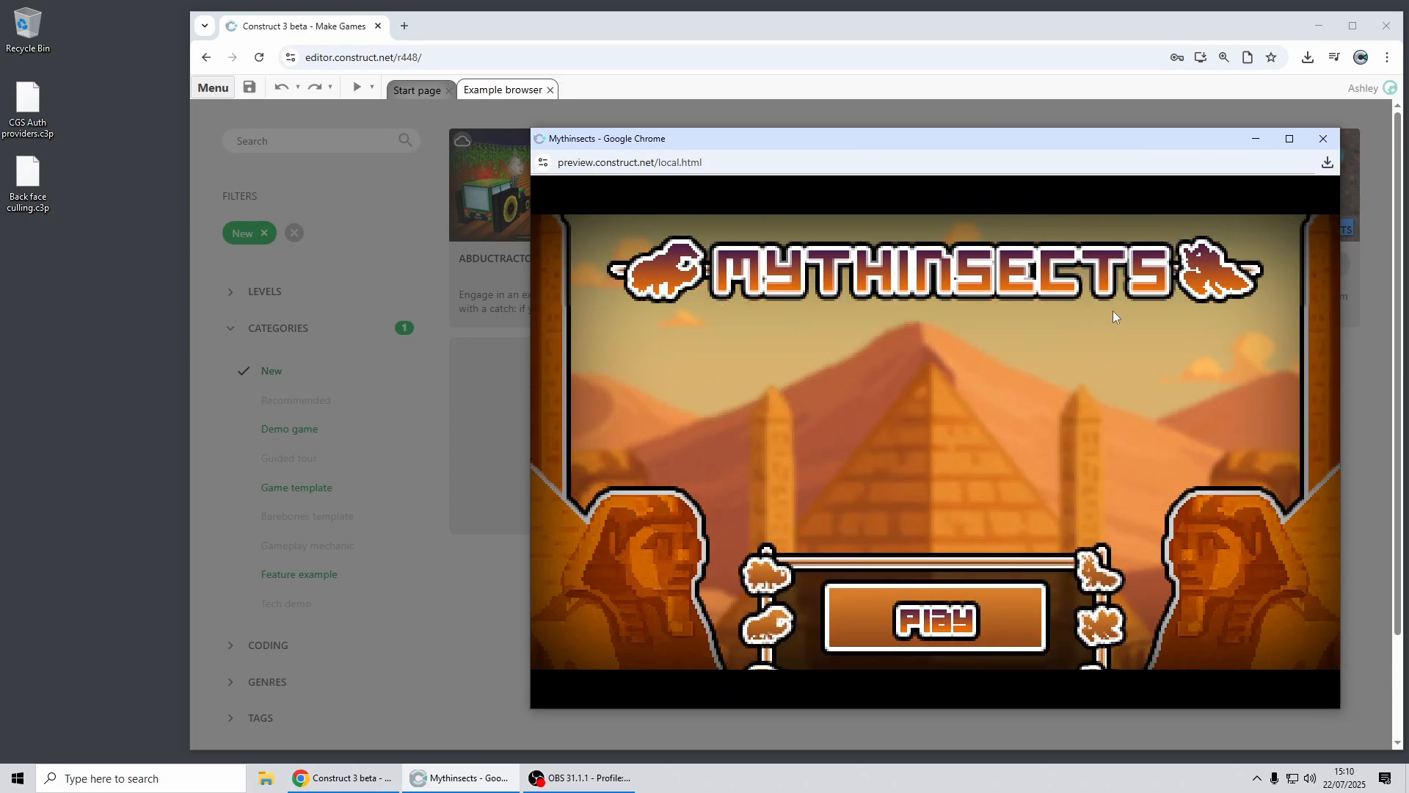
left_click(1320, 138)
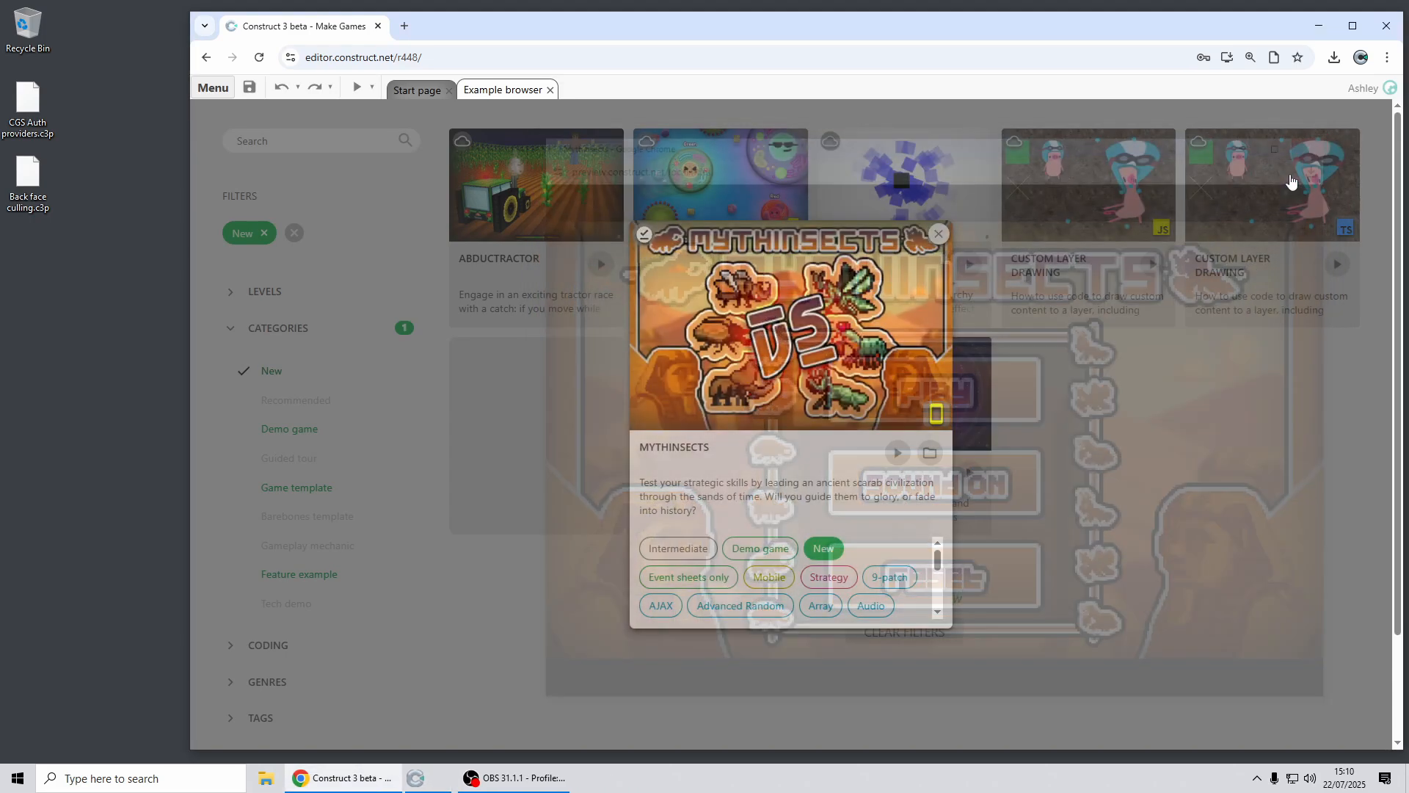
Dismiss the Mythinsects details popup to return to the eight New examples.
left_click(938, 233)
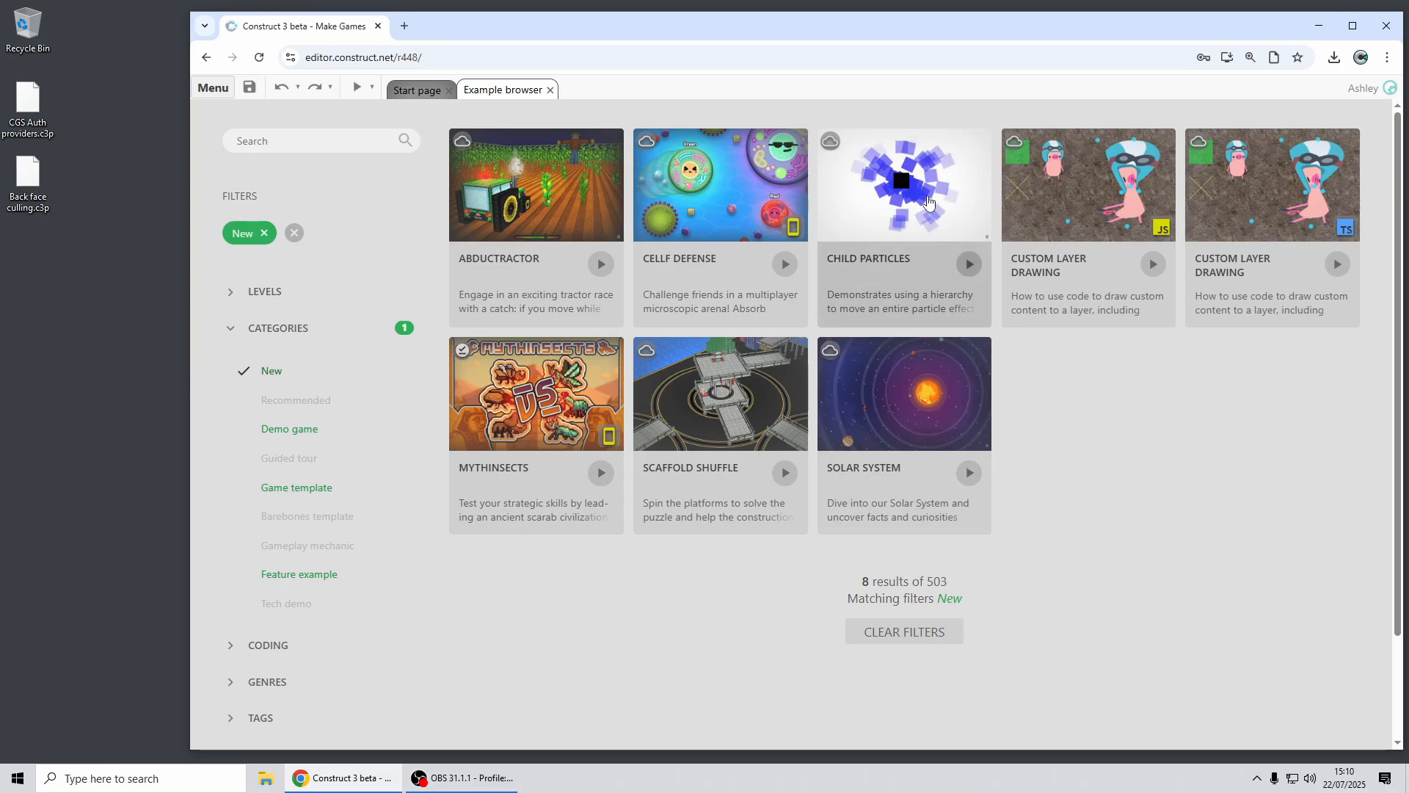
mouse_move(1284, 534)
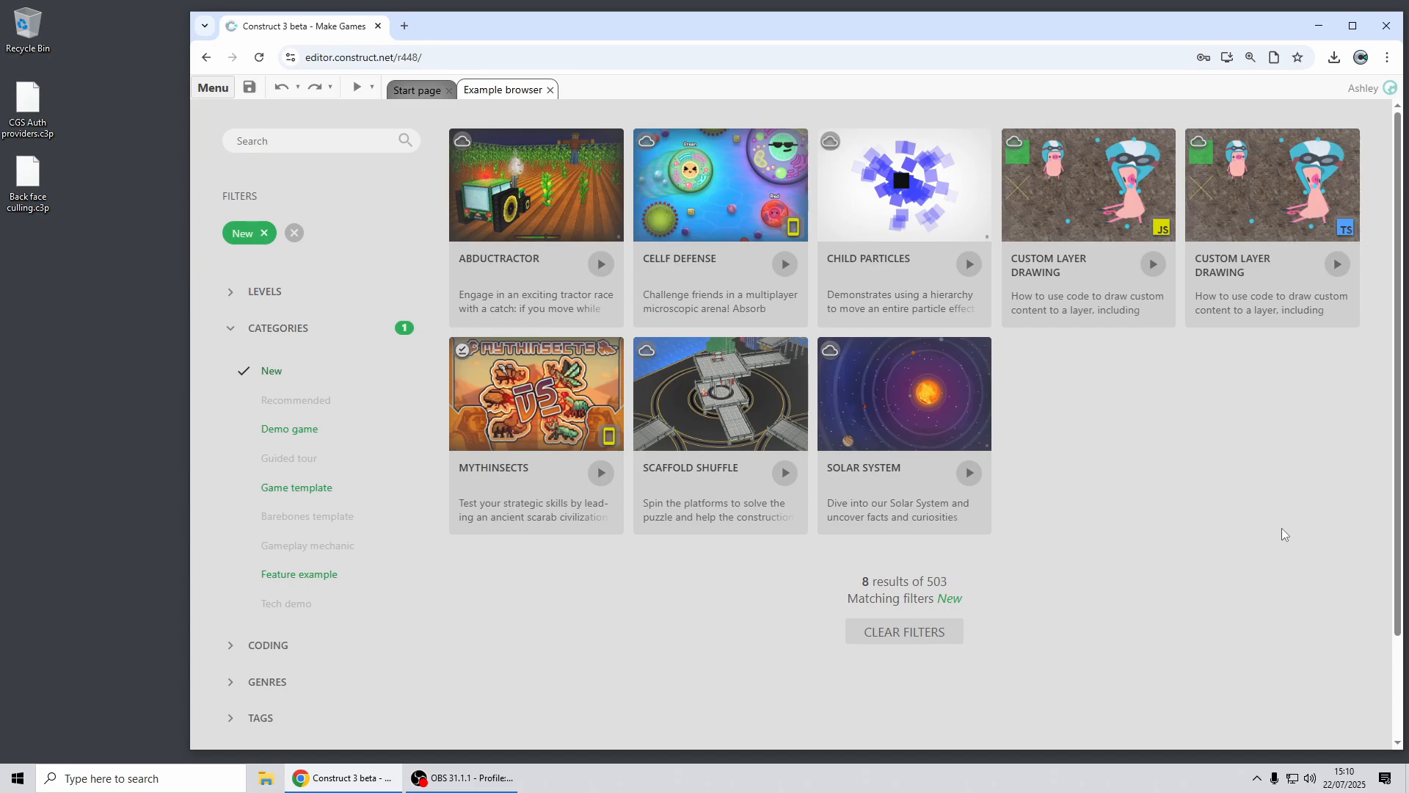
mouse_move(1172, 482)
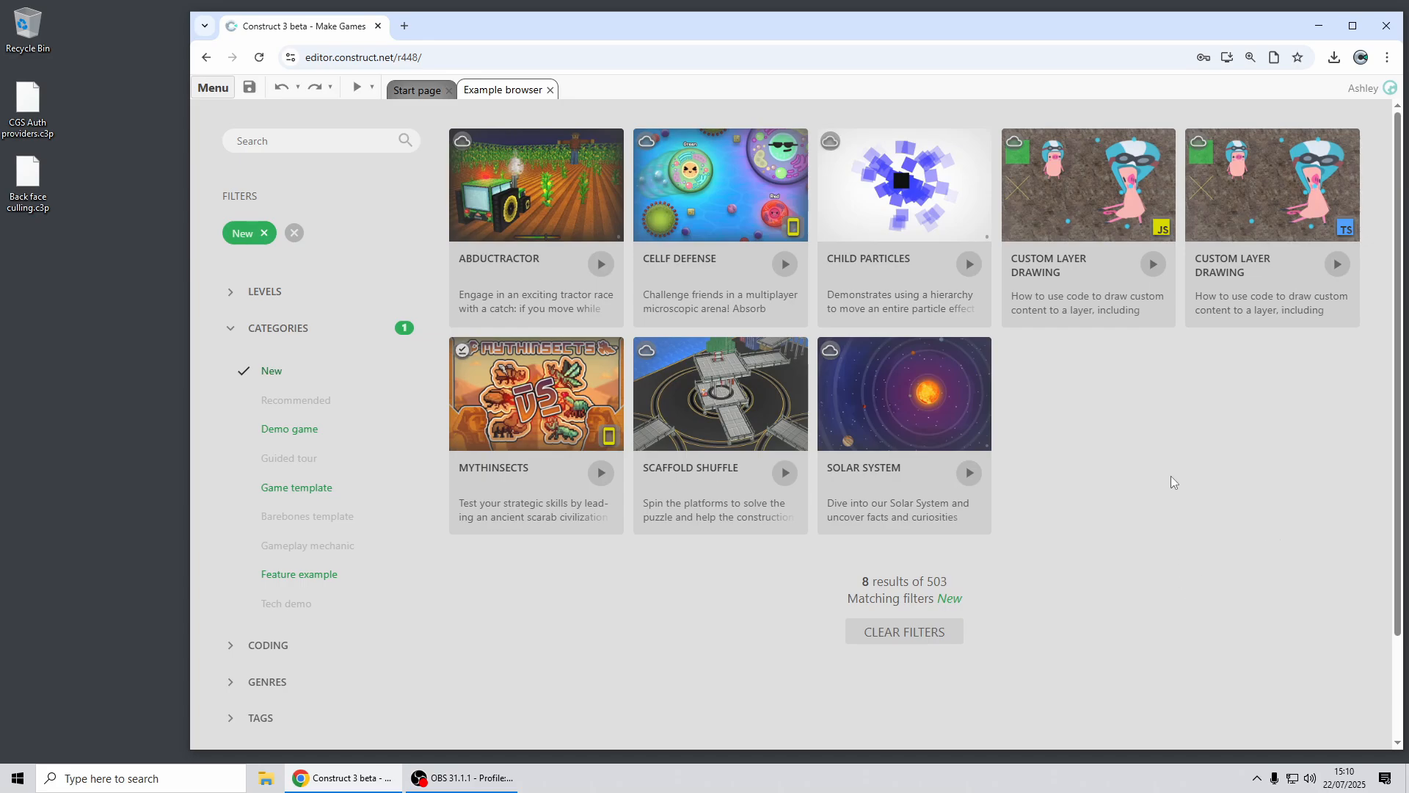